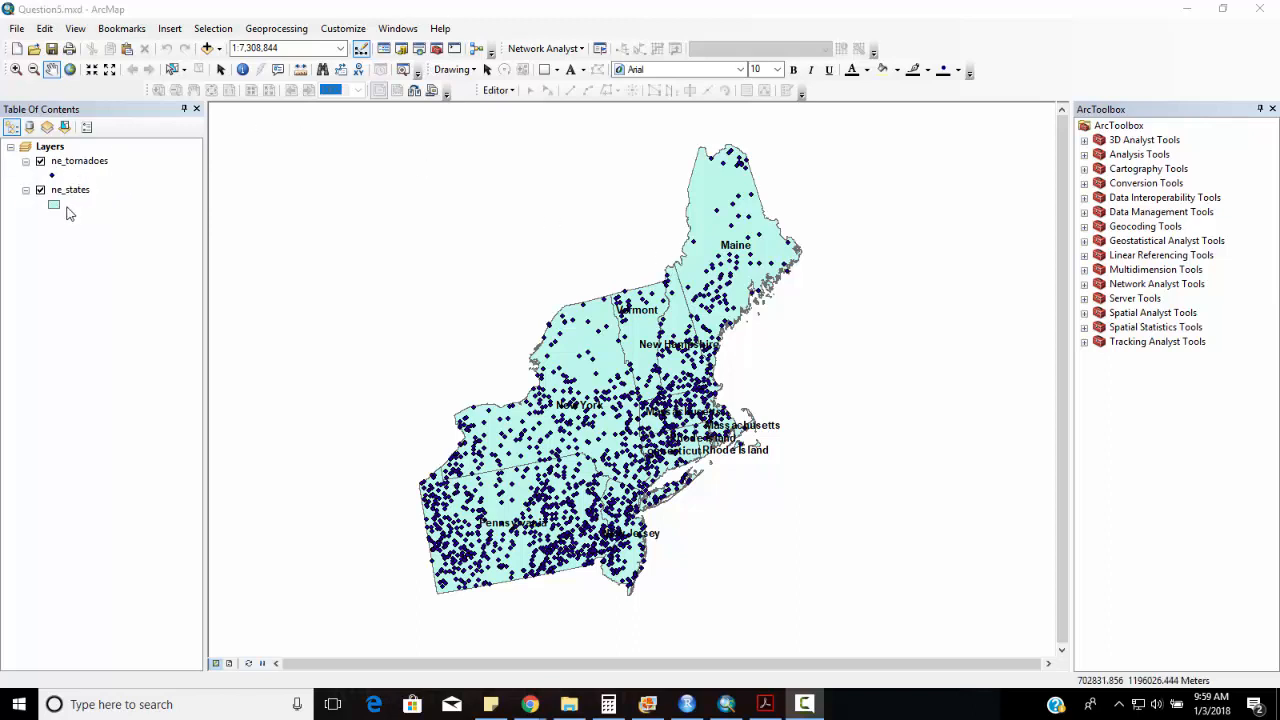
# View the ne_tornadoes and ne_states attribute tables from the Table of Contents
pyautogui.rightClick(80, 160)
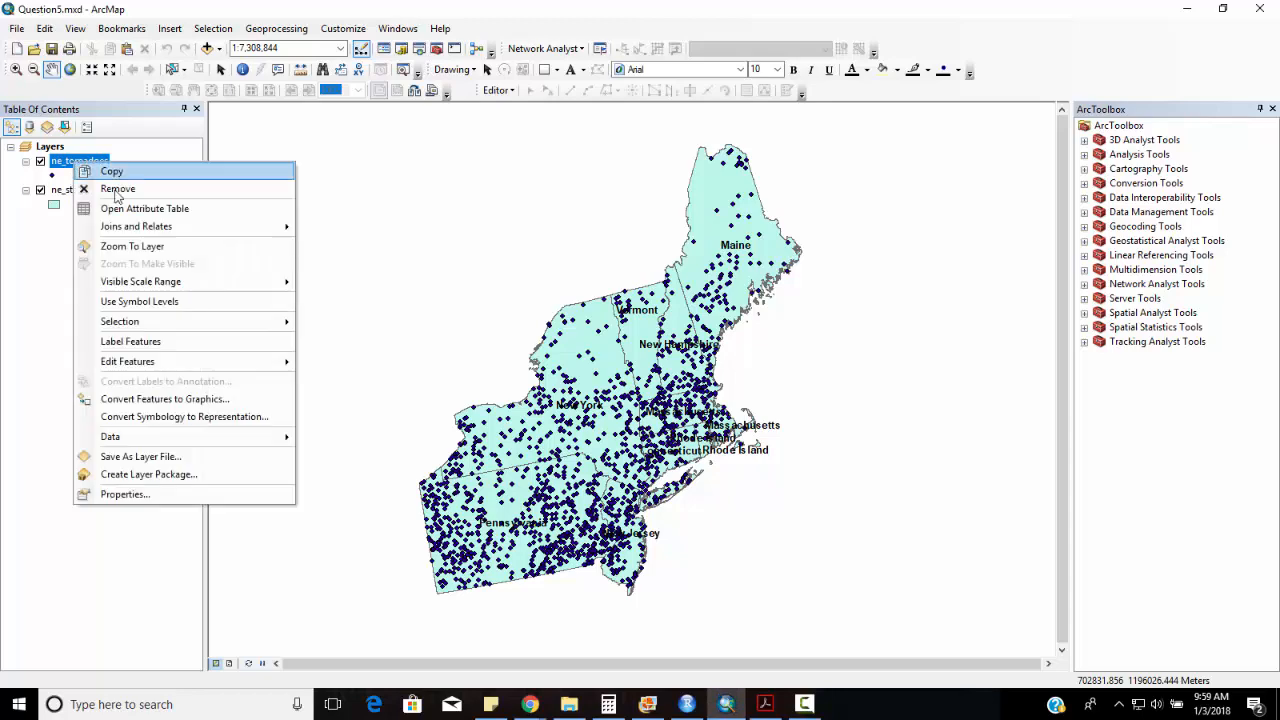
pyautogui.click(144, 208)
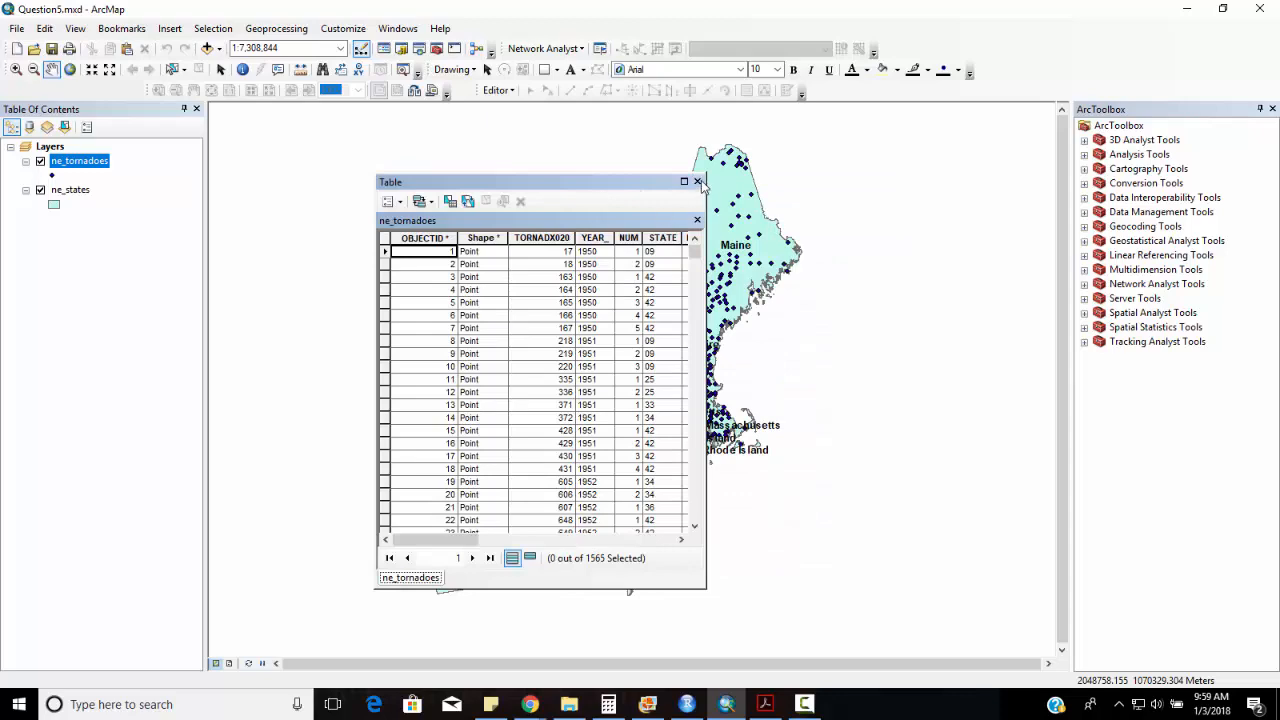
pyautogui.rightClick(70, 190)
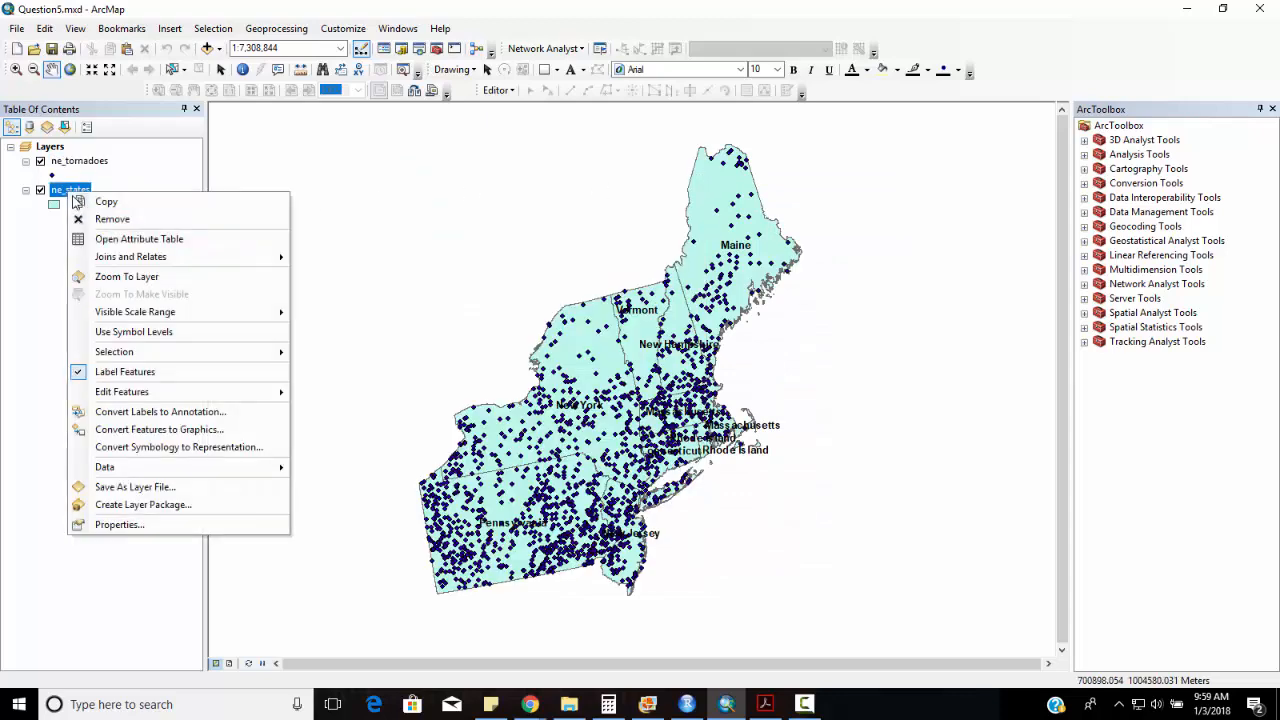
pyautogui.click(140, 238)
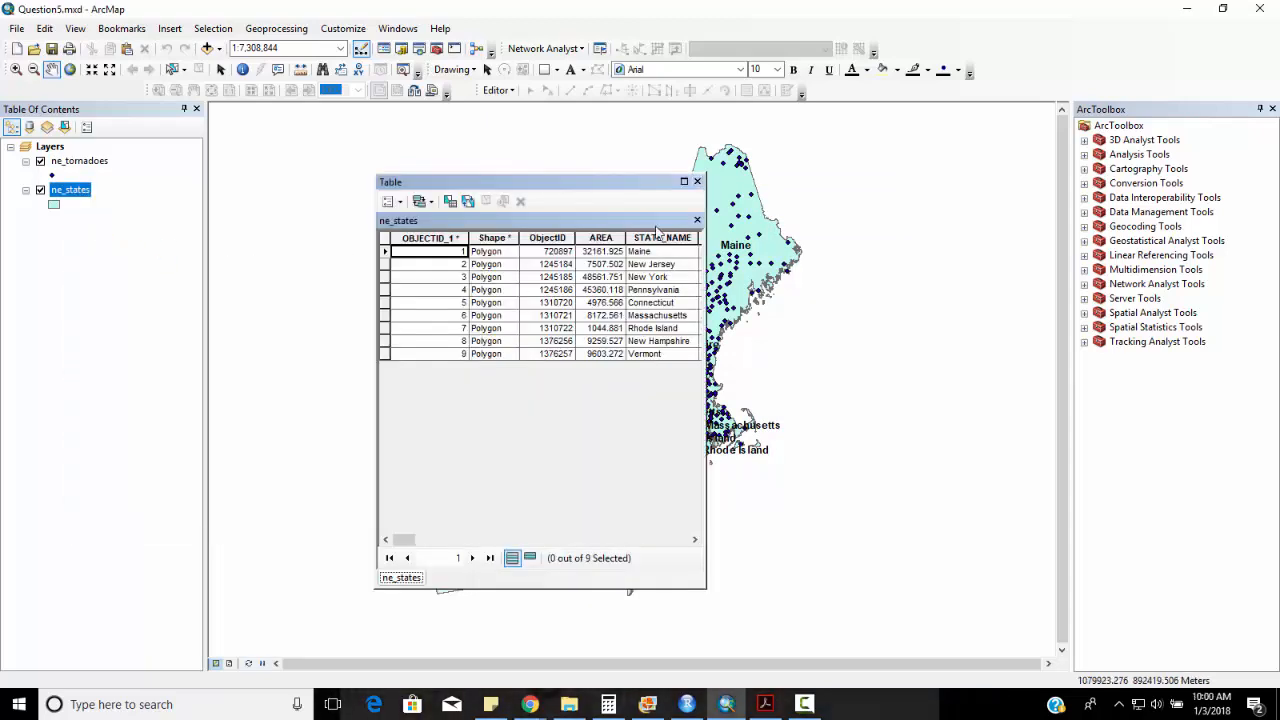
pyautogui.click(696, 180)
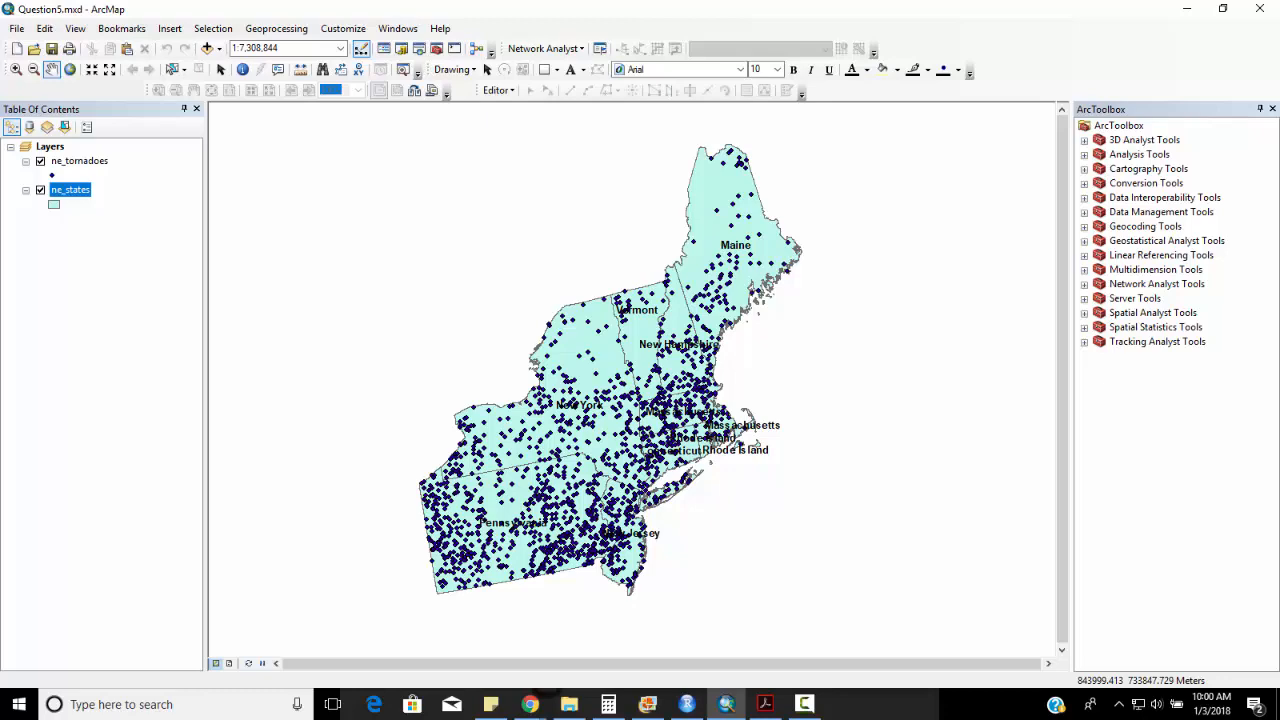
# Reopen the tornado table to reach its FATAL and INJ columns
pyautogui.rightClick(80, 160)
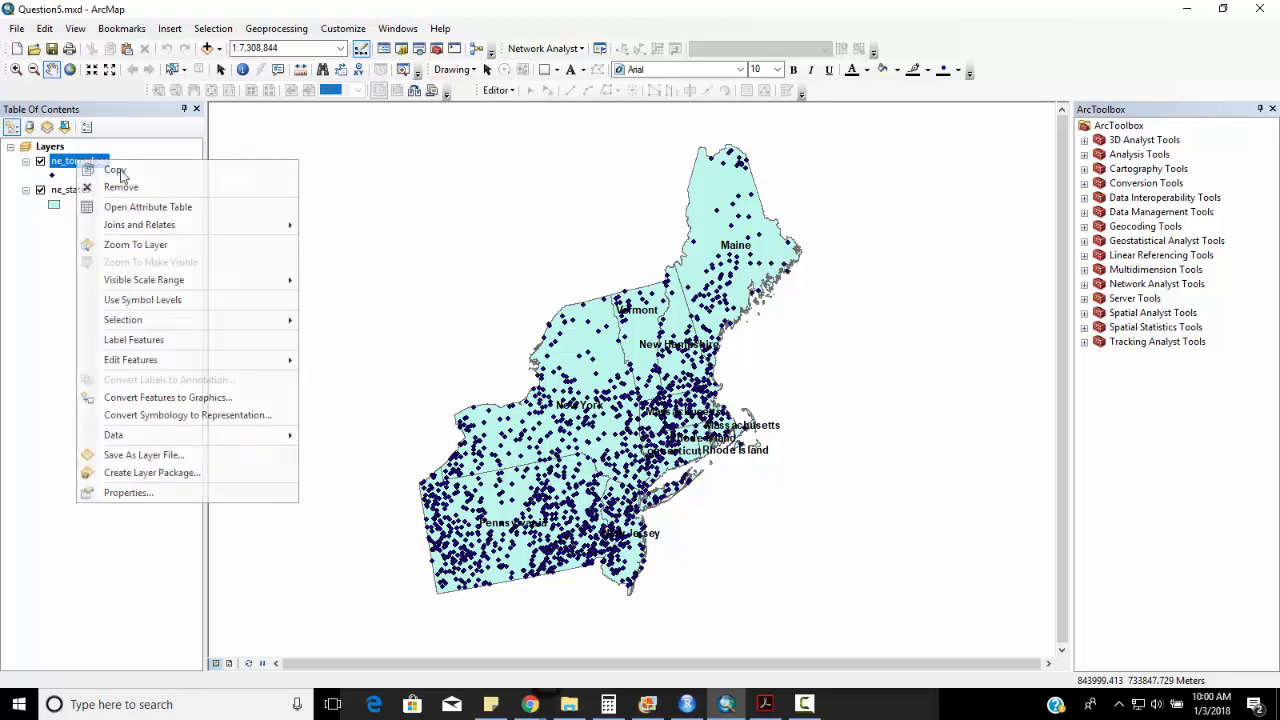
pyautogui.click(148, 206)
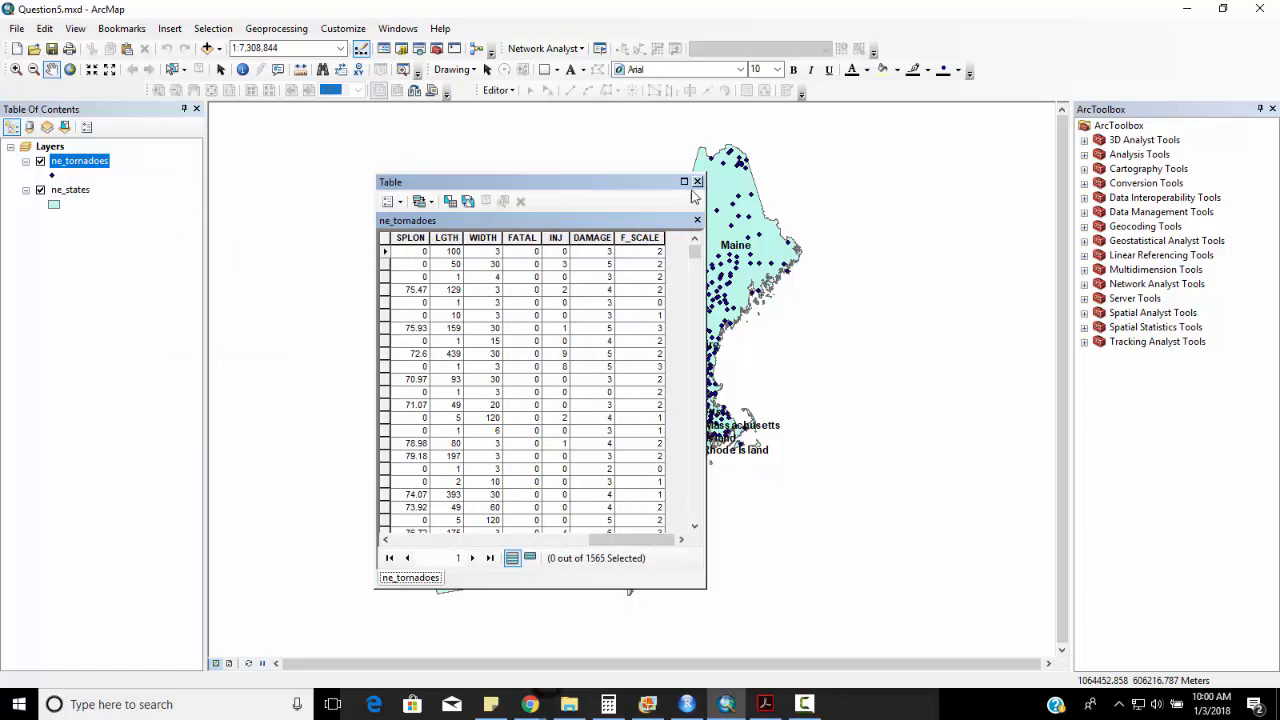
# Select By Attributes on ne_tornadoes with the query [INJ] >= 1
pyautogui.click(212, 28)
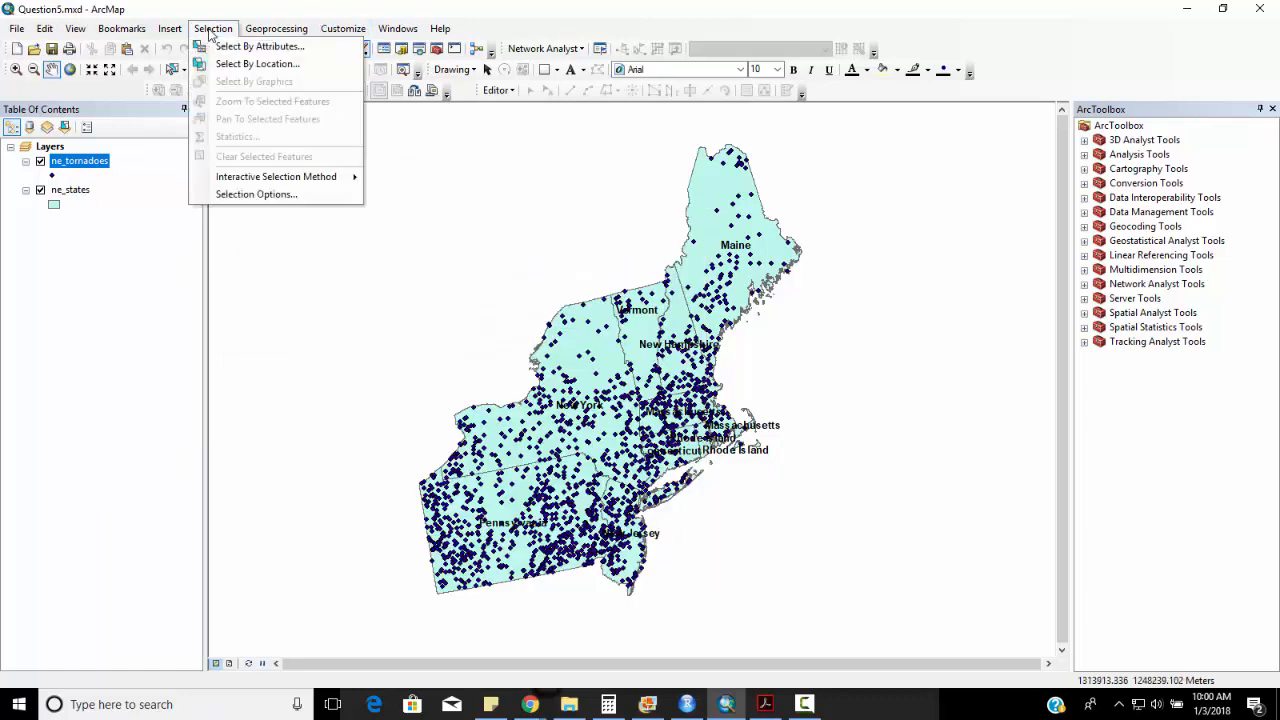
pyautogui.click(260, 46)
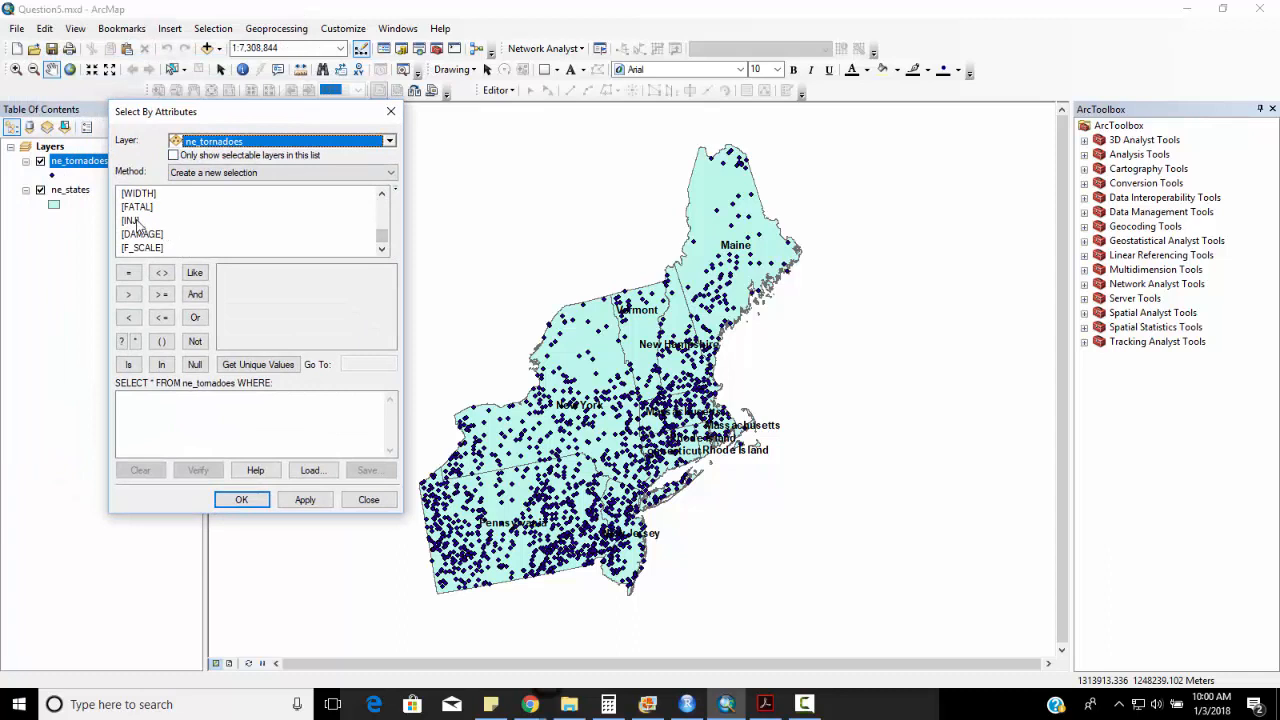
pyautogui.doubleClick(132, 220)
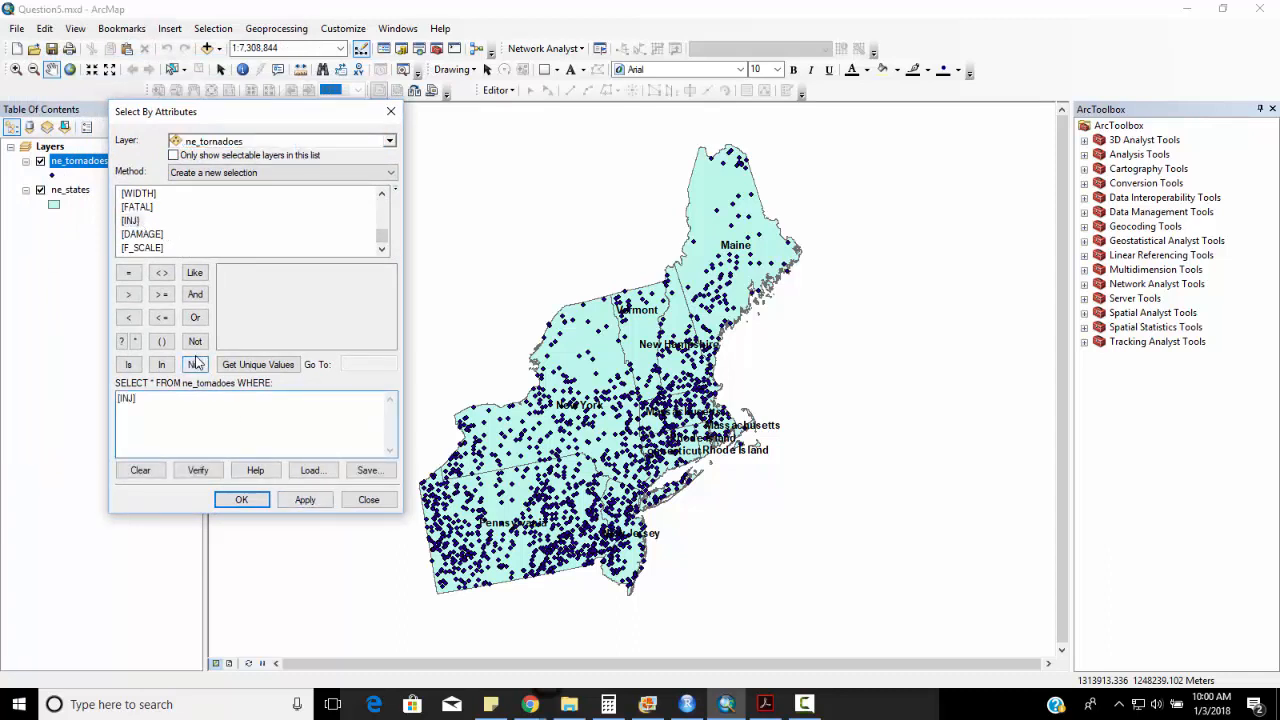
pyautogui.click(160, 292)
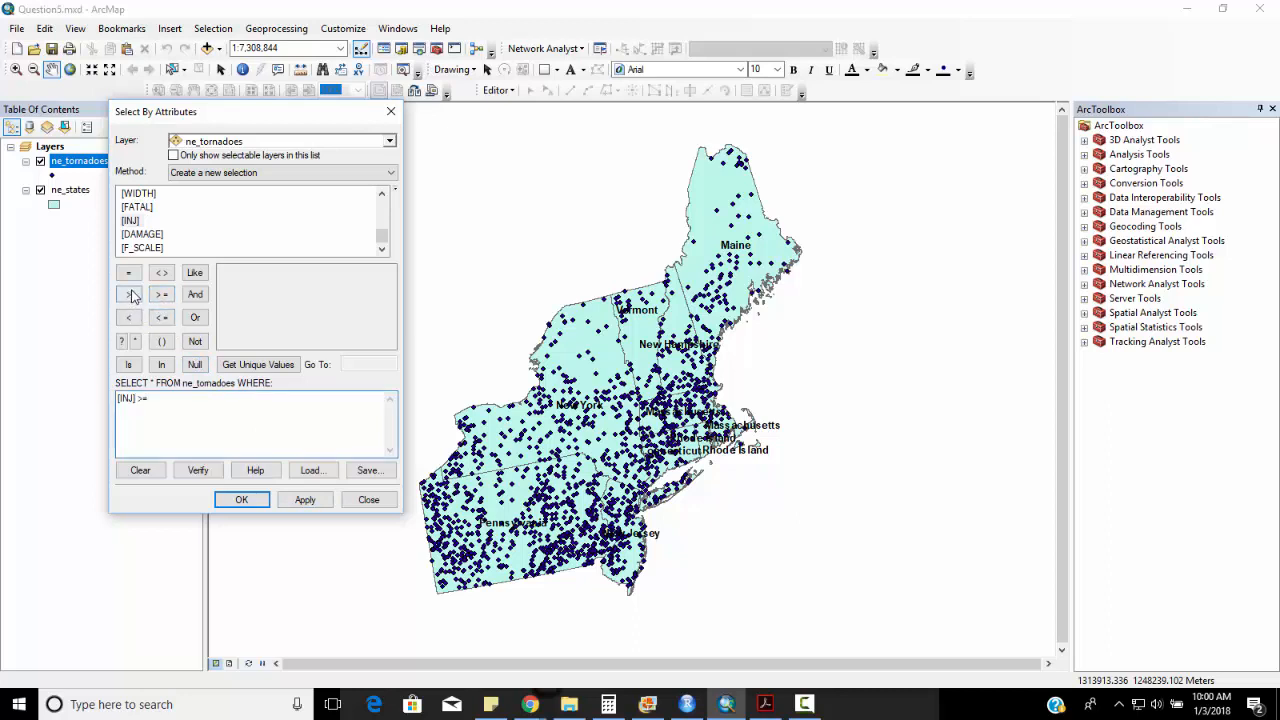
pyautogui.write('1')
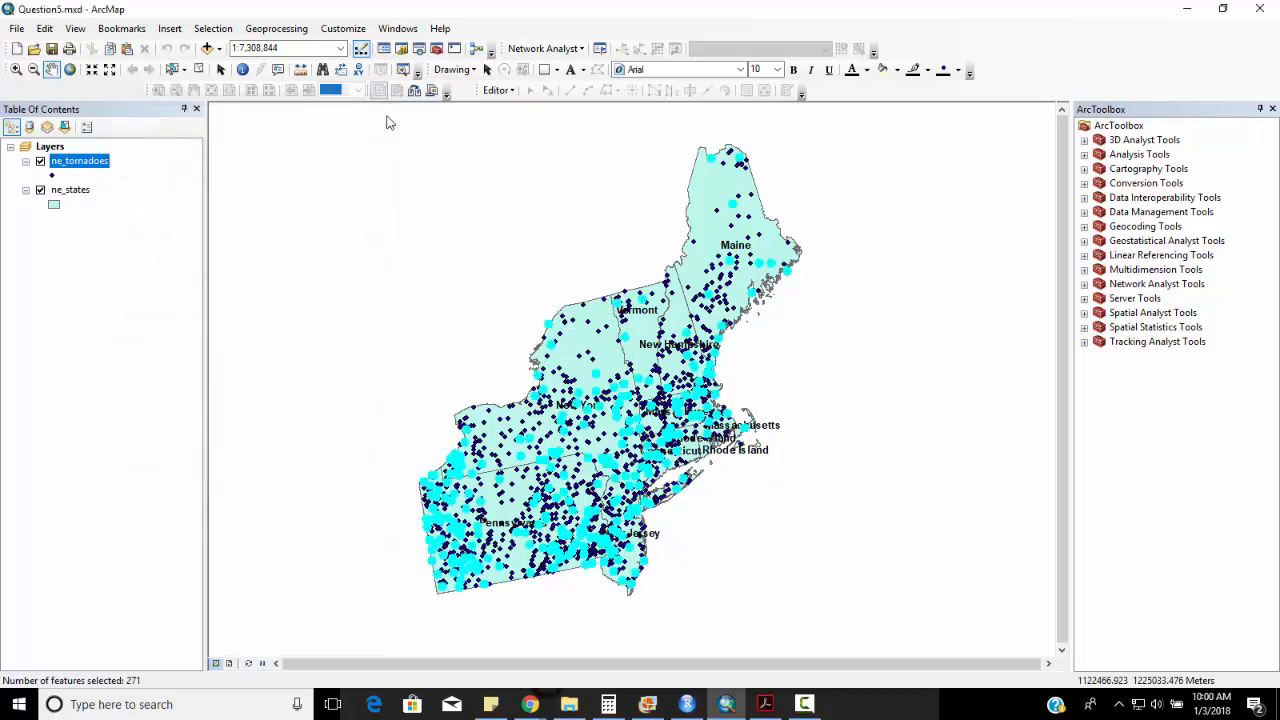
# View the 271 selected injury tornadoes in the tornado attribute table
pyautogui.rightClick(80, 160)
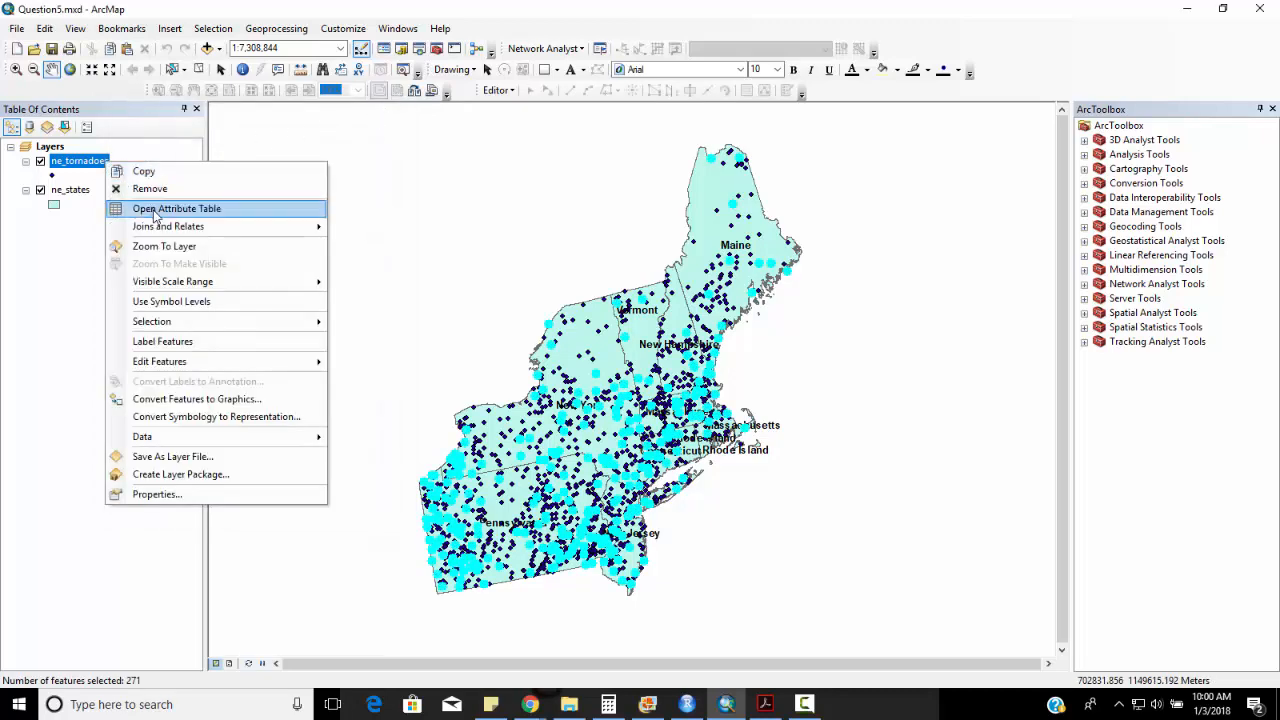
pyautogui.click(176, 208)
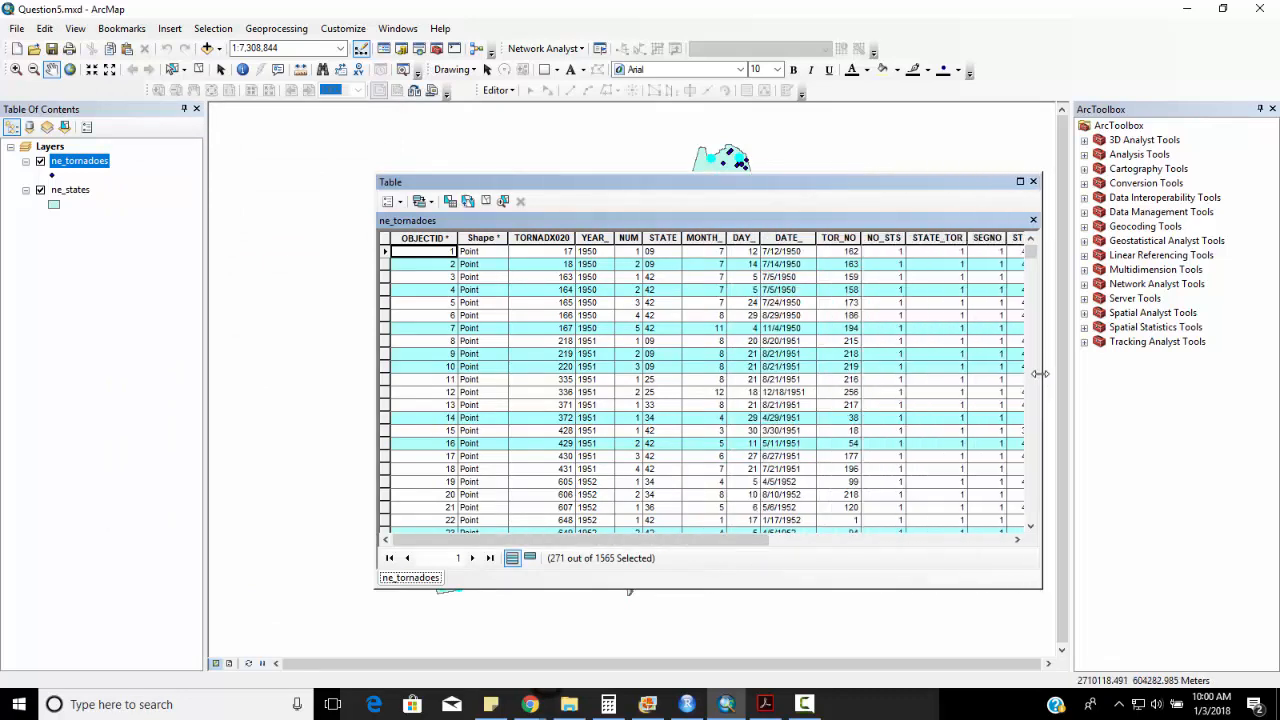
pyautogui.moveTo(604, 584)
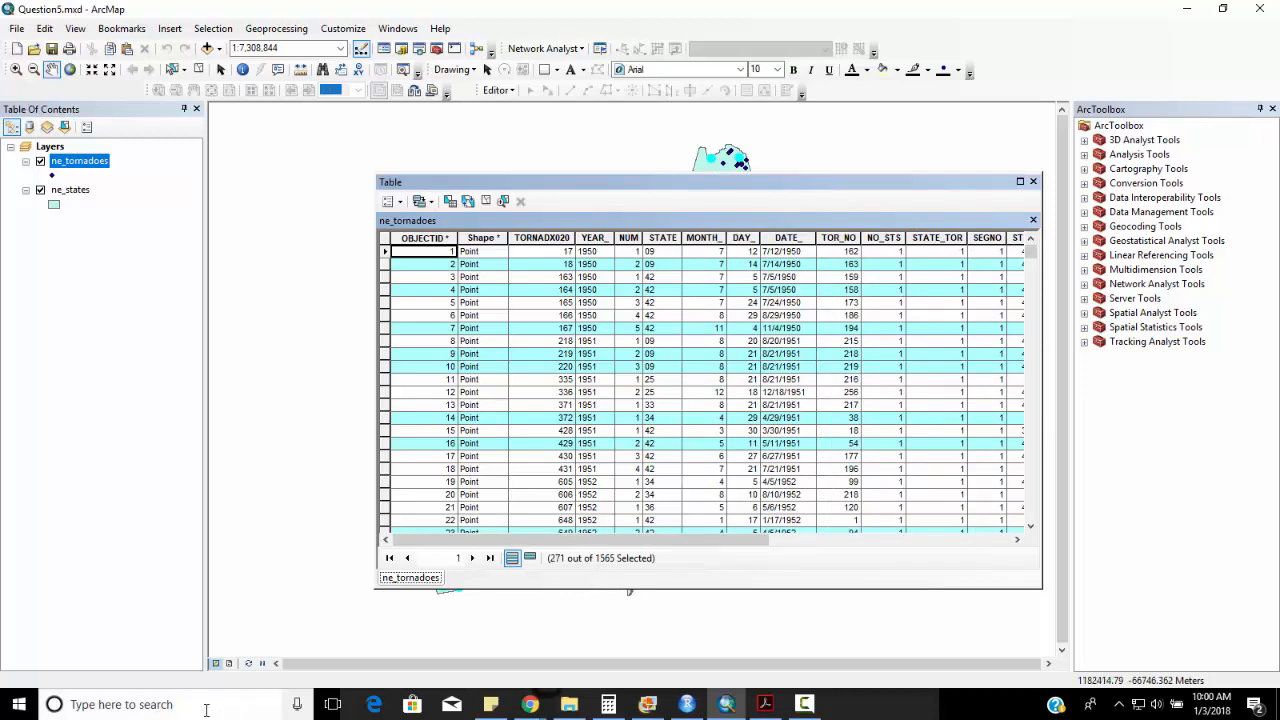
# Compute 271 ÷ 1565 × 100 in Calculator, about 17.3 percent, then close it
pyautogui.write('calculator')
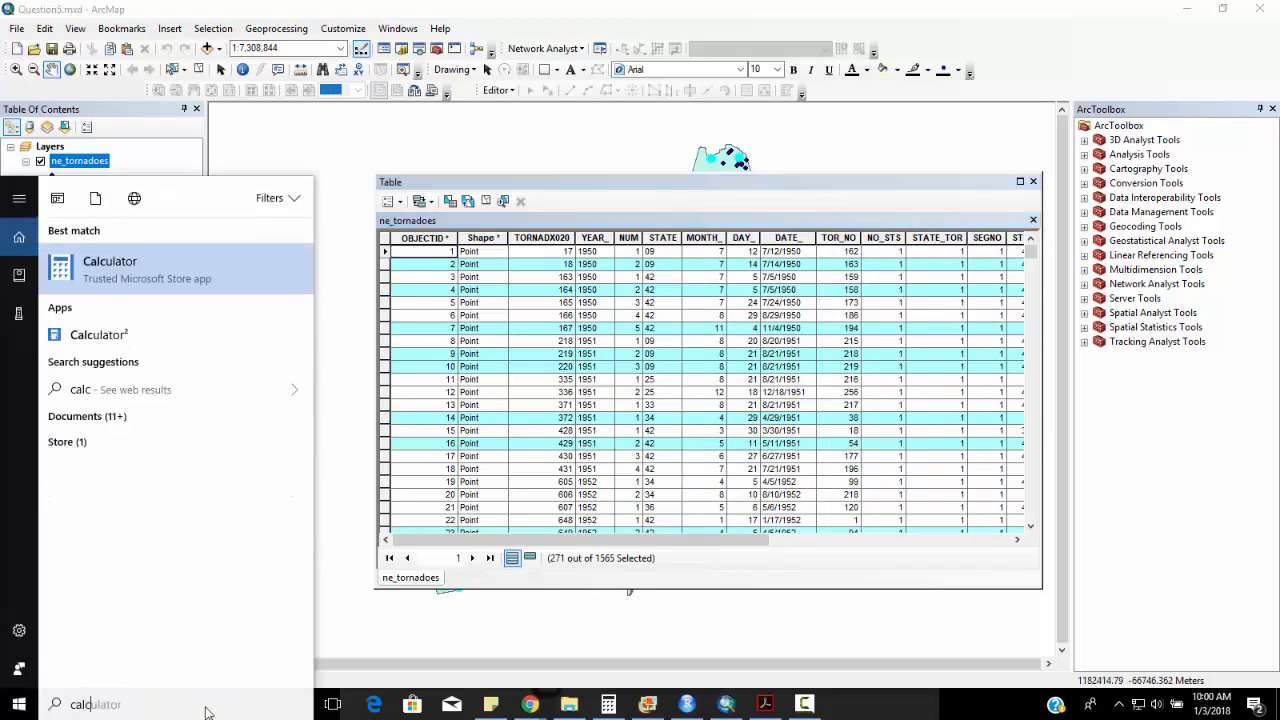
pyautogui.click(110, 268)
pyautogui.write('271')
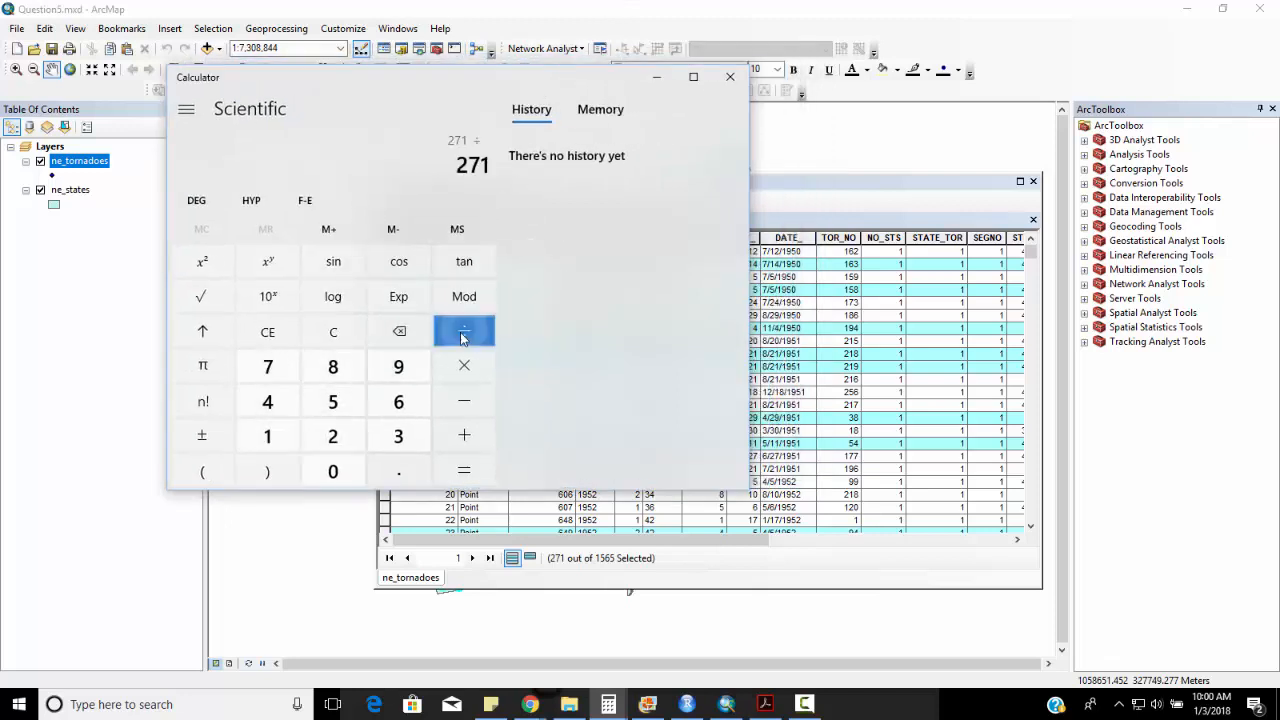
pyautogui.click(332, 400)
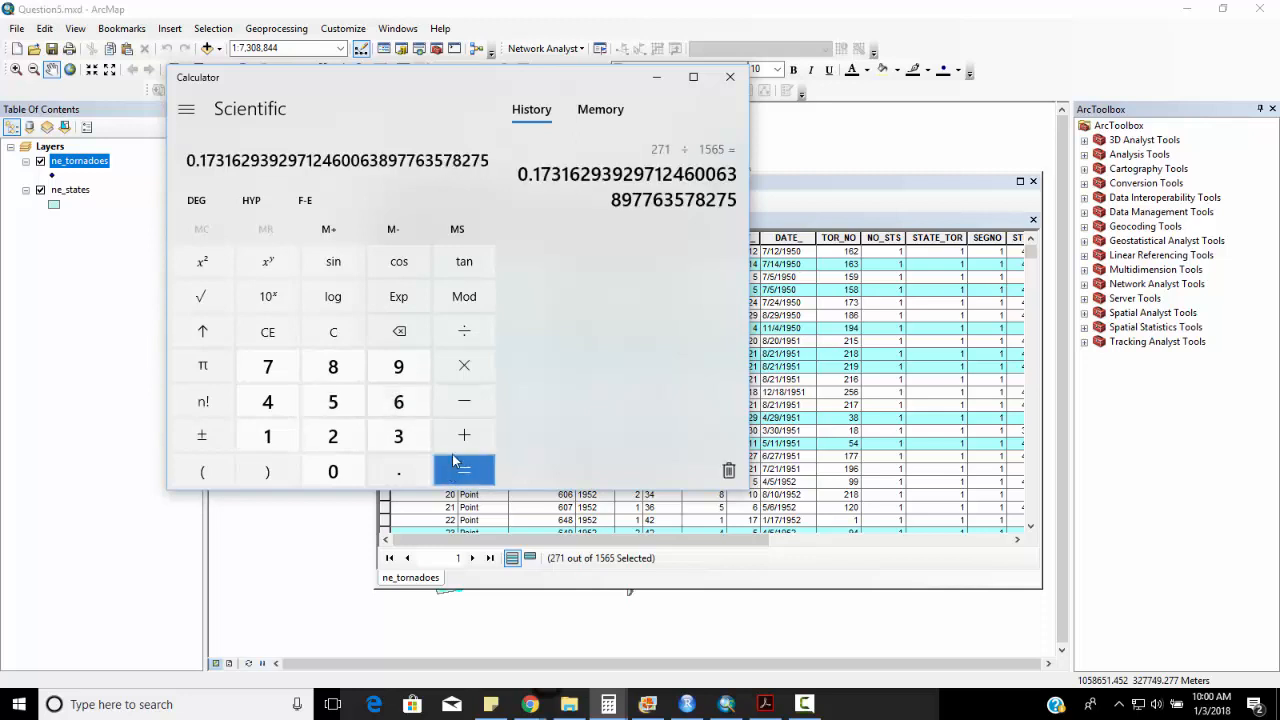
pyautogui.click(464, 470)
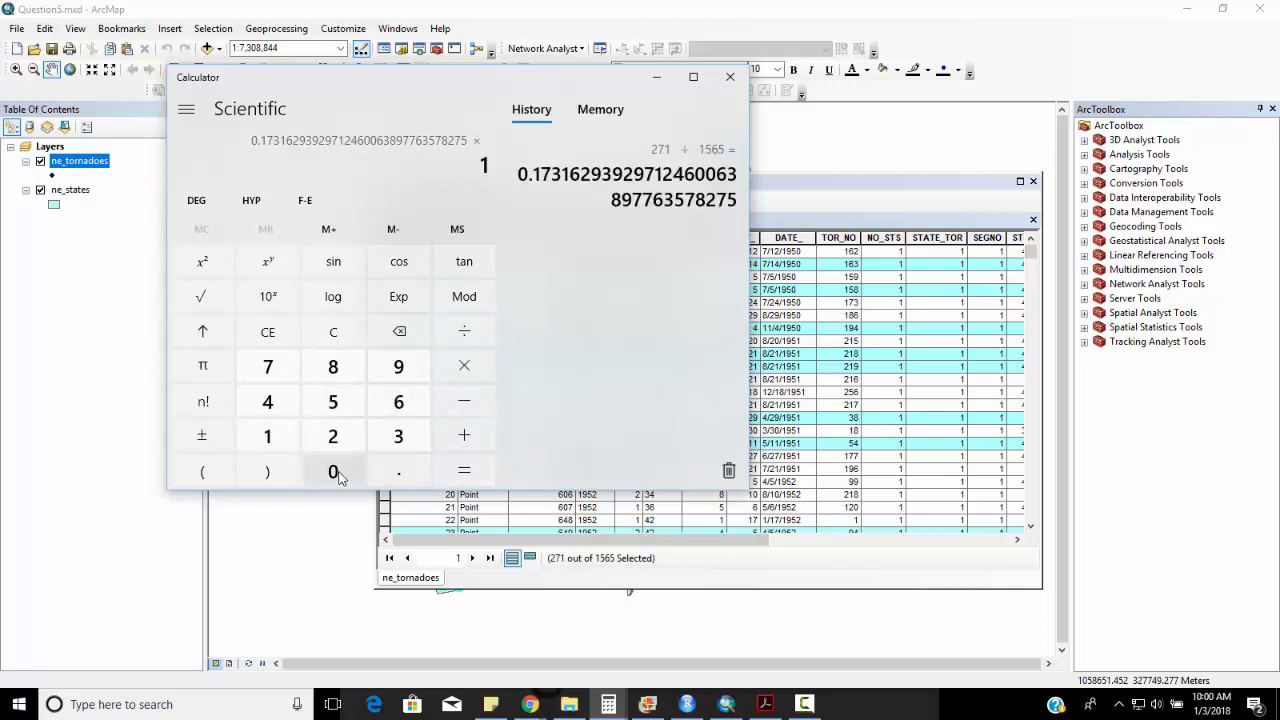
pyautogui.click(464, 472)
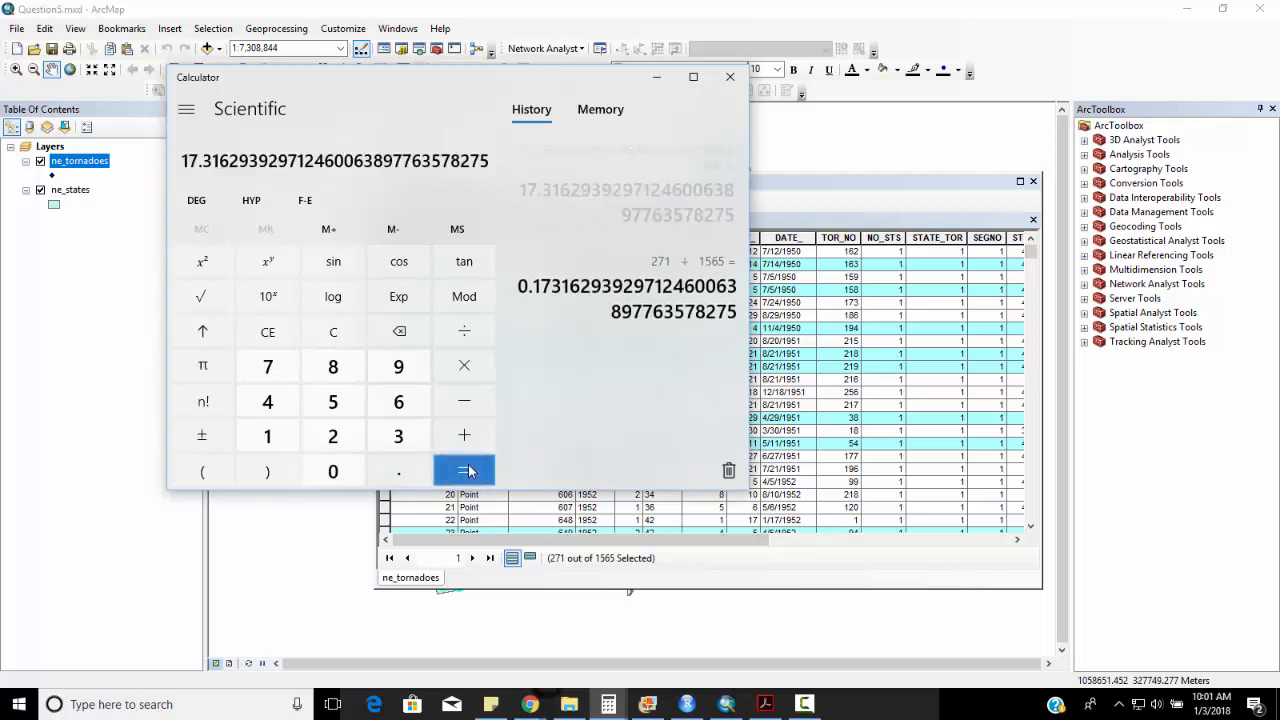
pyautogui.click(464, 472)
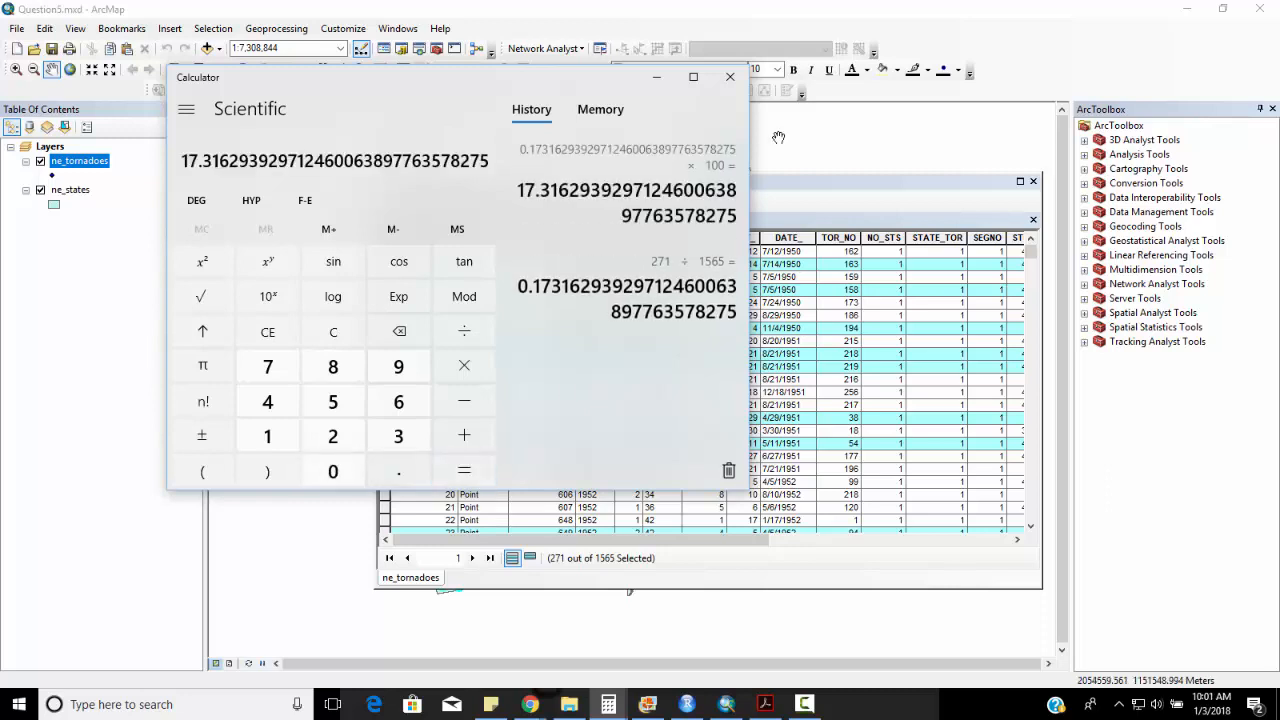
pyautogui.click(728, 76)
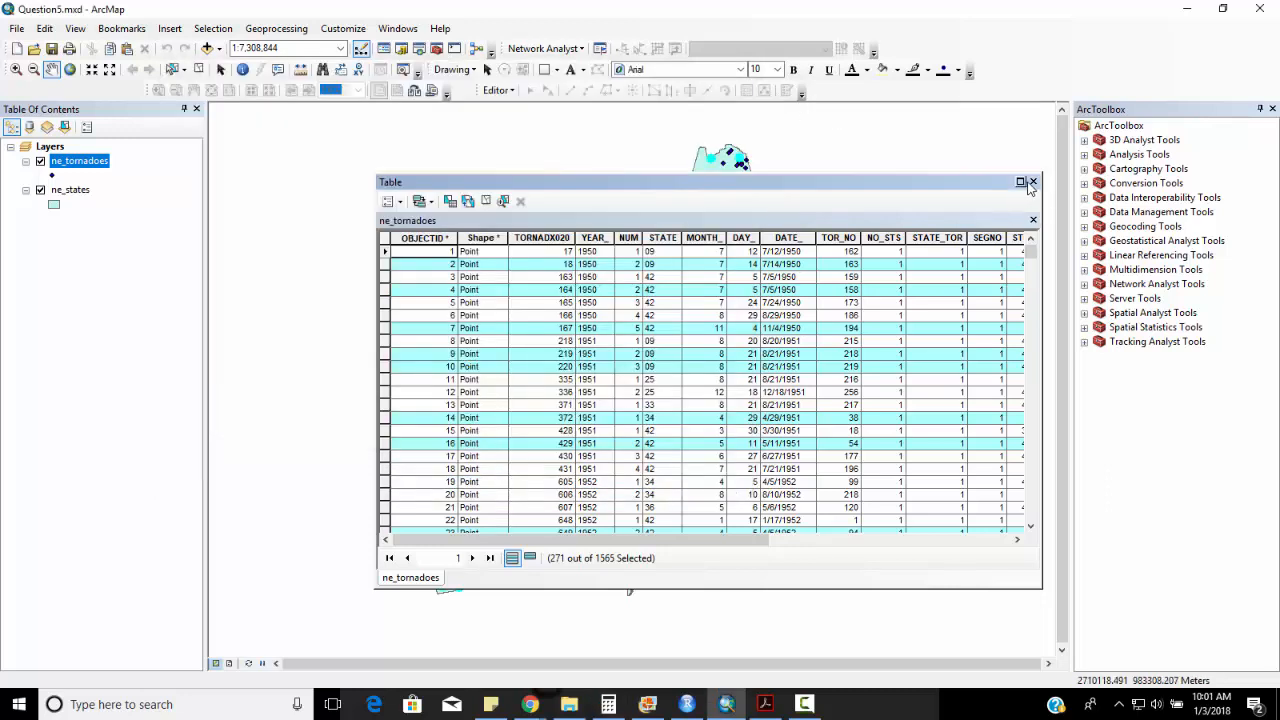
# Clear the tornado selection, close the table, and select New York on the map
pyautogui.click(1032, 182)
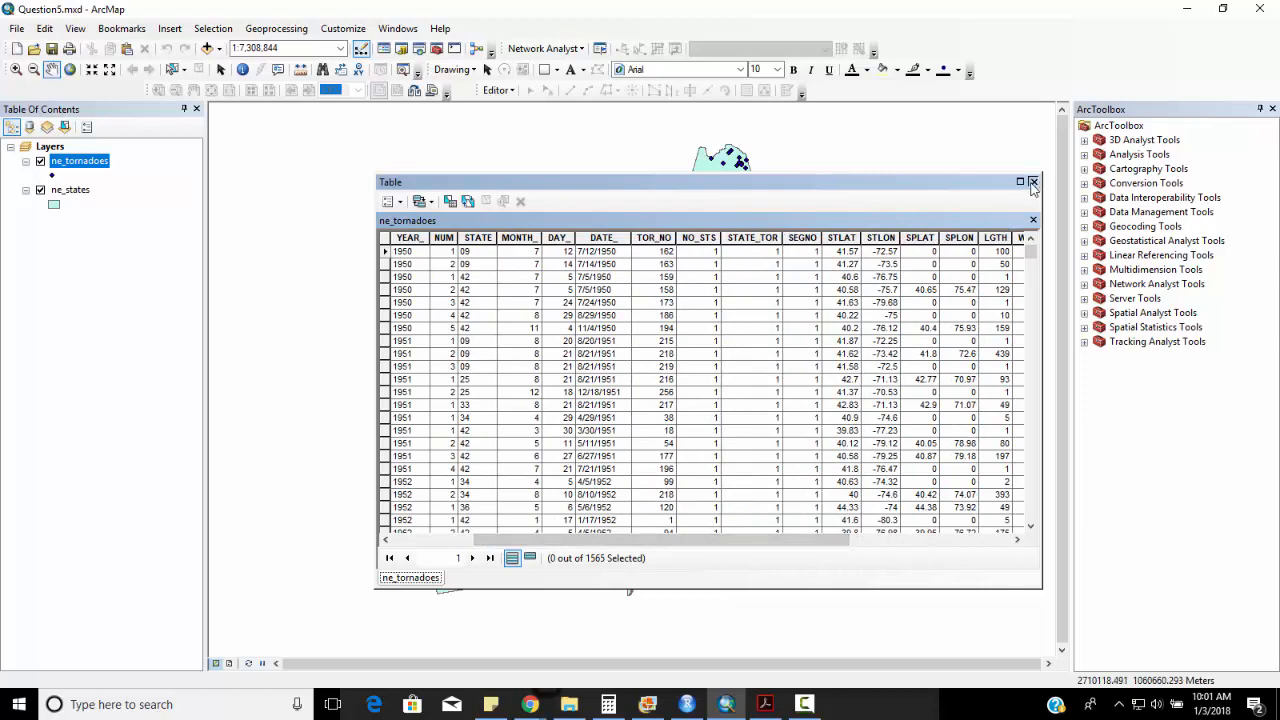
pyautogui.click(1032, 182)
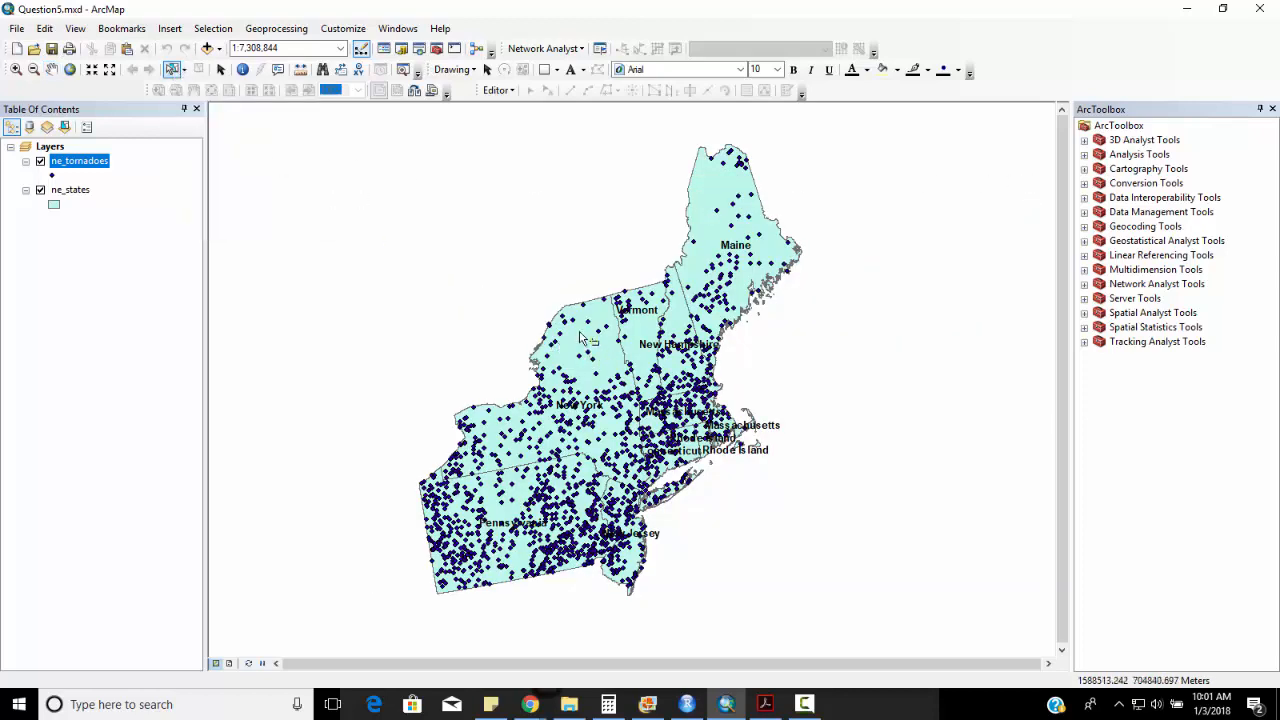
pyautogui.click(580, 340)
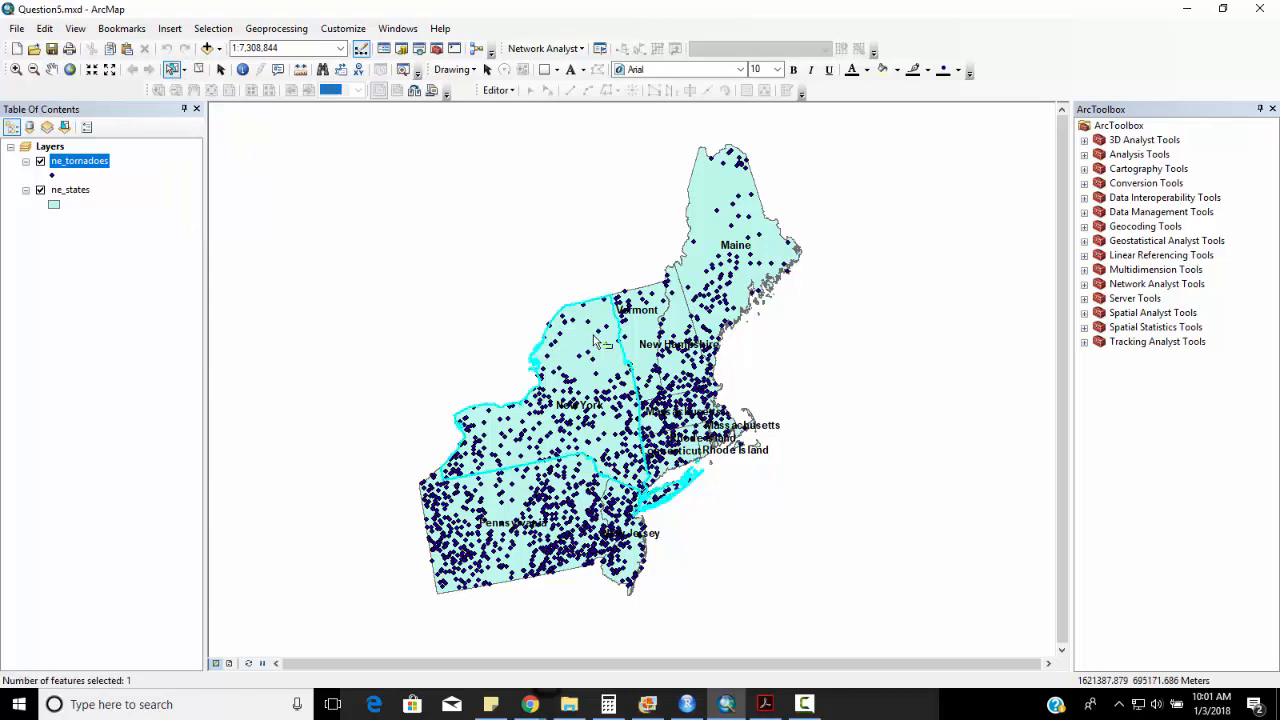
pyautogui.click(212, 28)
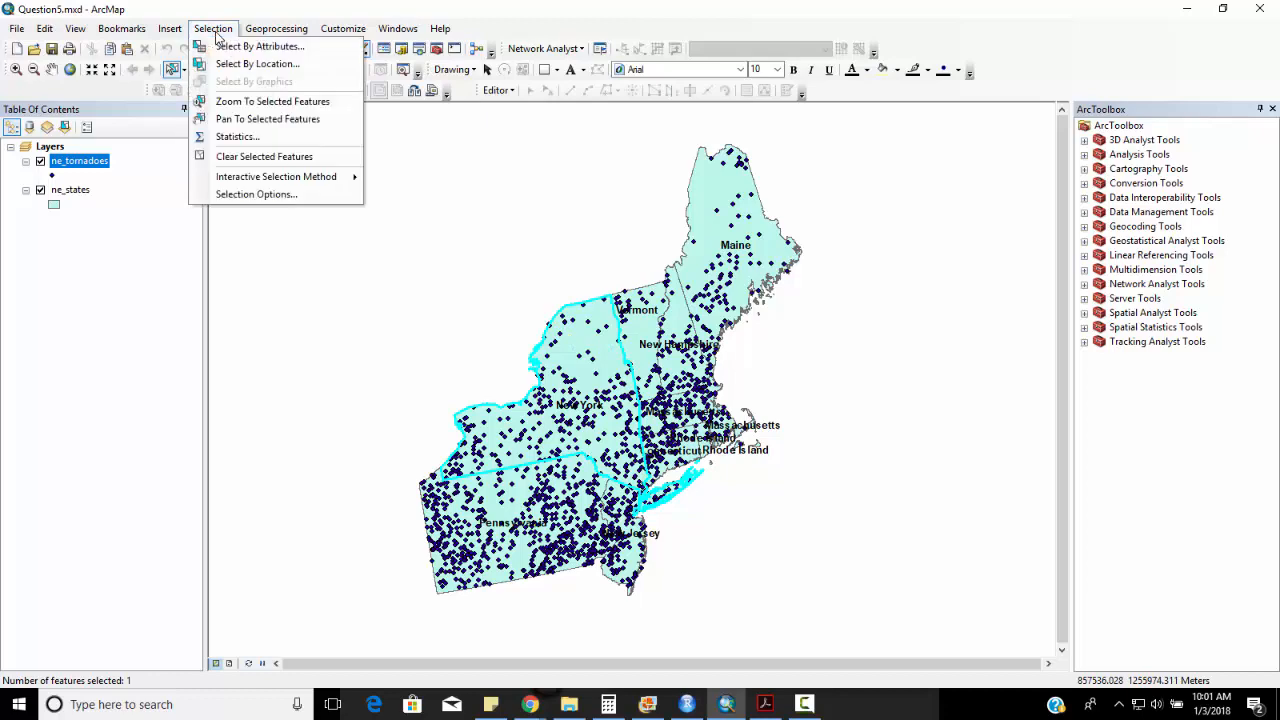
# Select By Location the ne_tornadoes falling inside the selected New York feature
pyautogui.click(256, 62)
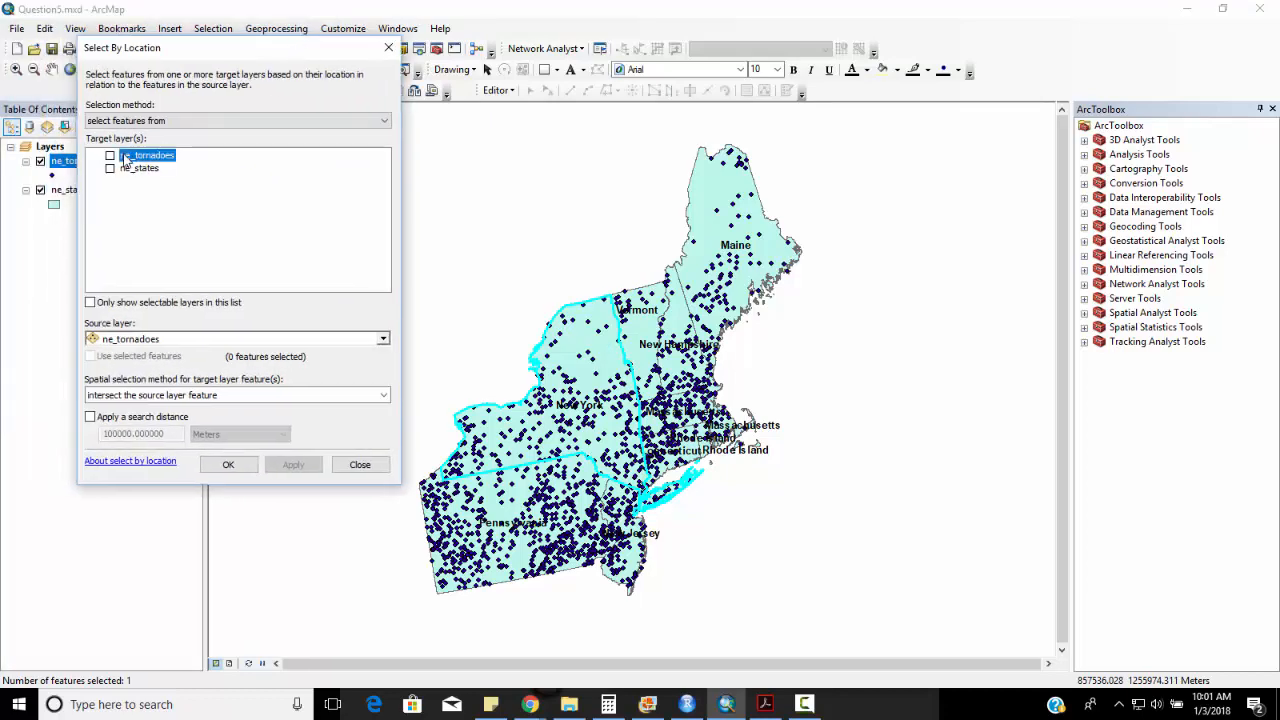
pyautogui.click(110, 156)
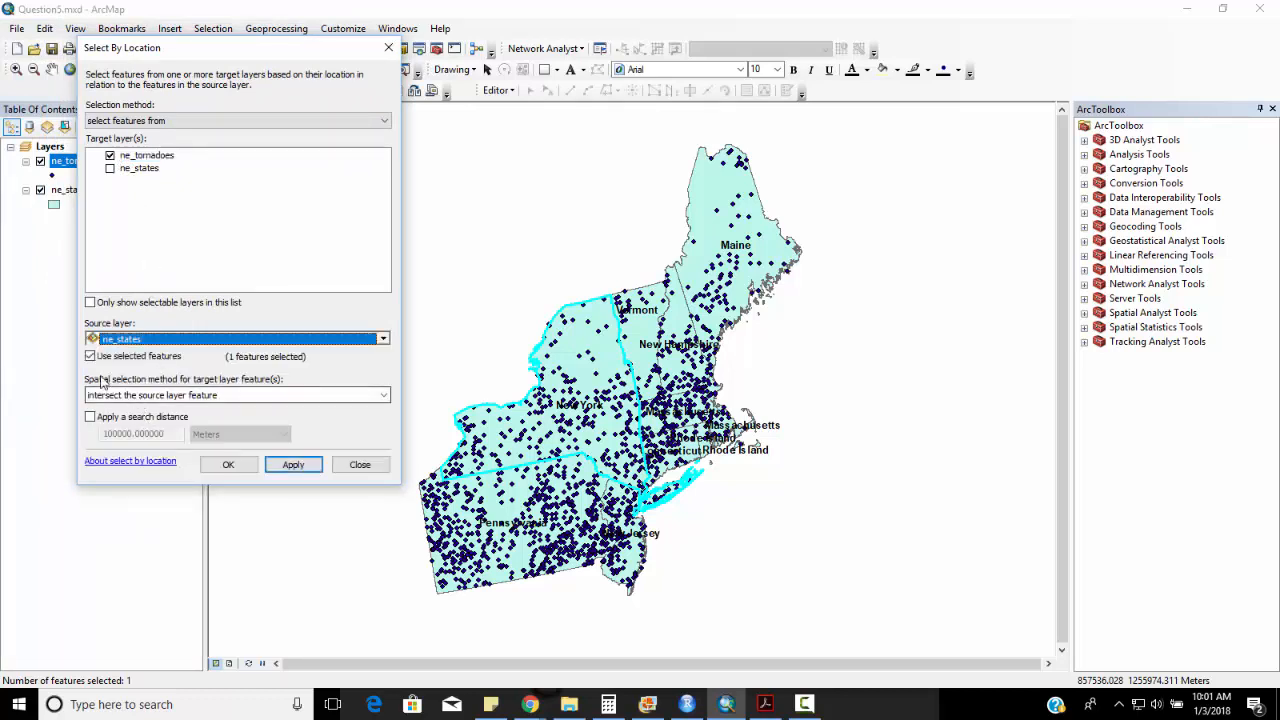
pyautogui.click(292, 464)
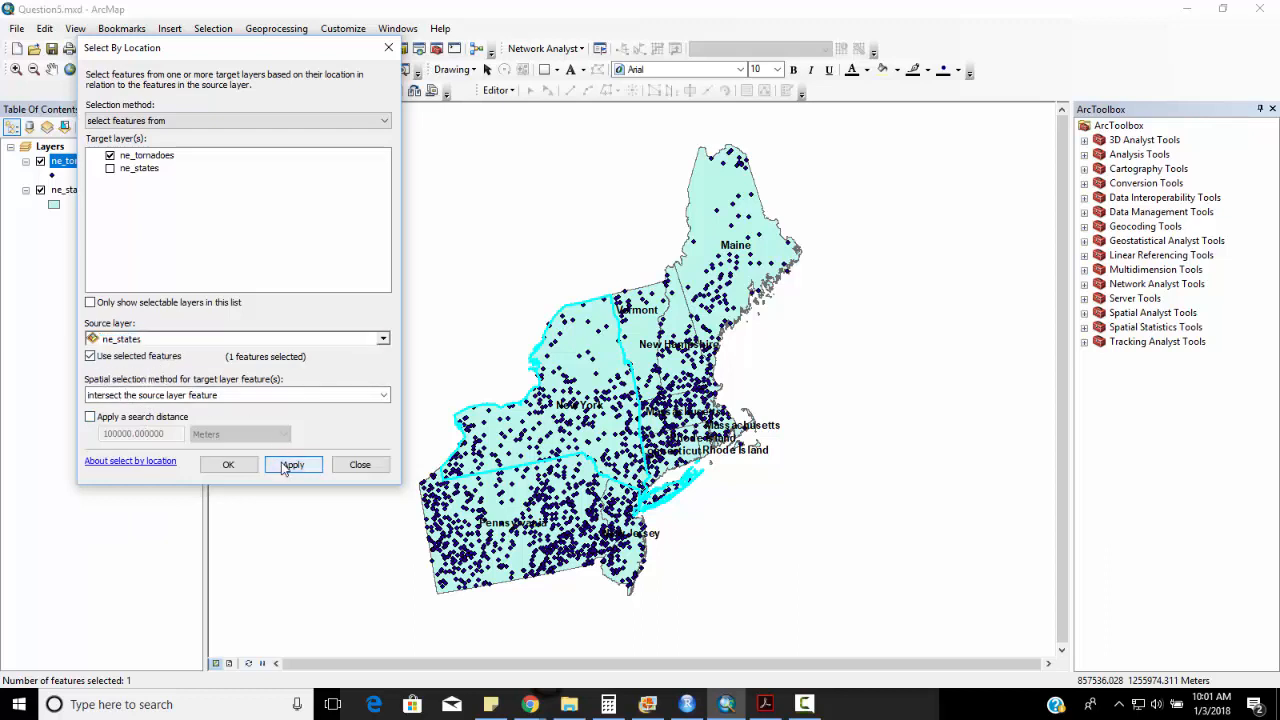
pyautogui.click(292, 464)
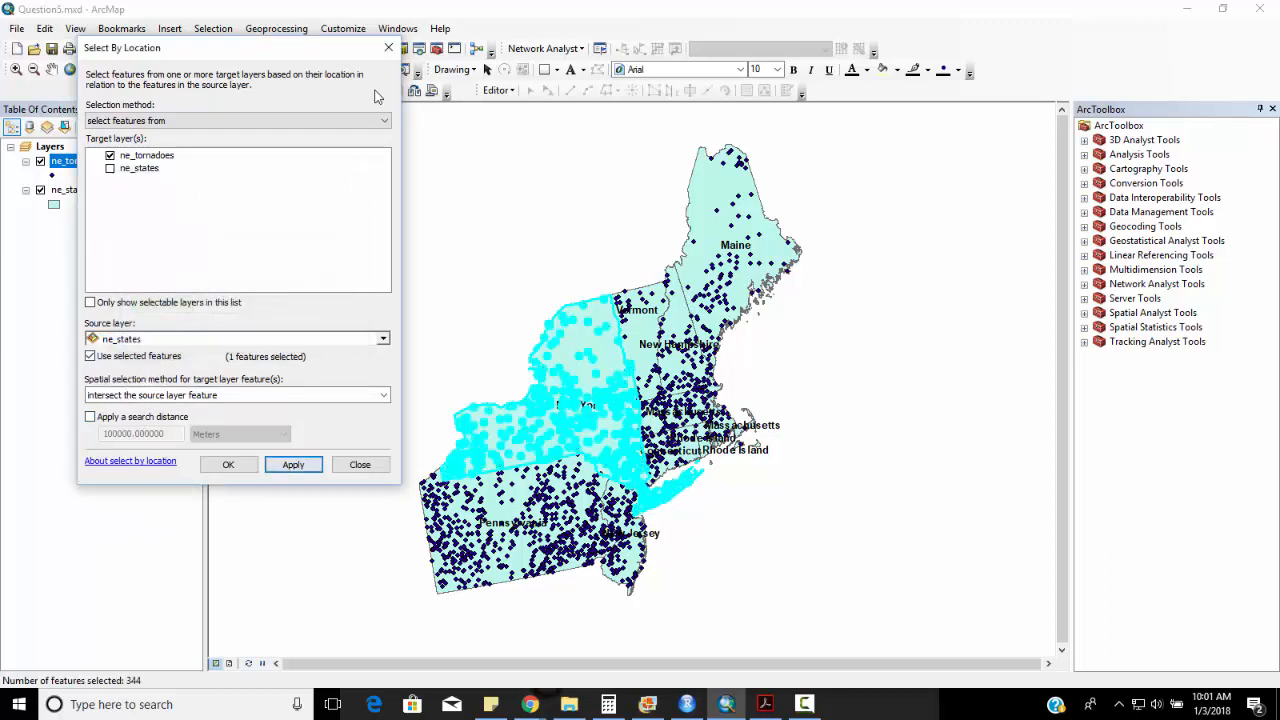
pyautogui.click(360, 464)
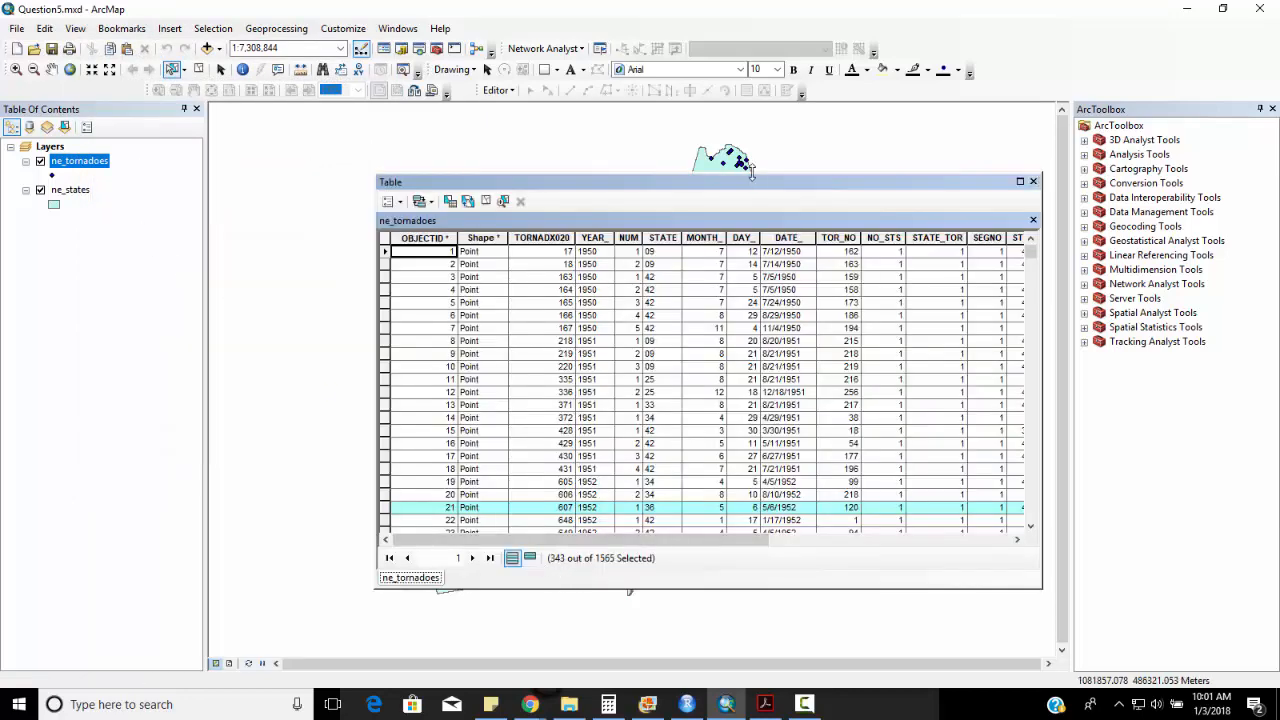
# Check the 343 selected tornadoes in the tornado table and close it
pyautogui.moveTo(750, 180); pyautogui.dragTo(560, 188)
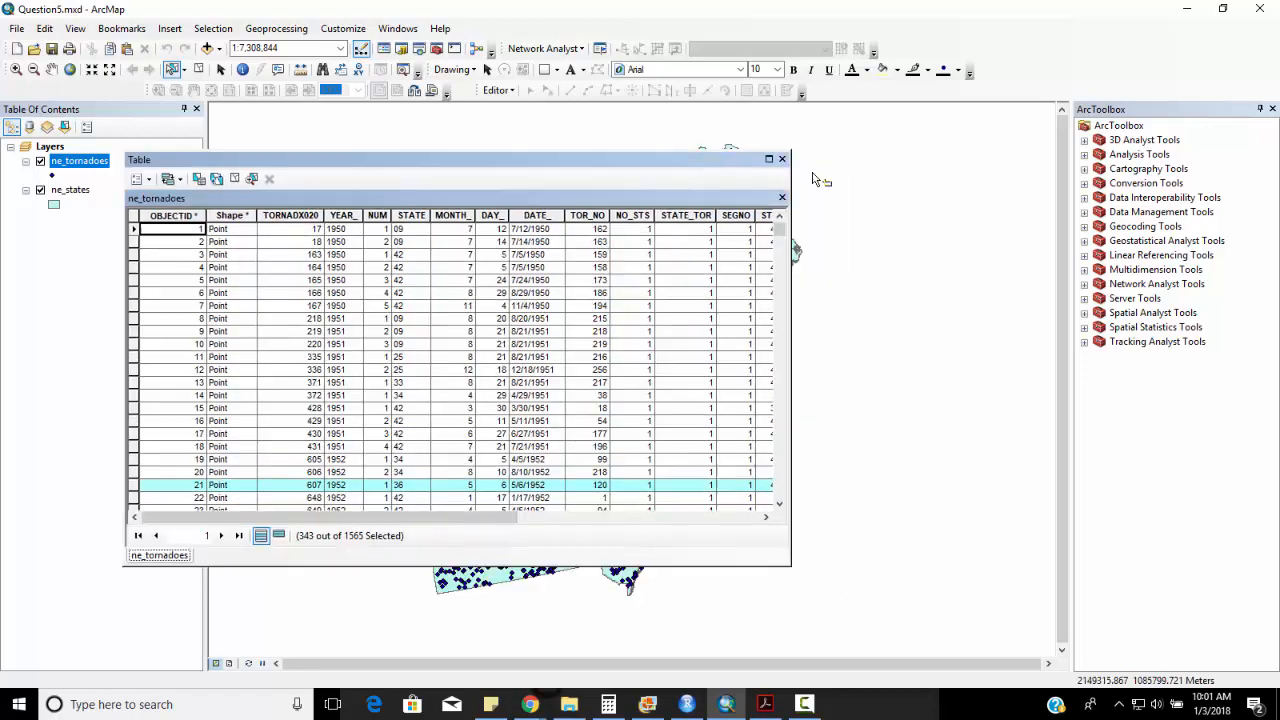
pyautogui.click(782, 160)
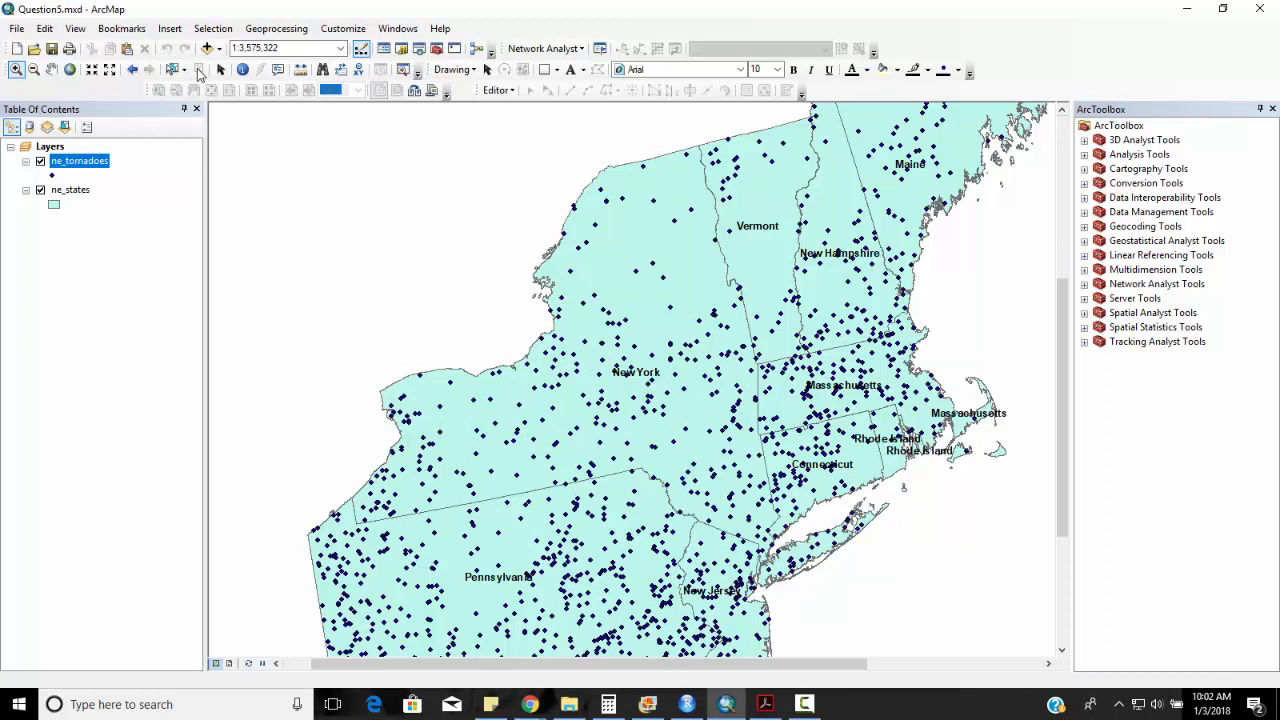
pyautogui.moveTo(192, 76)
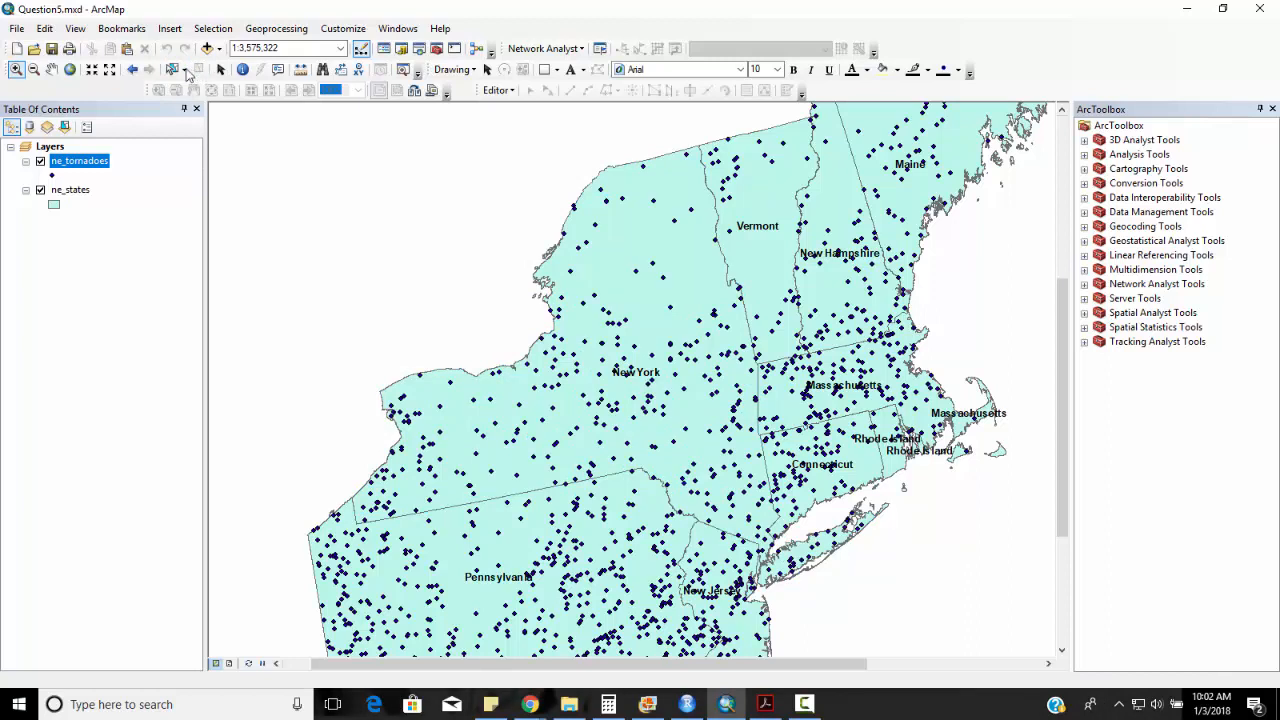
# Zoom out until all northeast states and tornado points are visible
pyautogui.moveTo(356, 170); pyautogui.dragTo(832, 548)
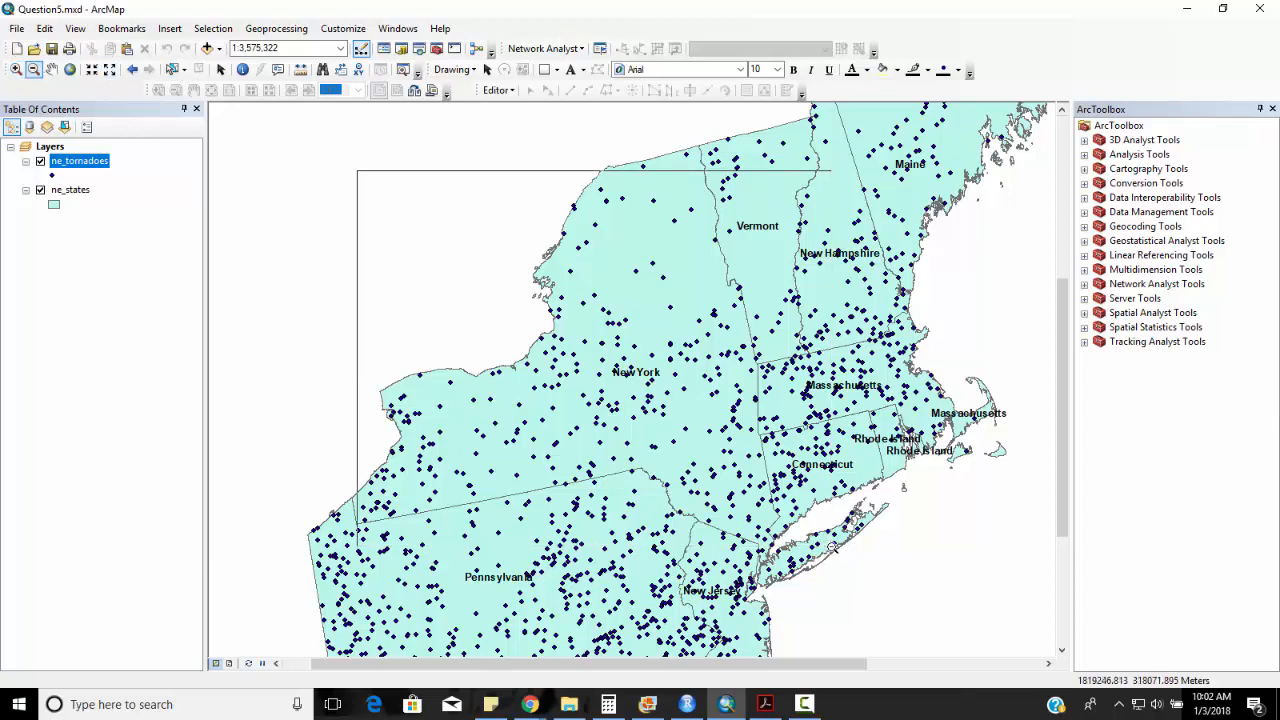
pyautogui.click(32, 68)
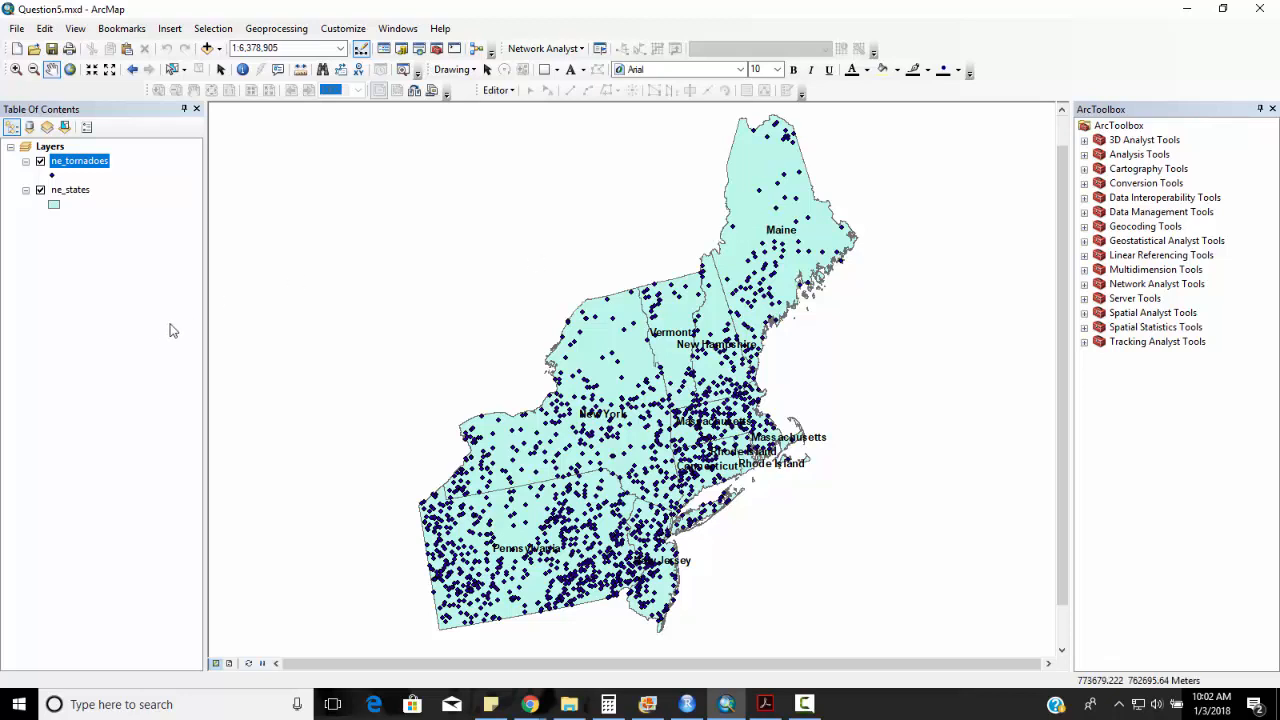
# Start a spatial join of ne_tornadoes into ne_states summarized by Average and Sum
pyautogui.rightClick(70, 188)
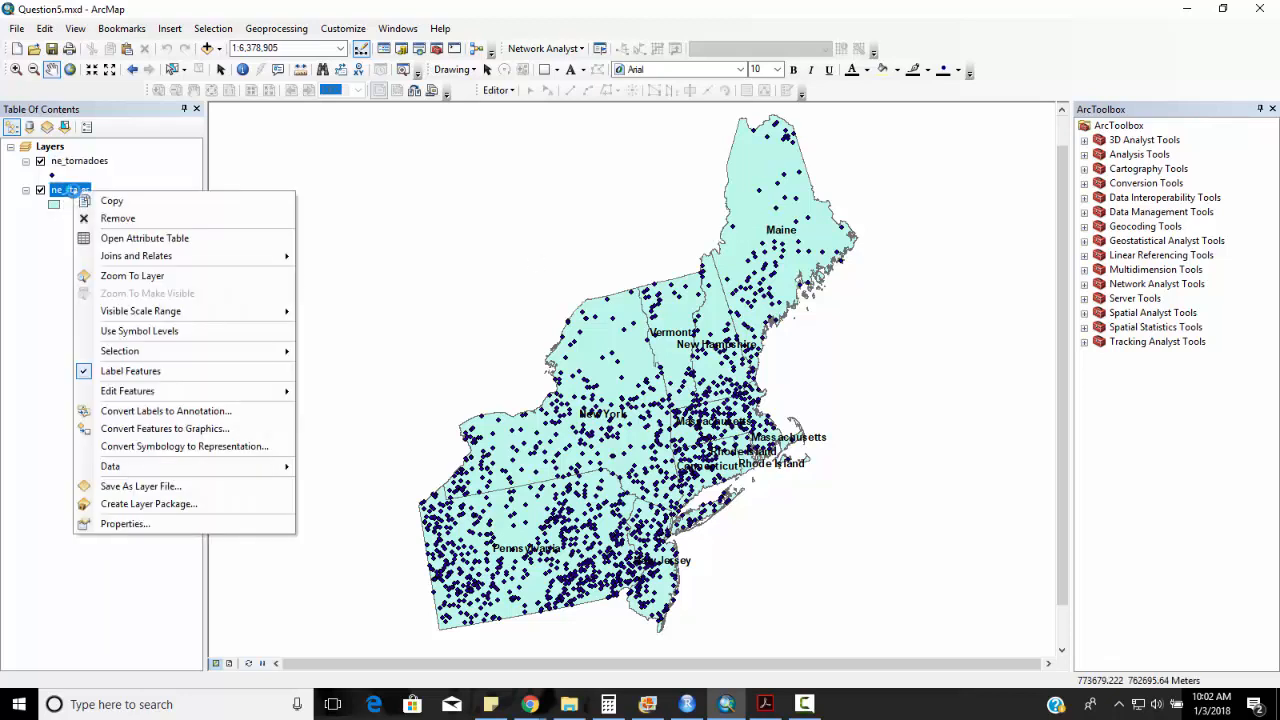
pyautogui.moveTo(136, 256)
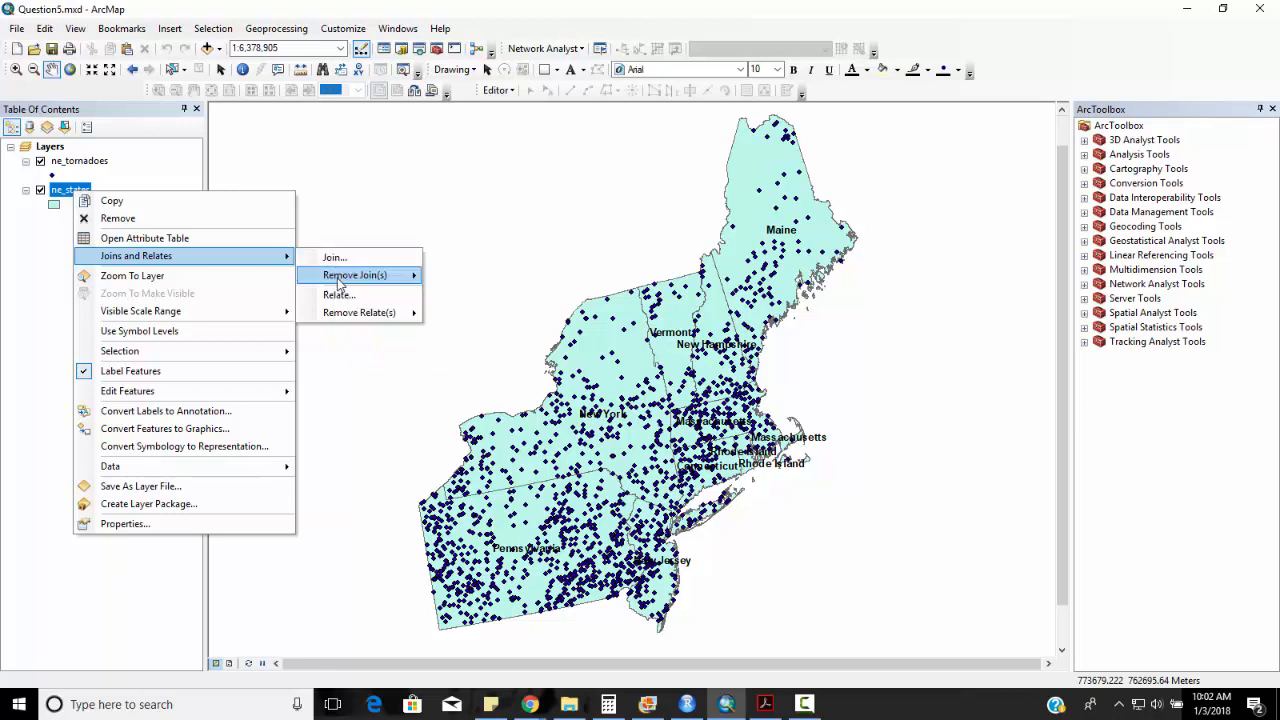
pyautogui.moveTo(334, 256)
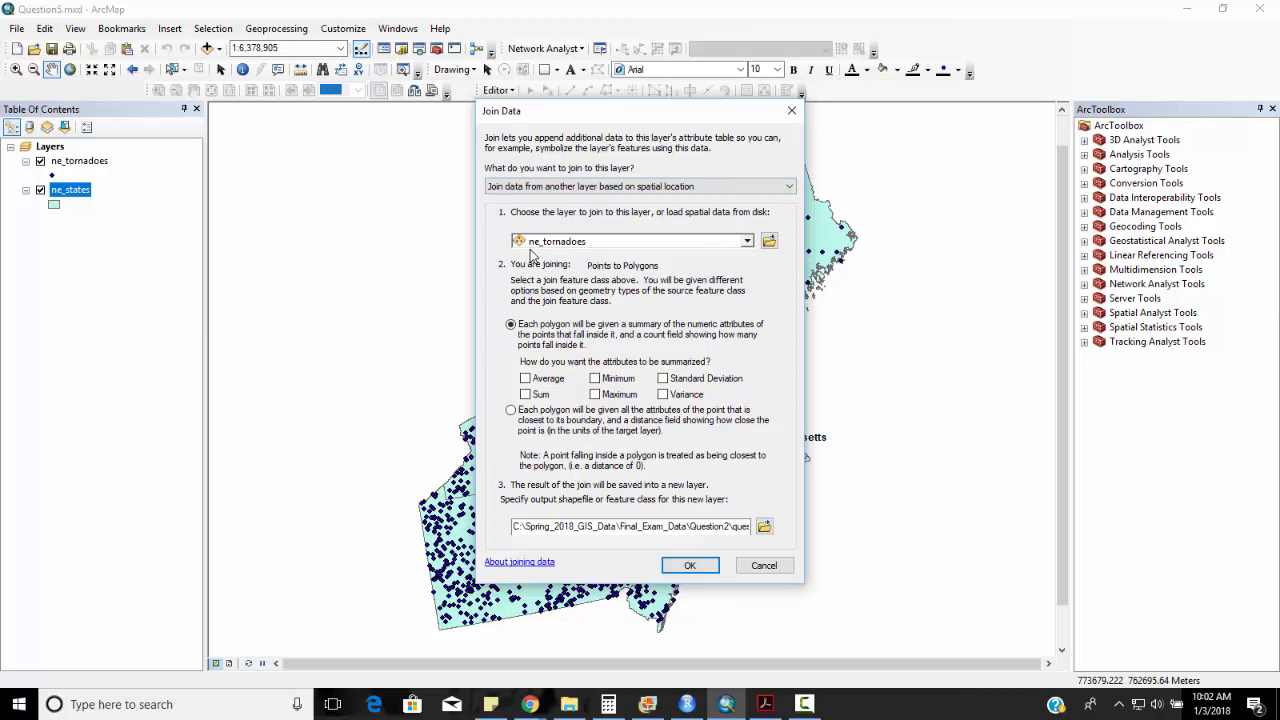
pyautogui.moveTo(568, 390)
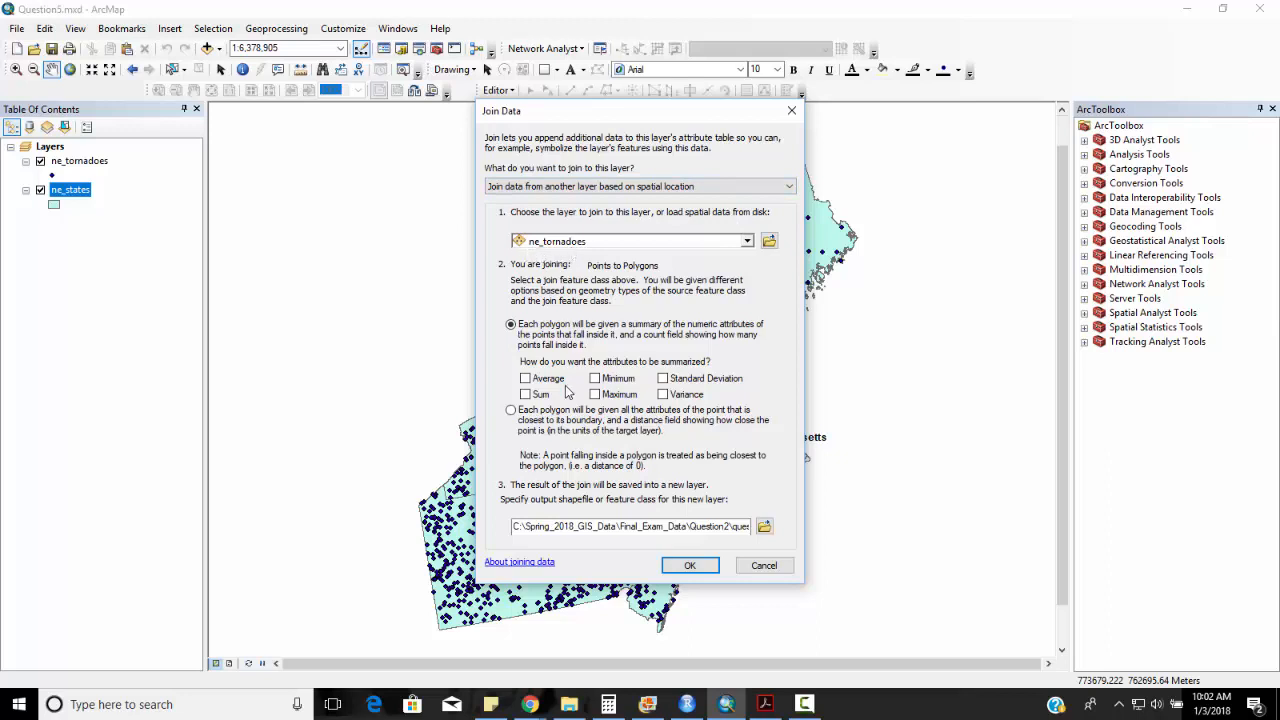
pyautogui.moveTo(464, 392)
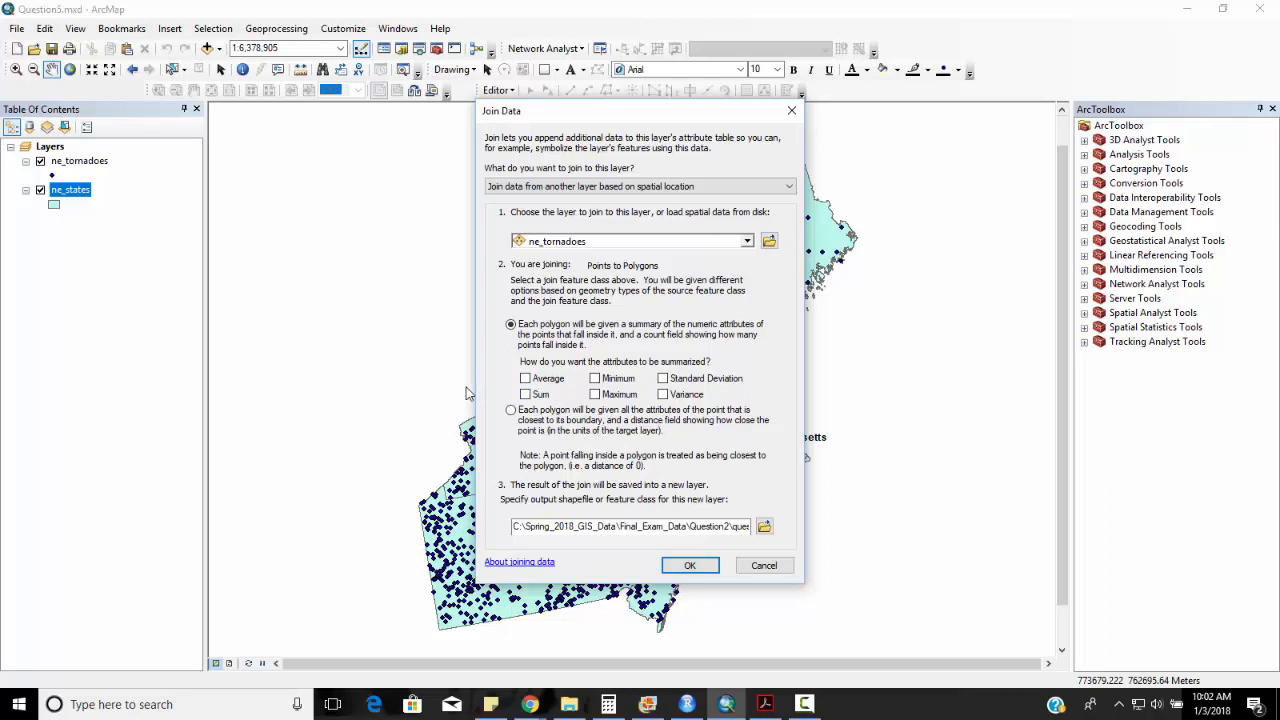
pyautogui.click(524, 378)
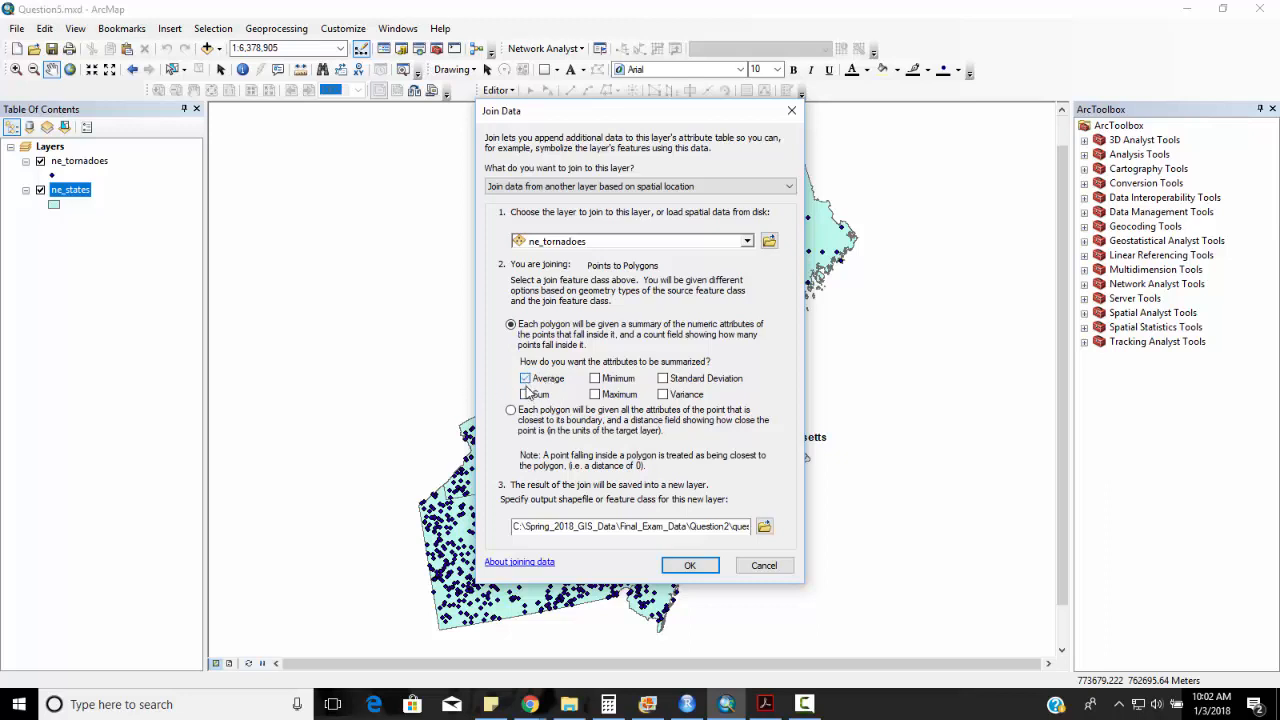
pyautogui.click(524, 394)
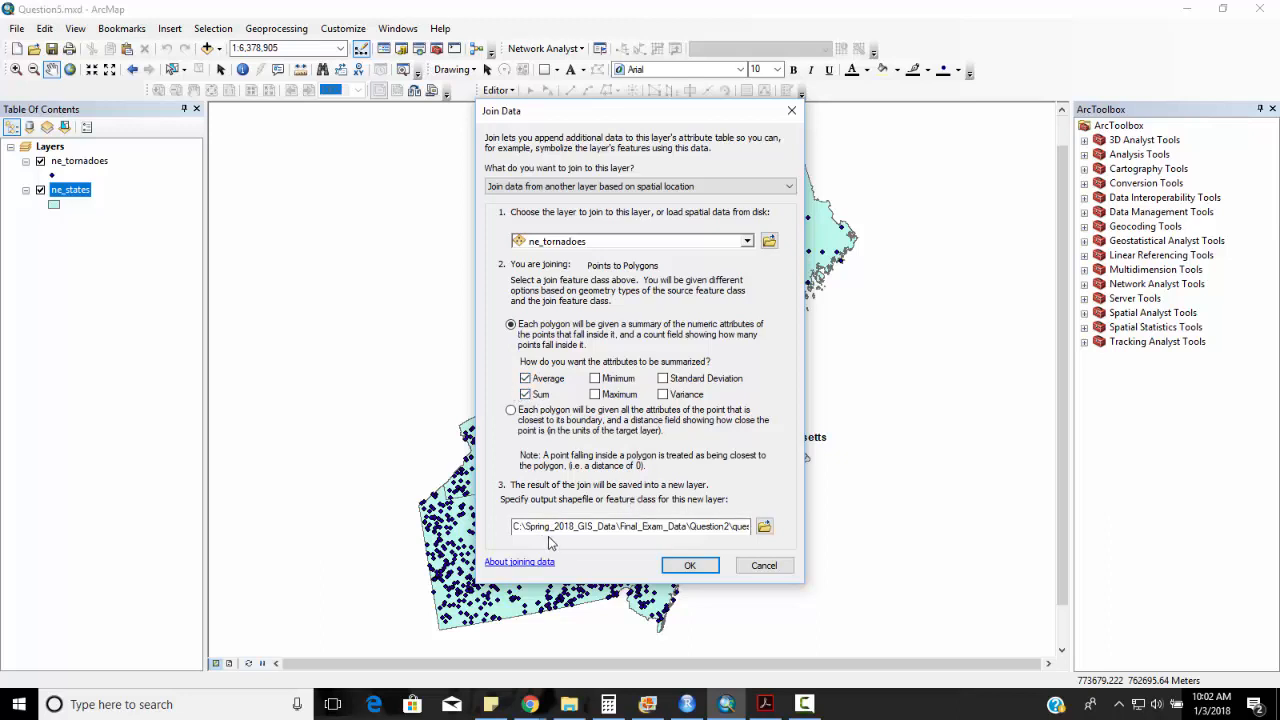
pyautogui.click(764, 526)
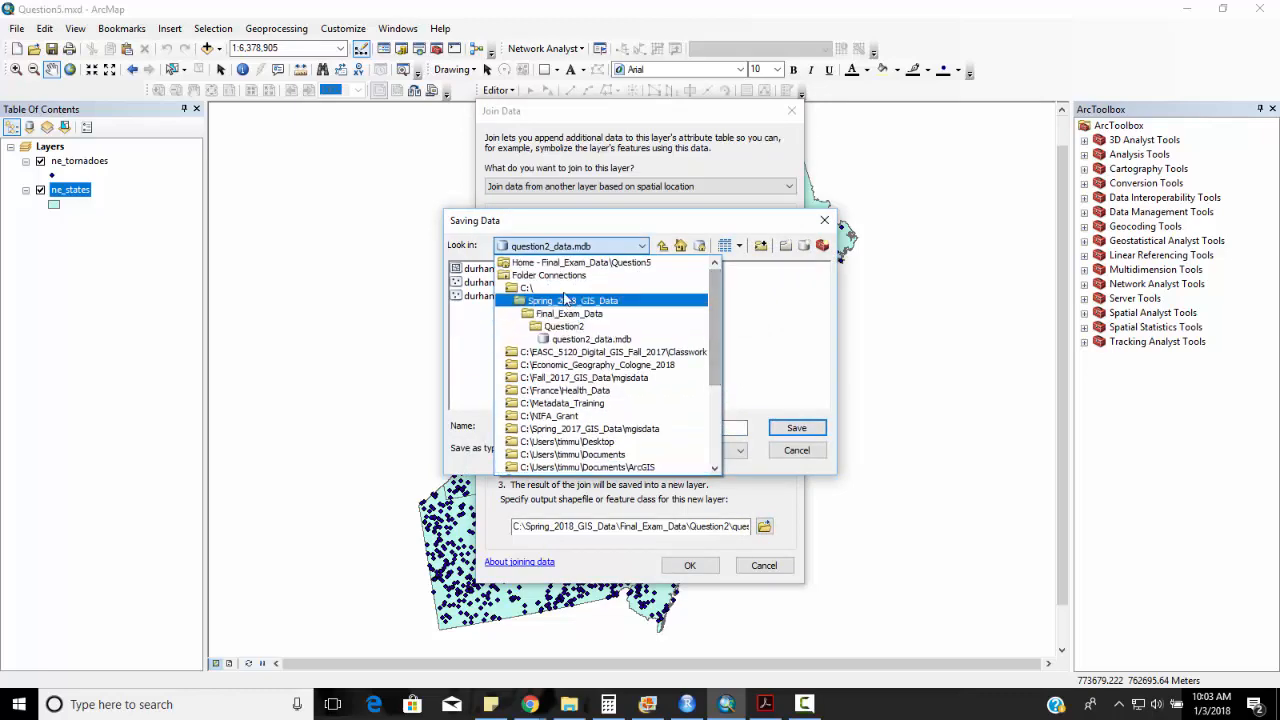
# Save the join result as Join_Output in the geodatabase folder
pyautogui.click(524, 288)
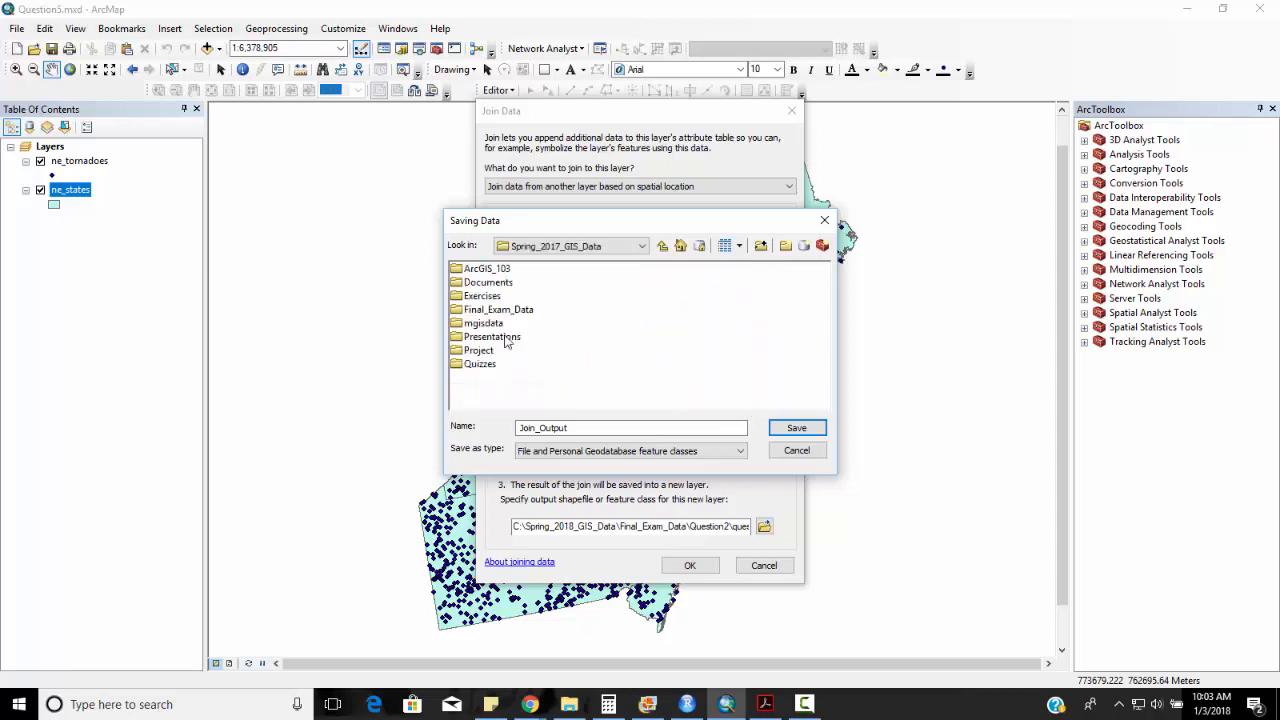
pyautogui.doubleClick(498, 308)
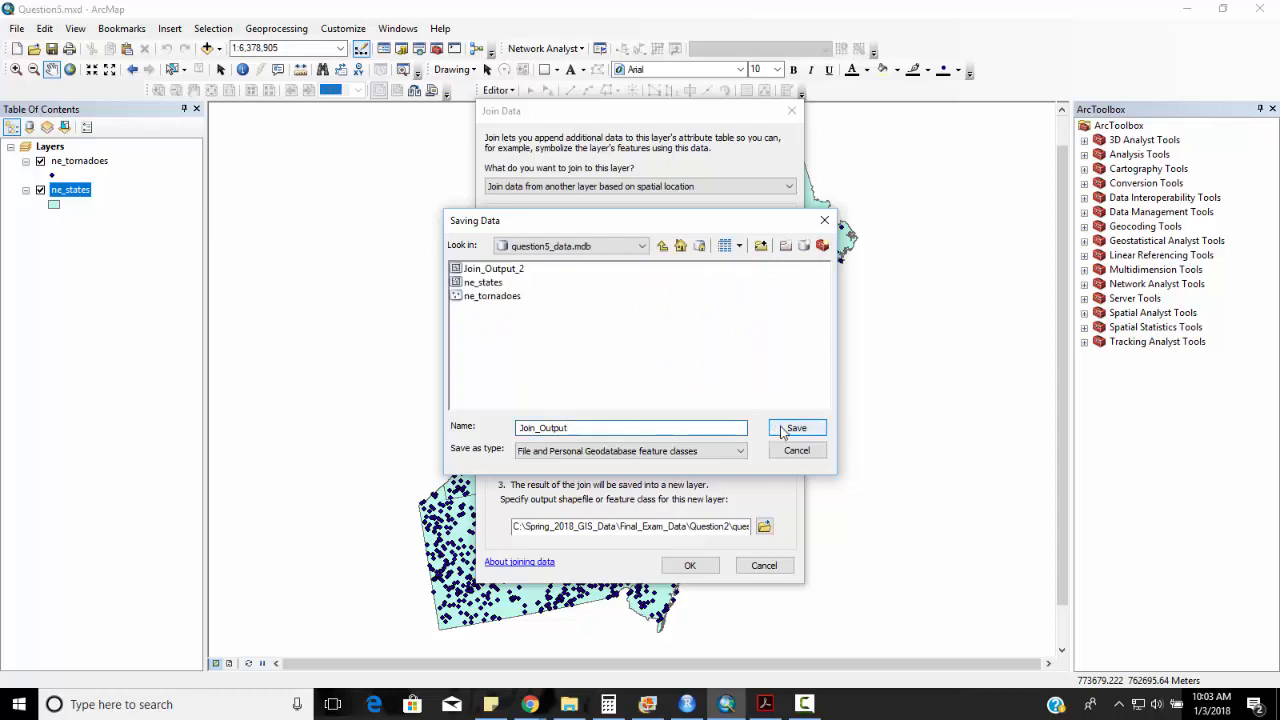
pyautogui.click(796, 428)
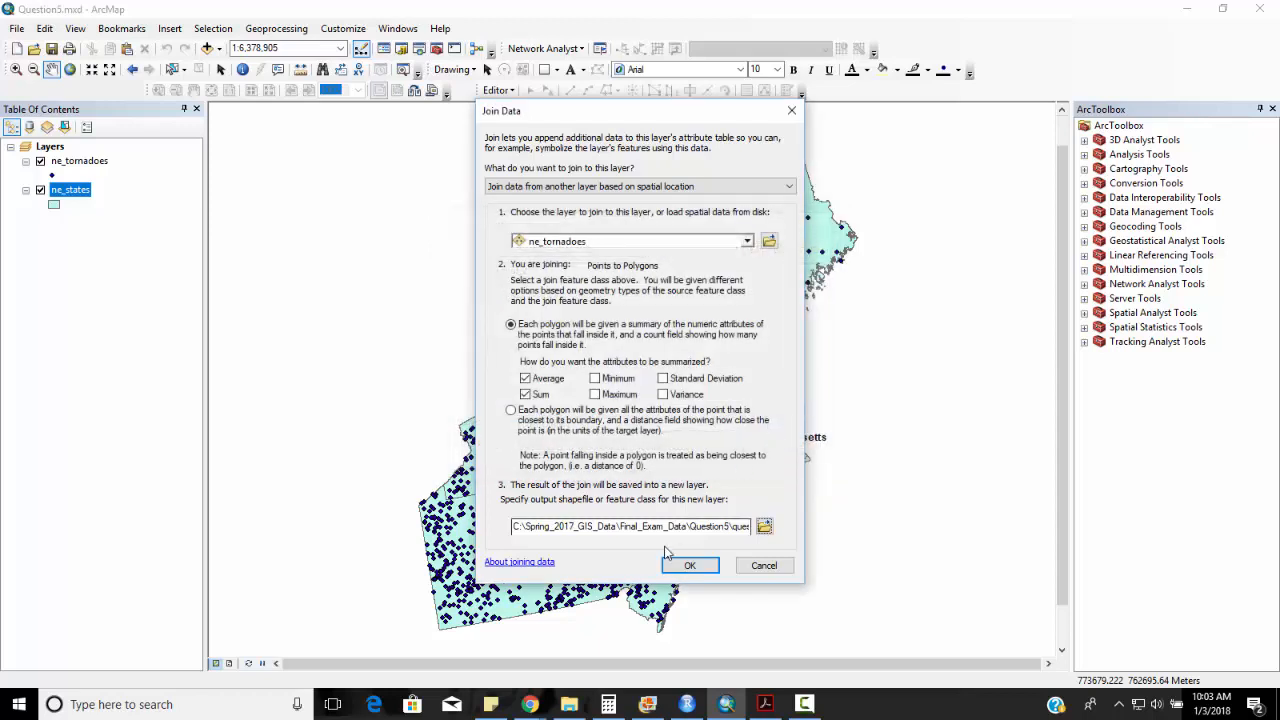
# Run the spatial join, adding the Join_Output layer to the map
pyautogui.click(690, 564)
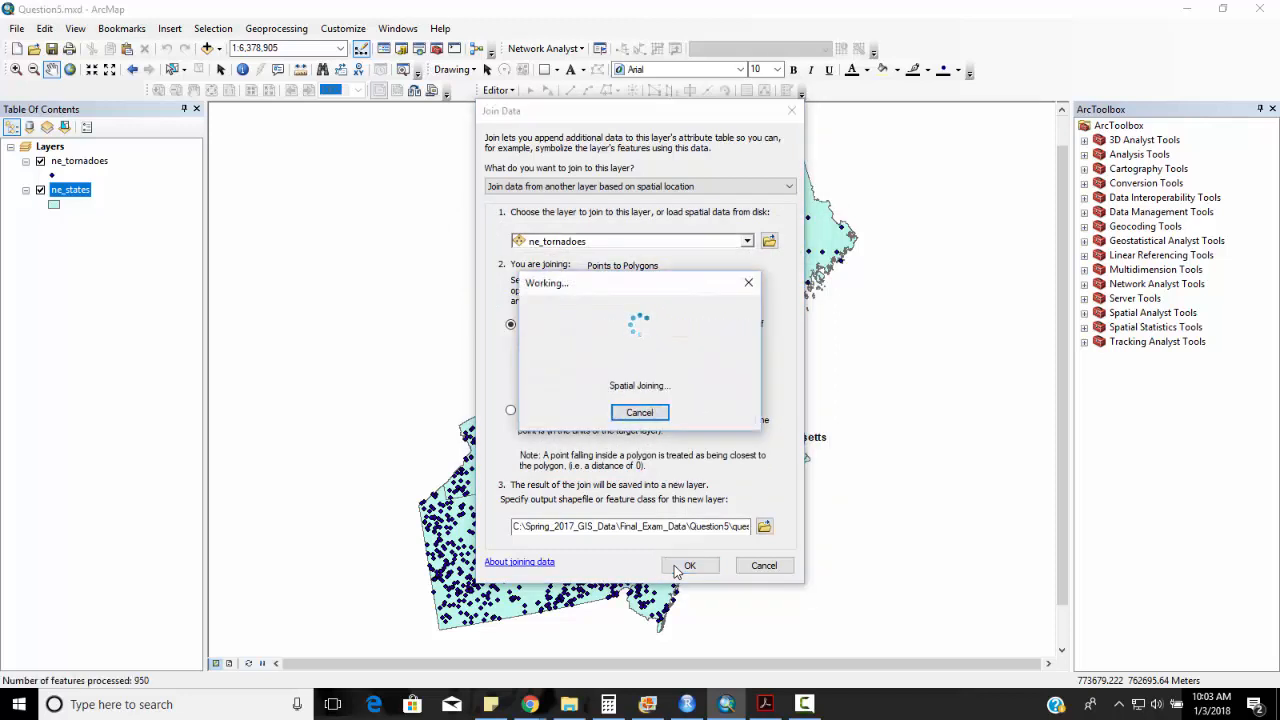
pyautogui.click(688, 564)
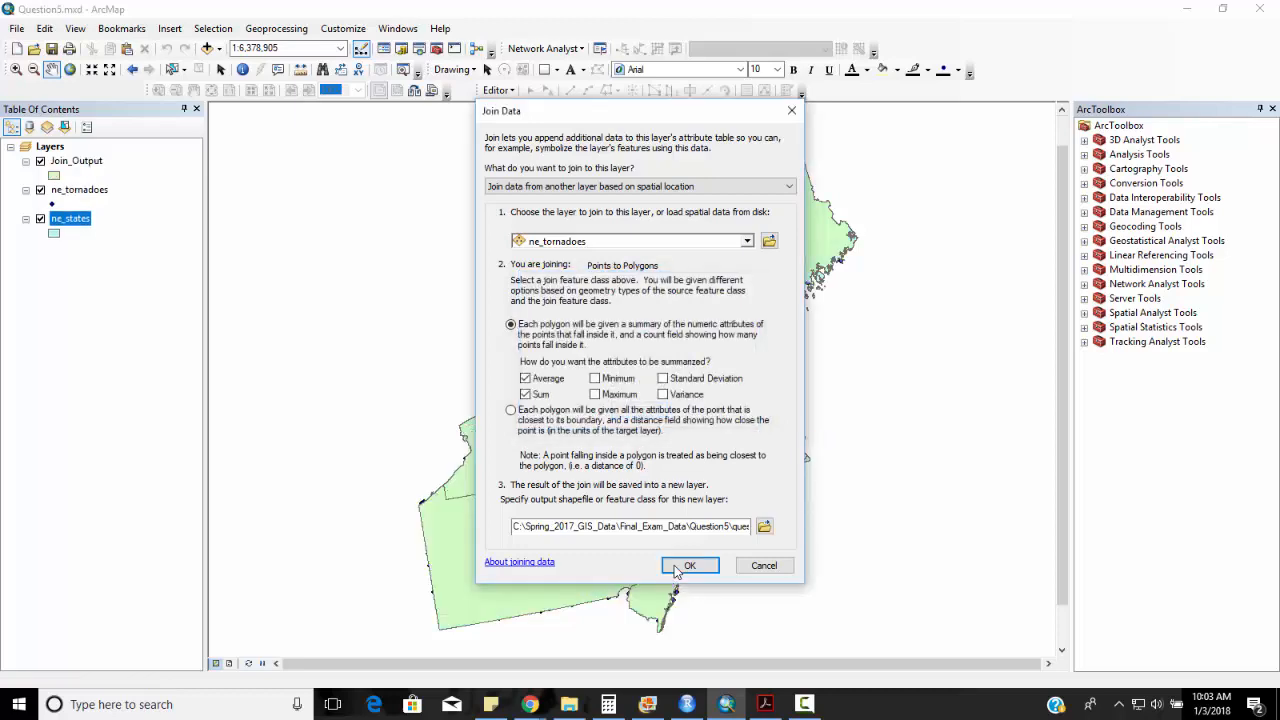
pyautogui.click(688, 564)
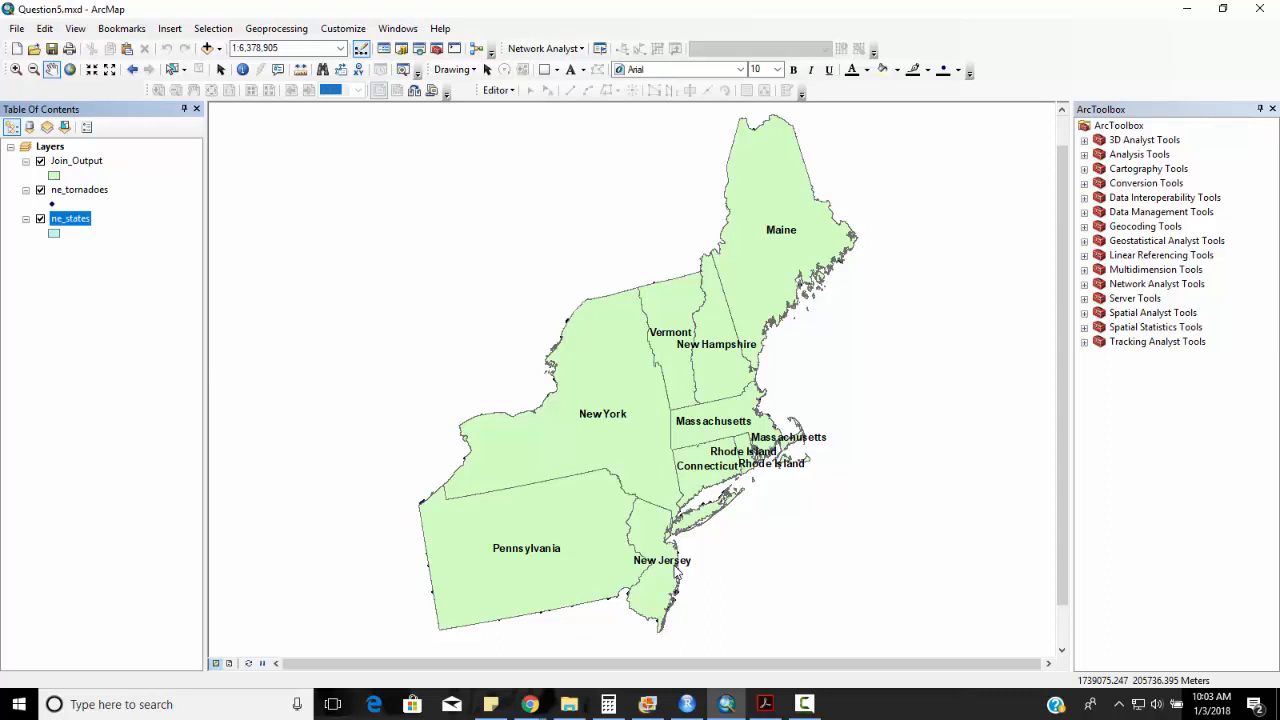
pyautogui.moveTo(676, 568)
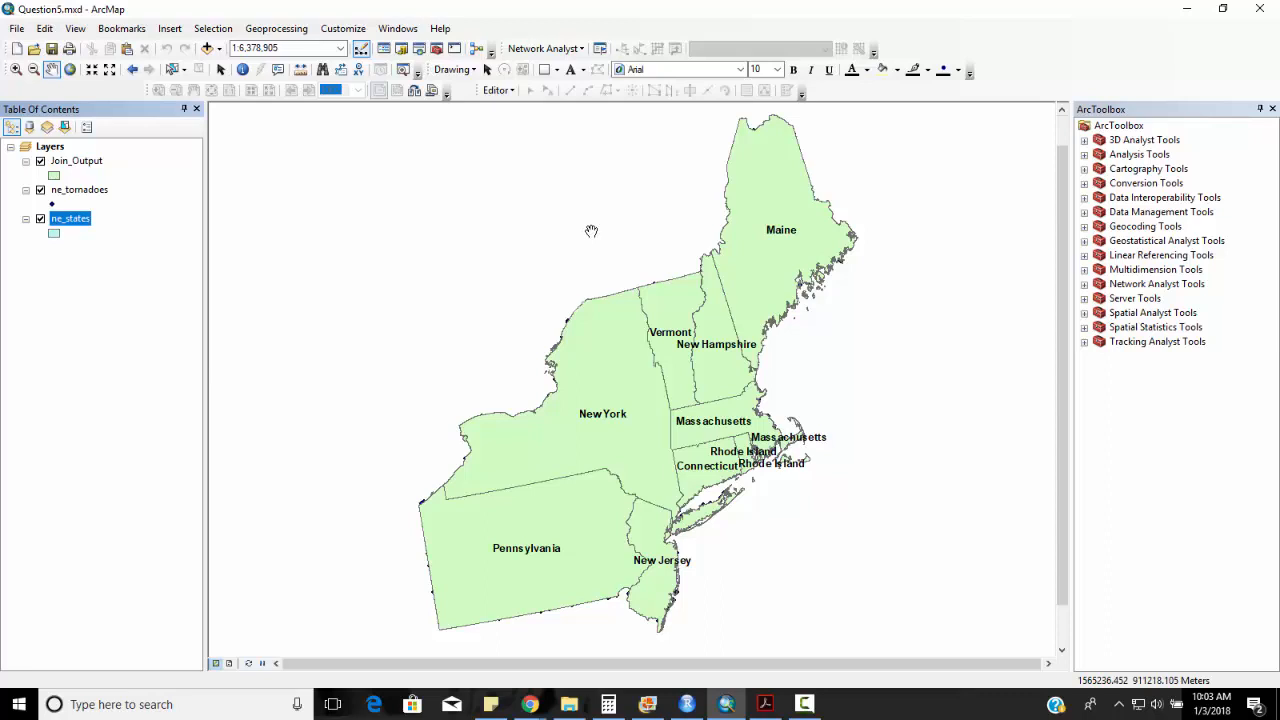
pyautogui.moveTo(112, 170)
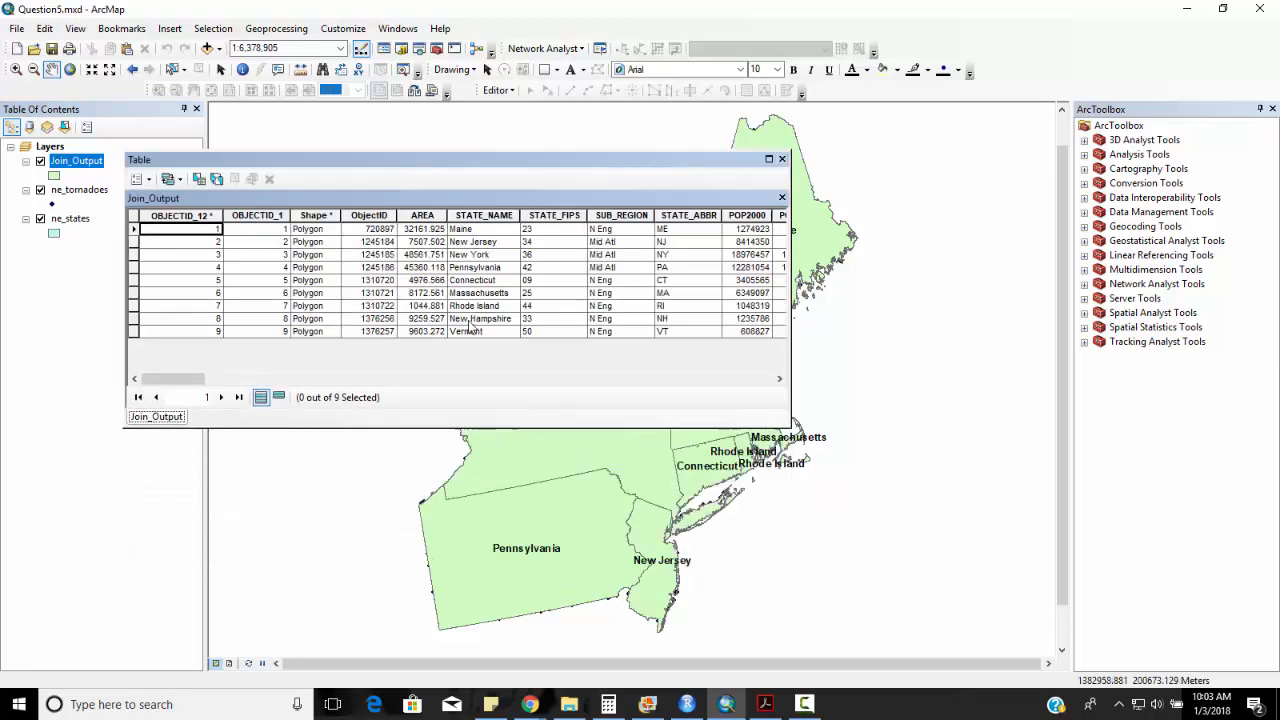
# In the Join_Output table, reach Count_ and select the state row with 343 tornadoes
pyautogui.hscroll(3)
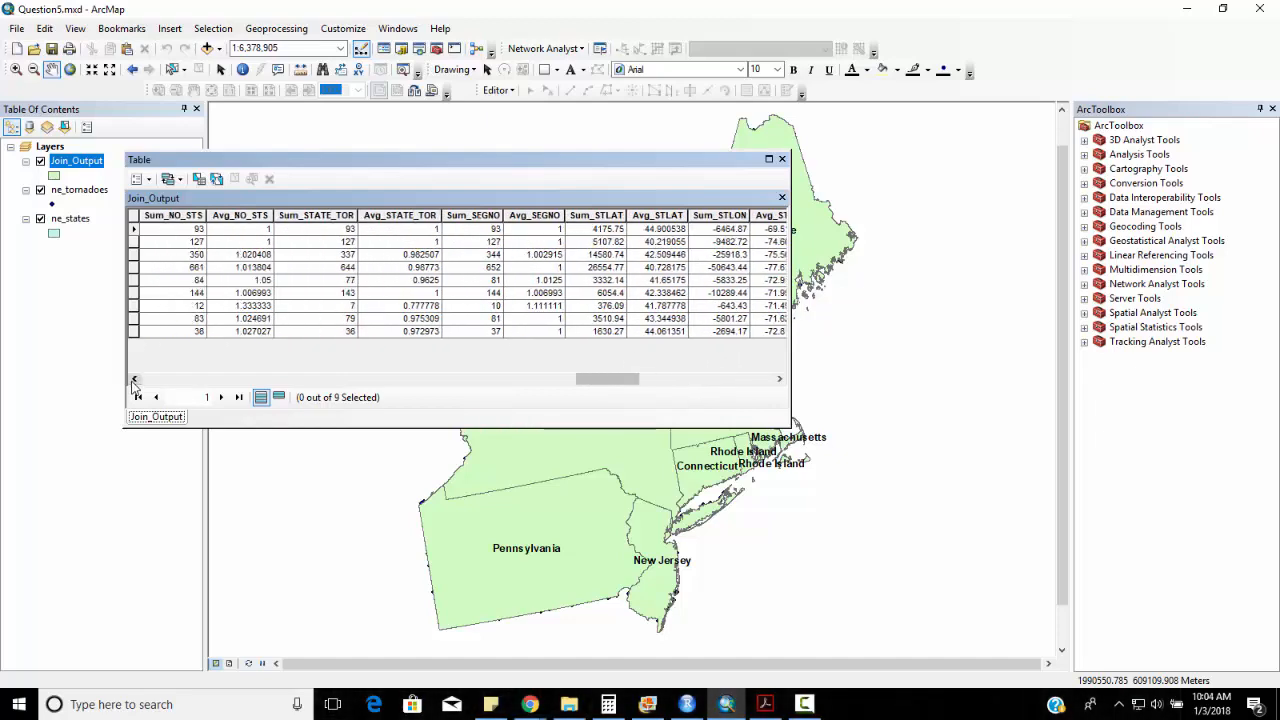
pyautogui.click(134, 378)
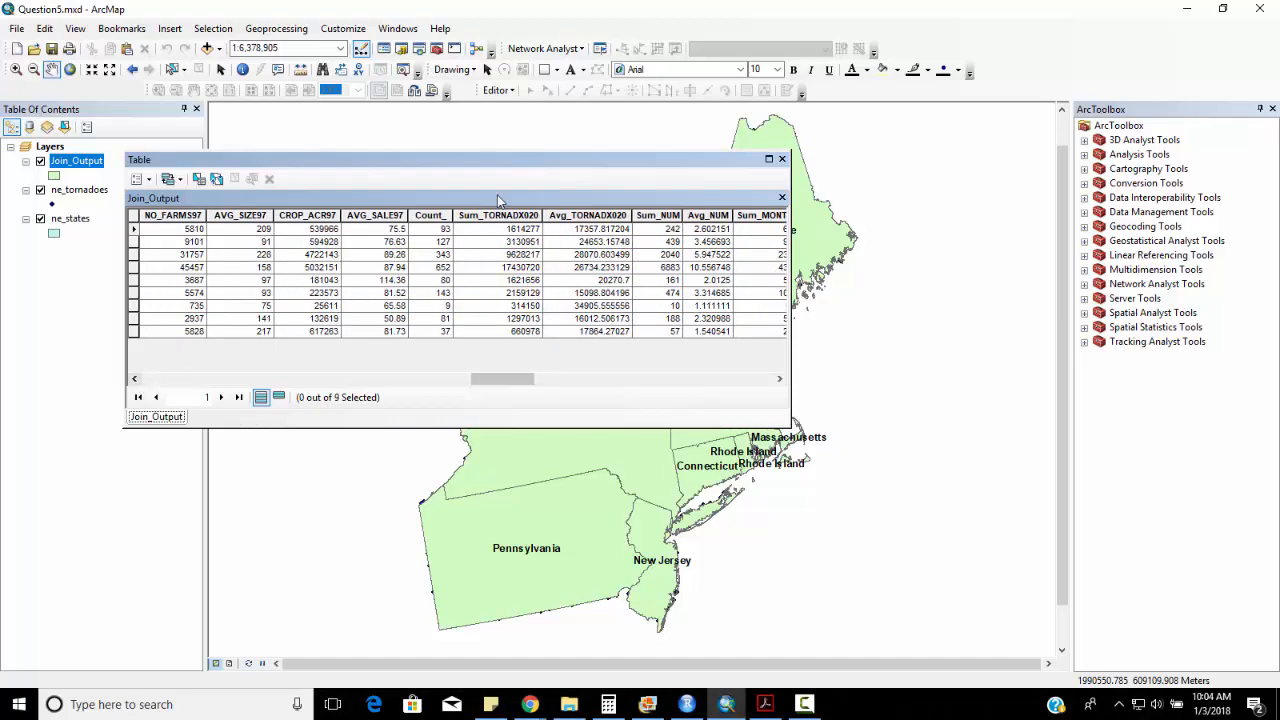
pyautogui.moveTo(436, 210)
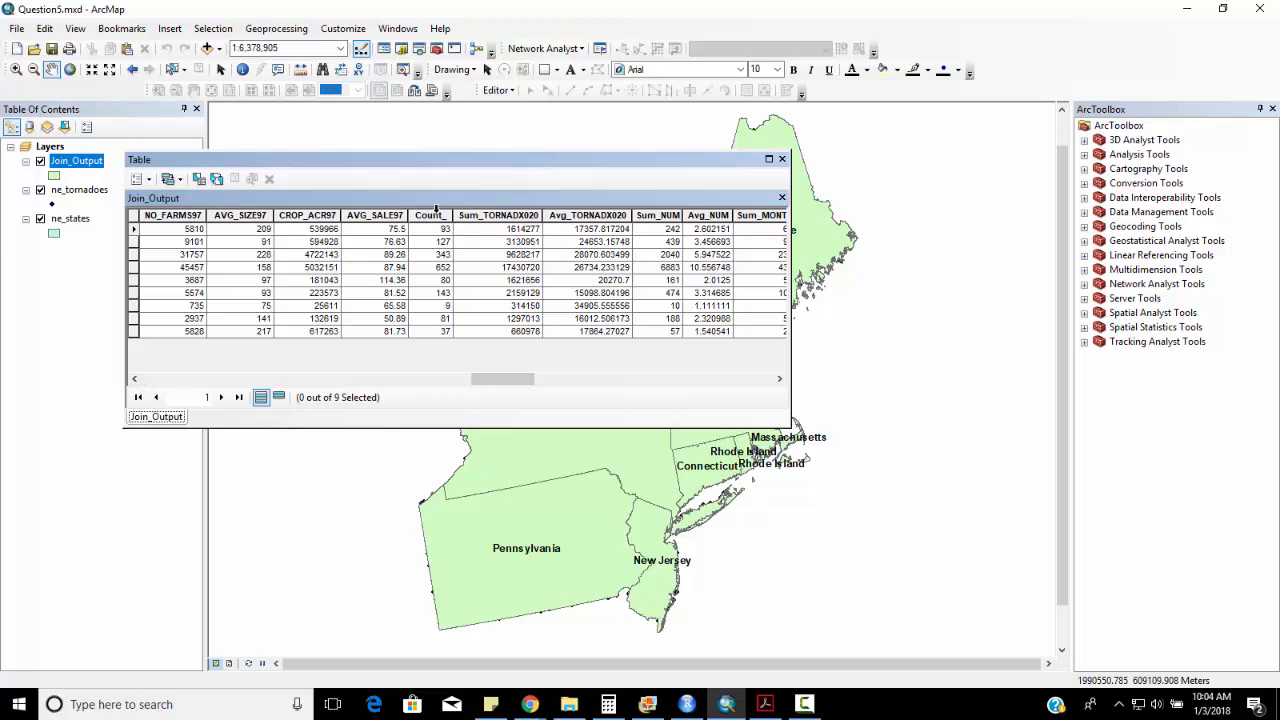
pyautogui.moveTo(472, 156)
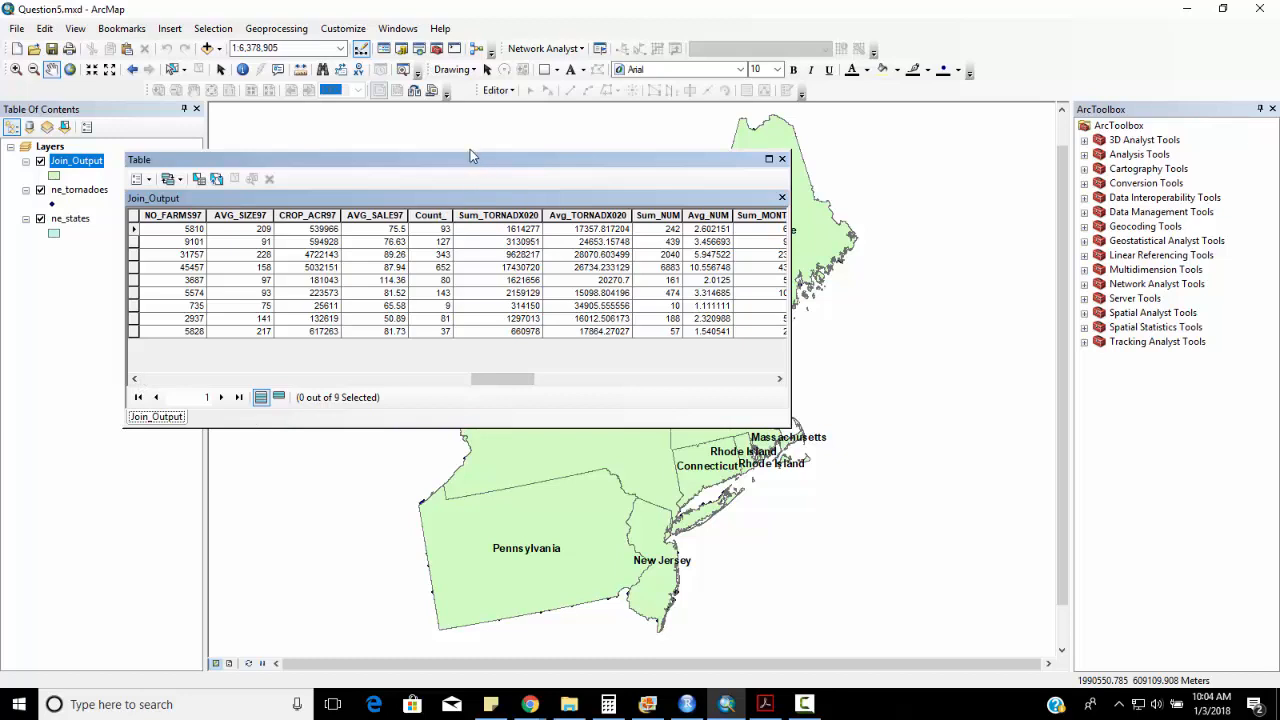
pyautogui.moveTo(470, 158); pyautogui.dragTo(448, 140)
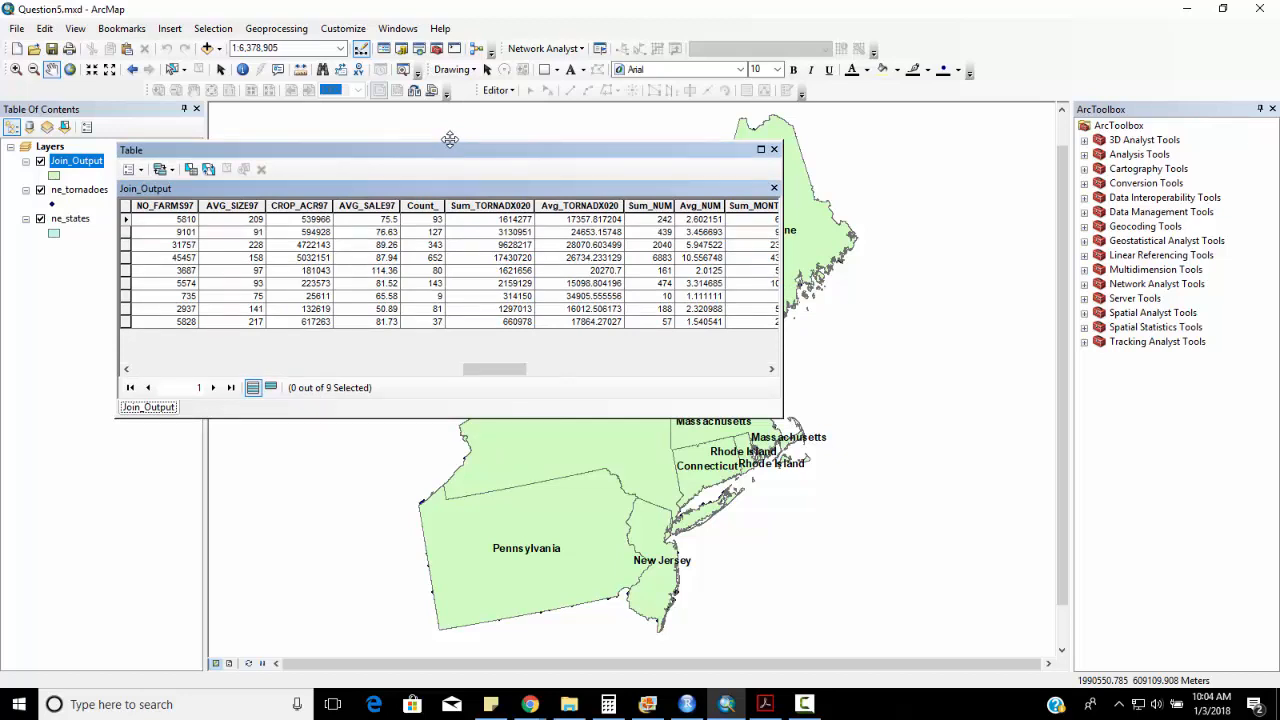
pyautogui.moveTo(356, 238)
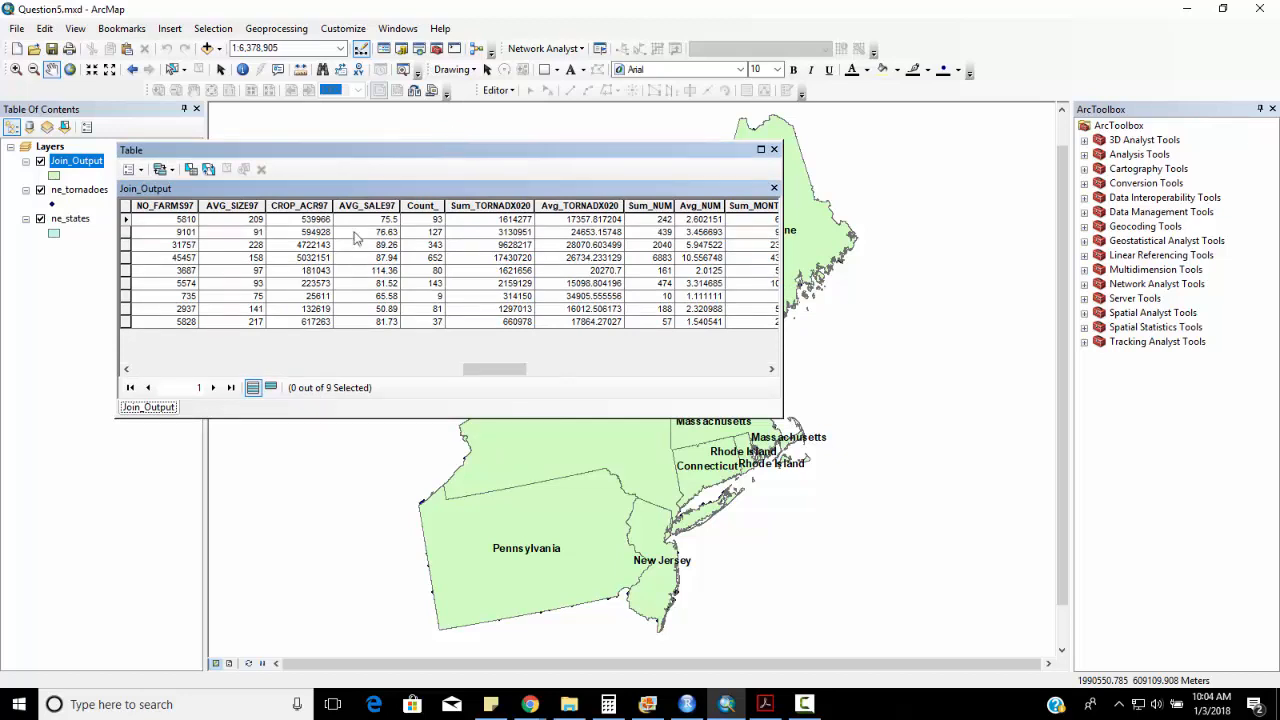
pyautogui.click(130, 244)
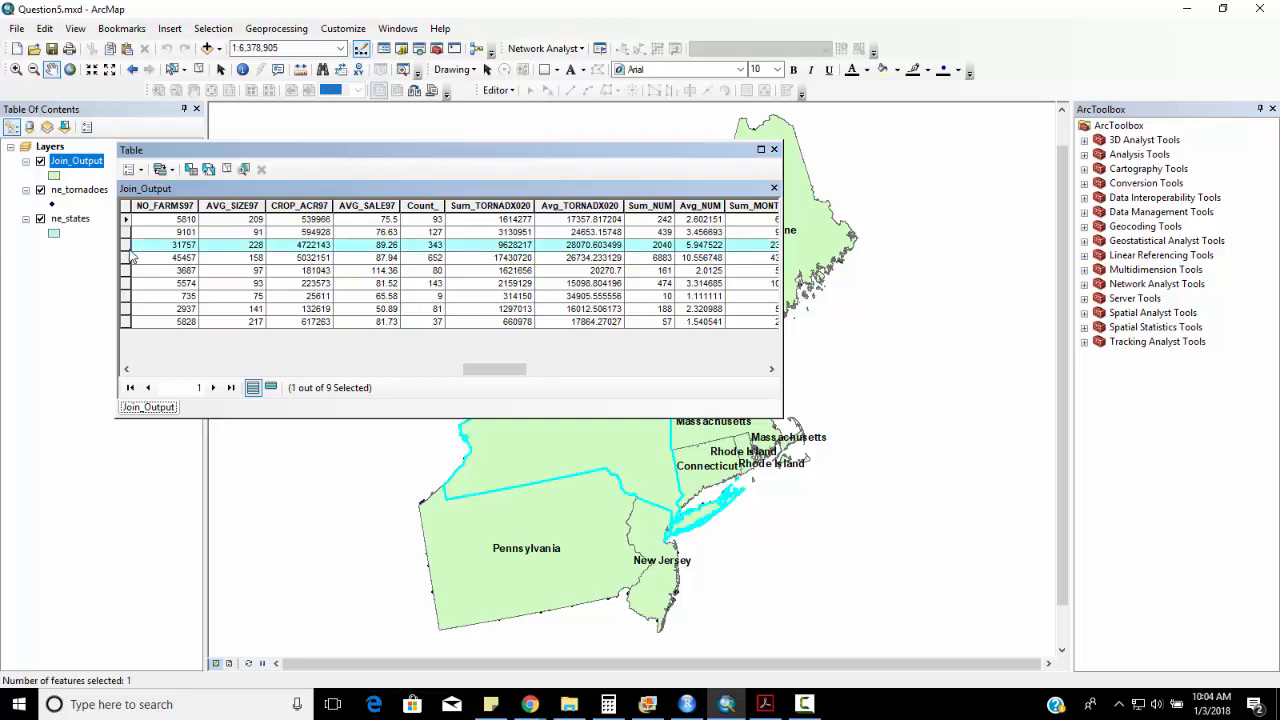
pyautogui.moveTo(322, 278)
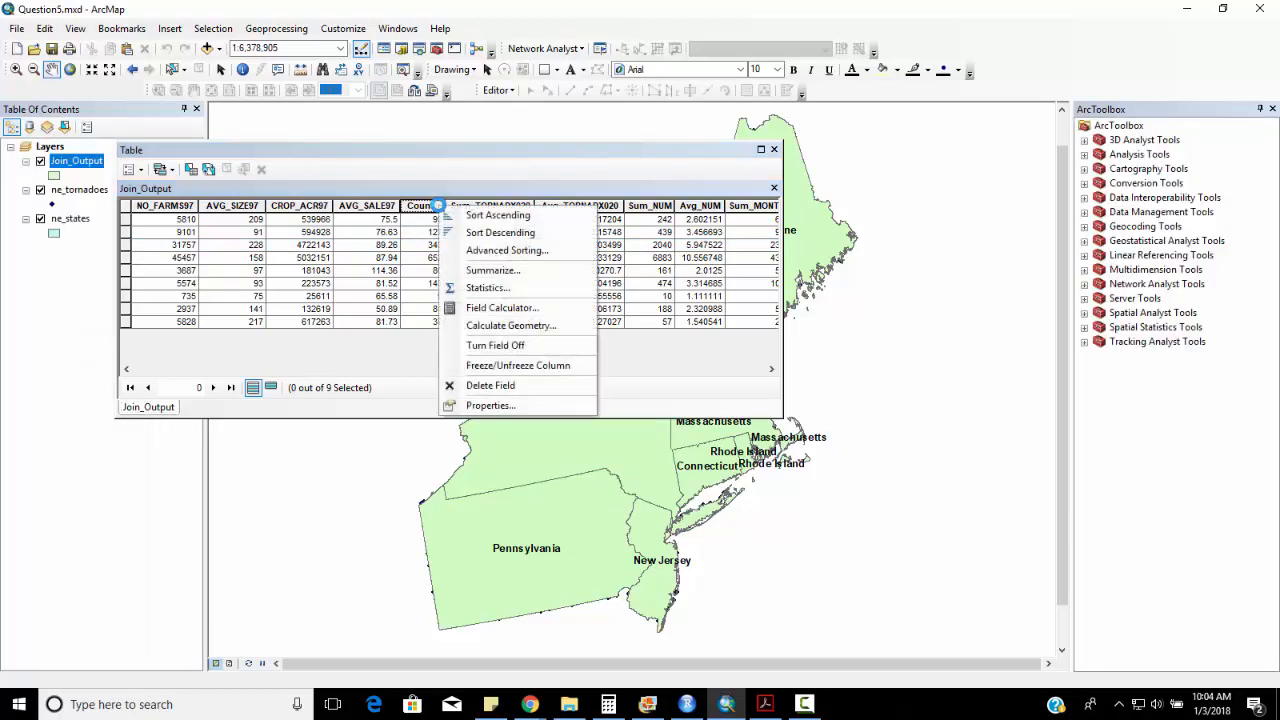
pyautogui.click(496, 214)
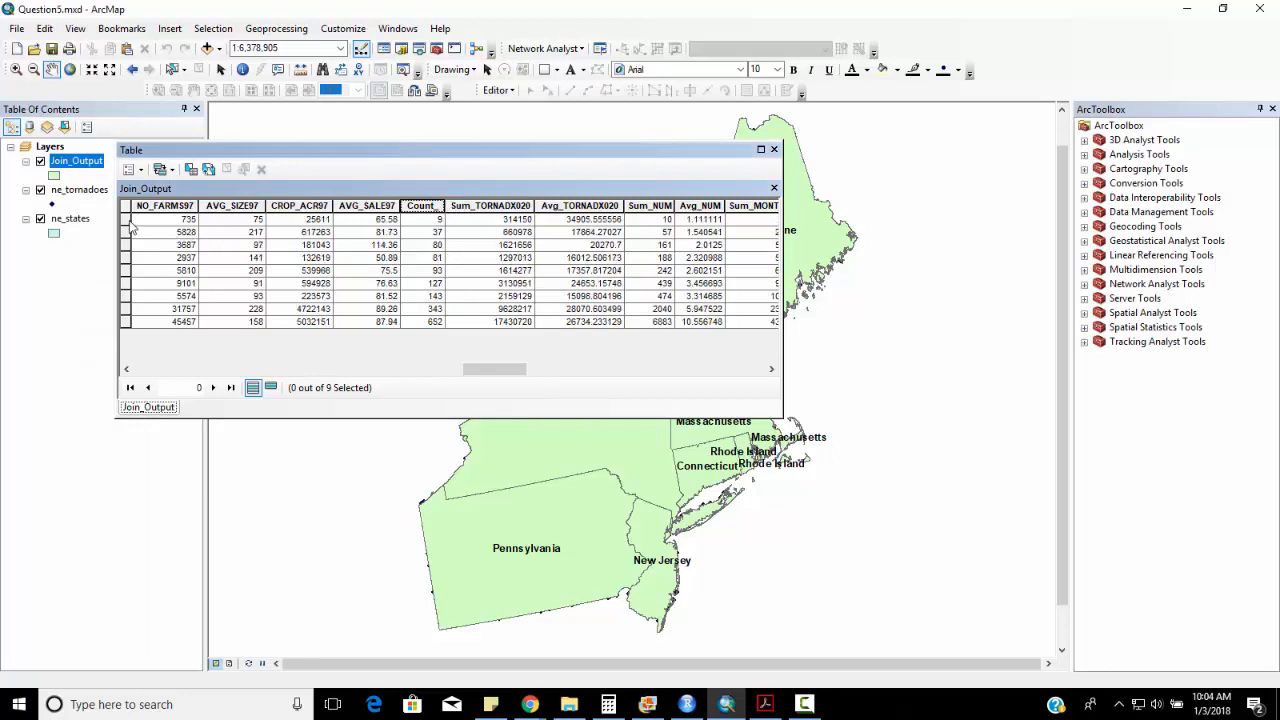
pyautogui.click(132, 218)
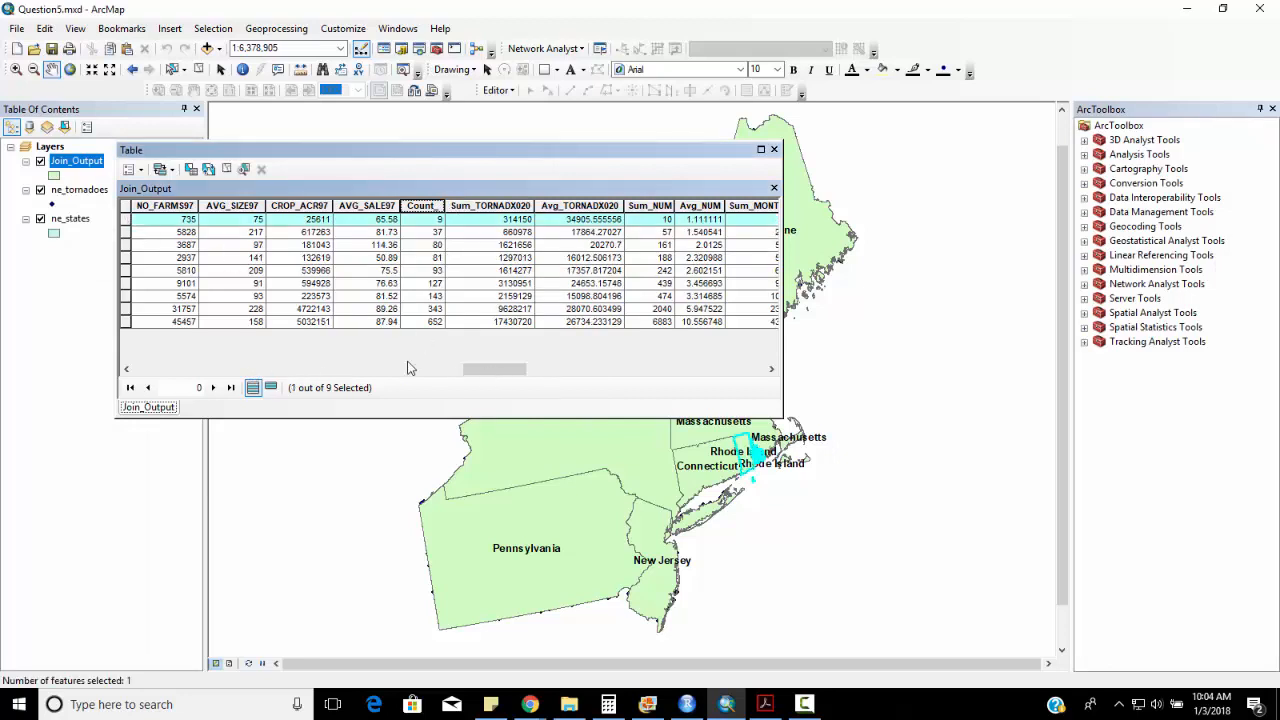
pyautogui.moveTo(136, 380)
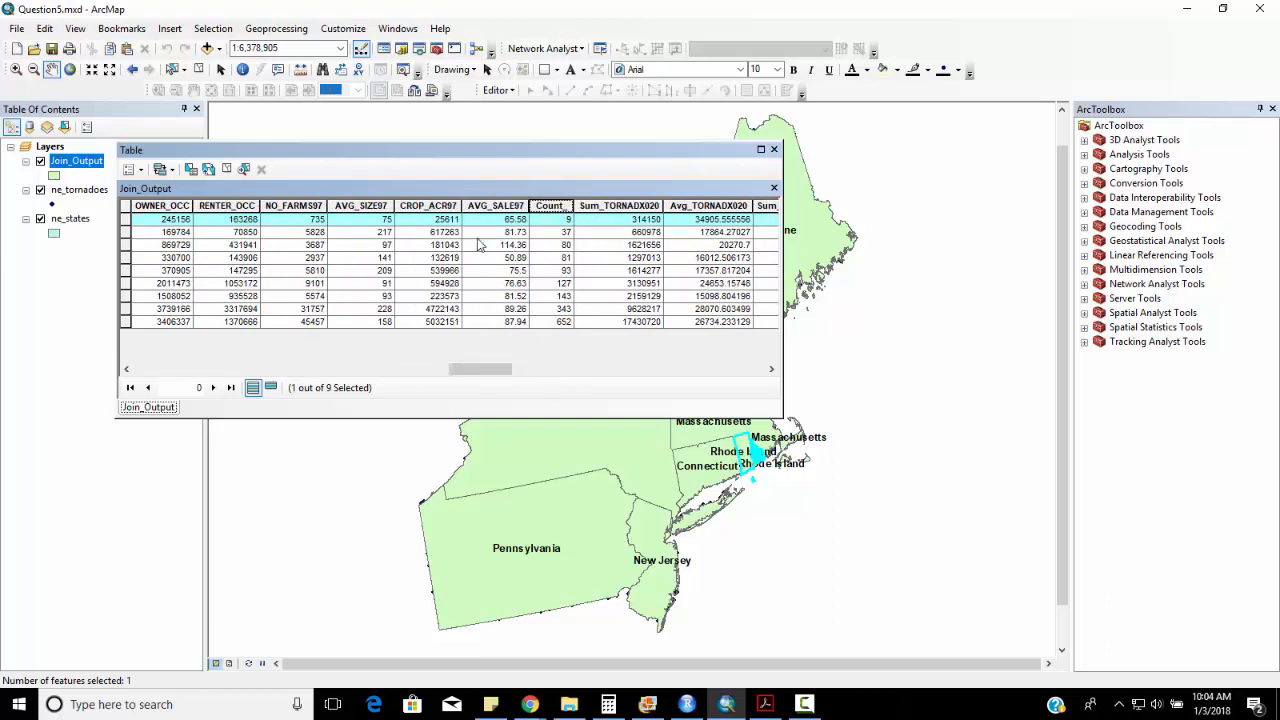
pyautogui.moveTo(758, 364)
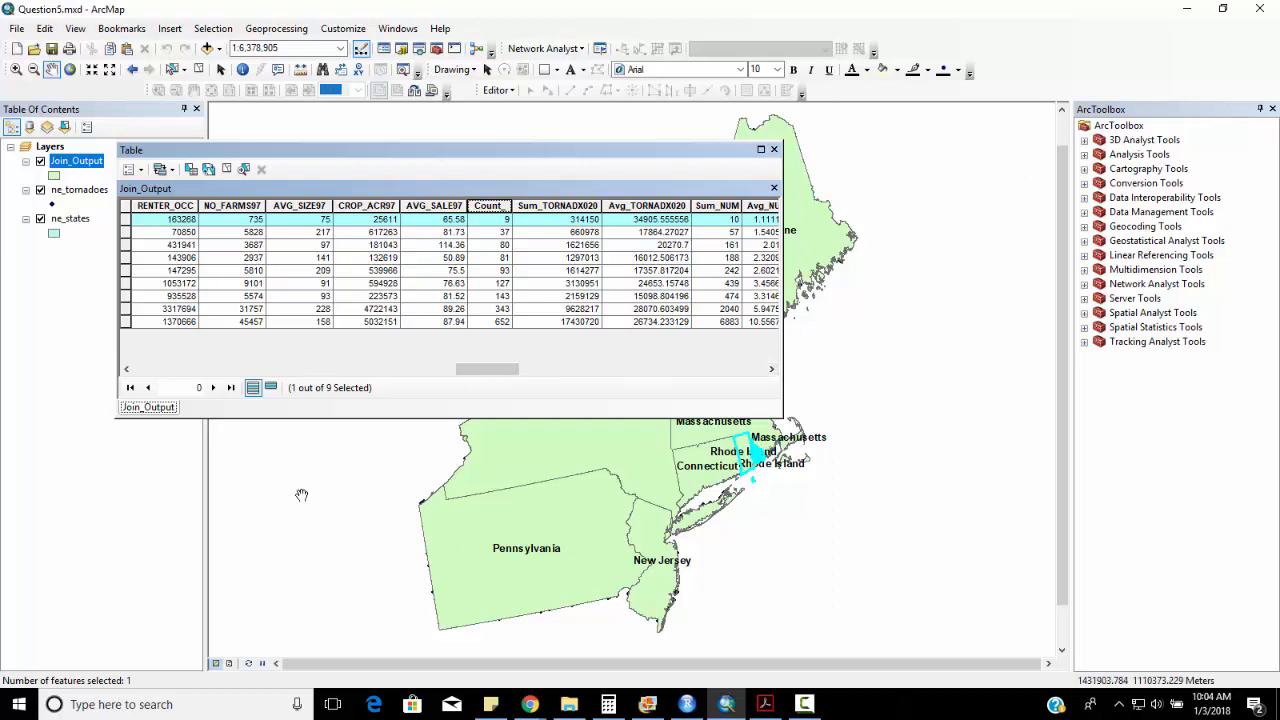
pyautogui.moveTo(664, 596)
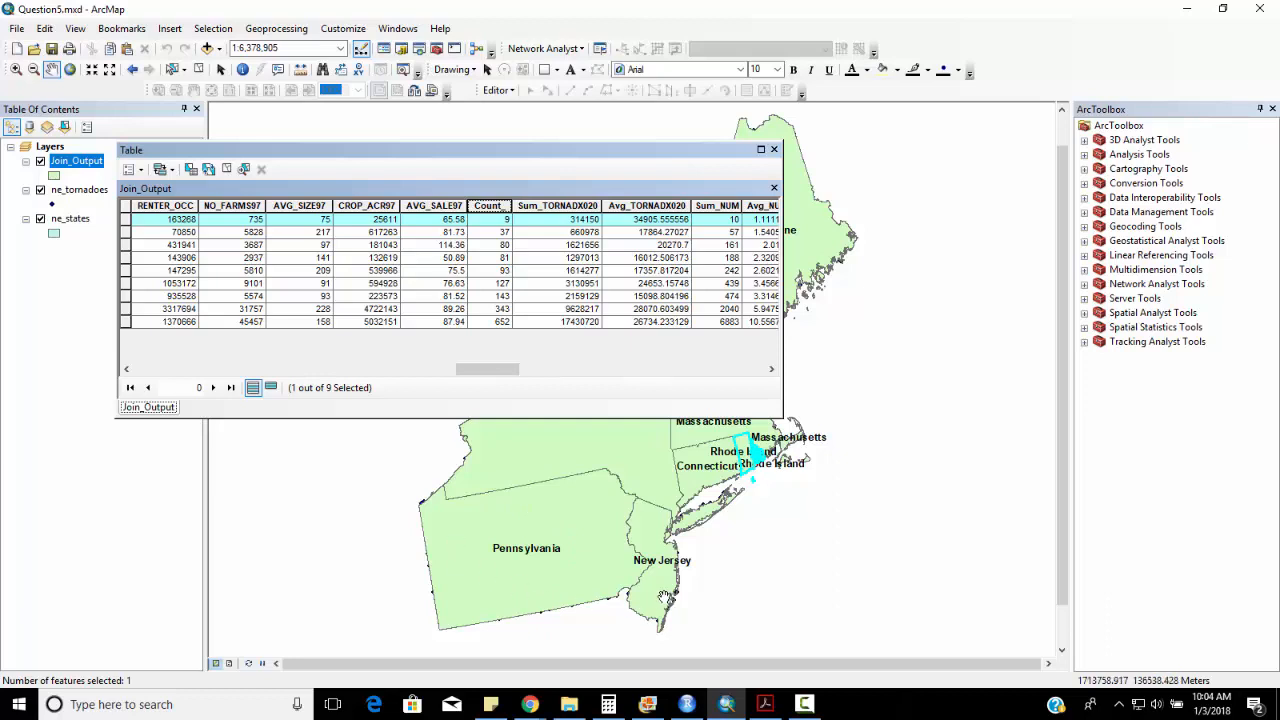
pyautogui.moveTo(364, 172)
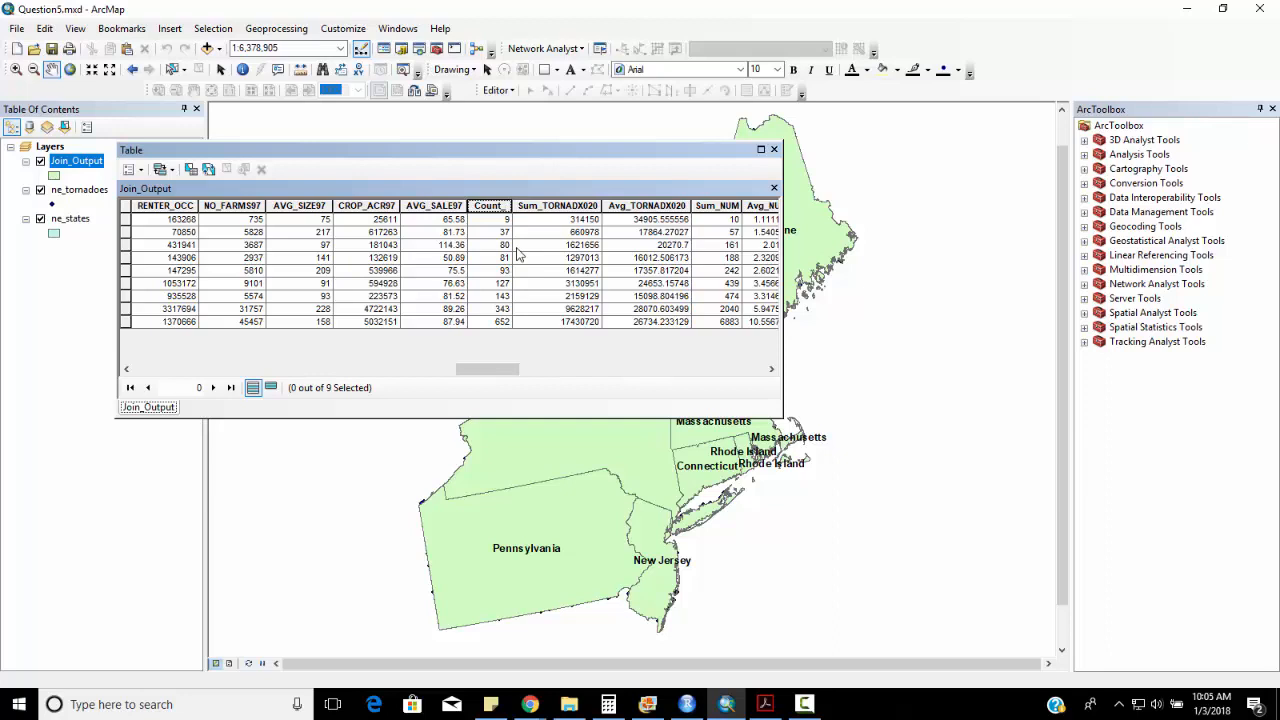
pyautogui.hscroll(3)
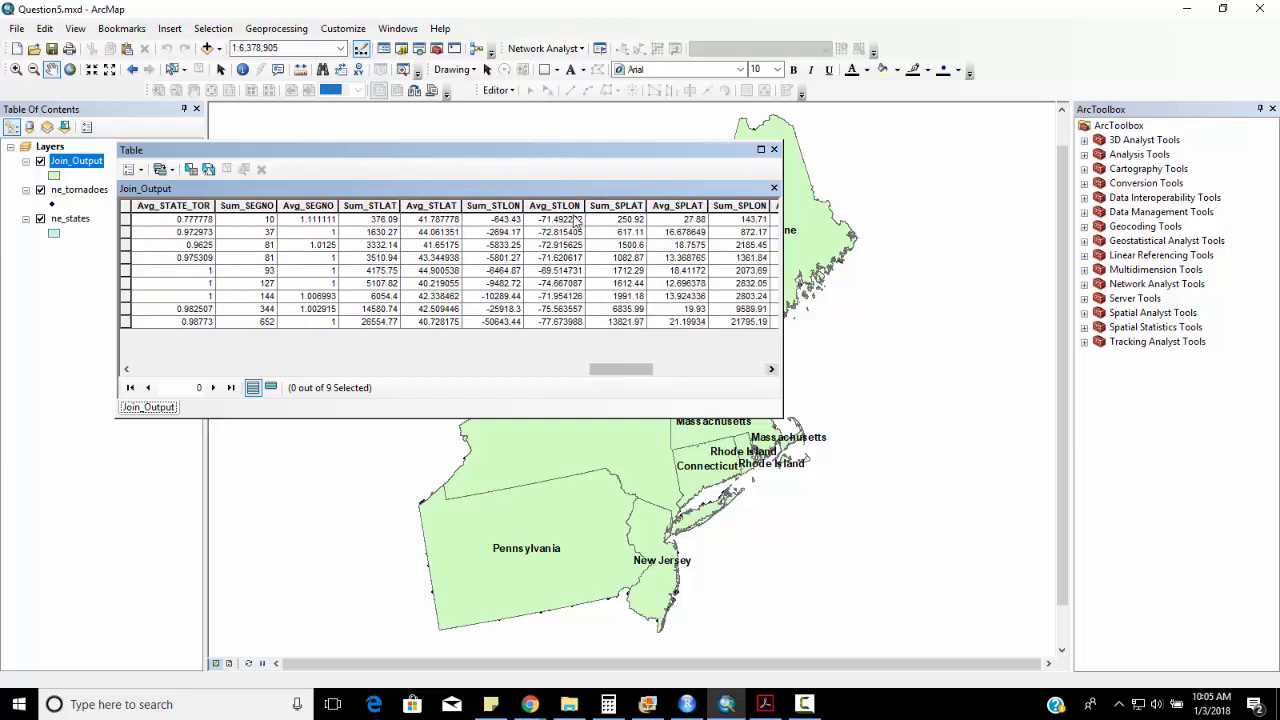
pyautogui.moveTo(588, 296)
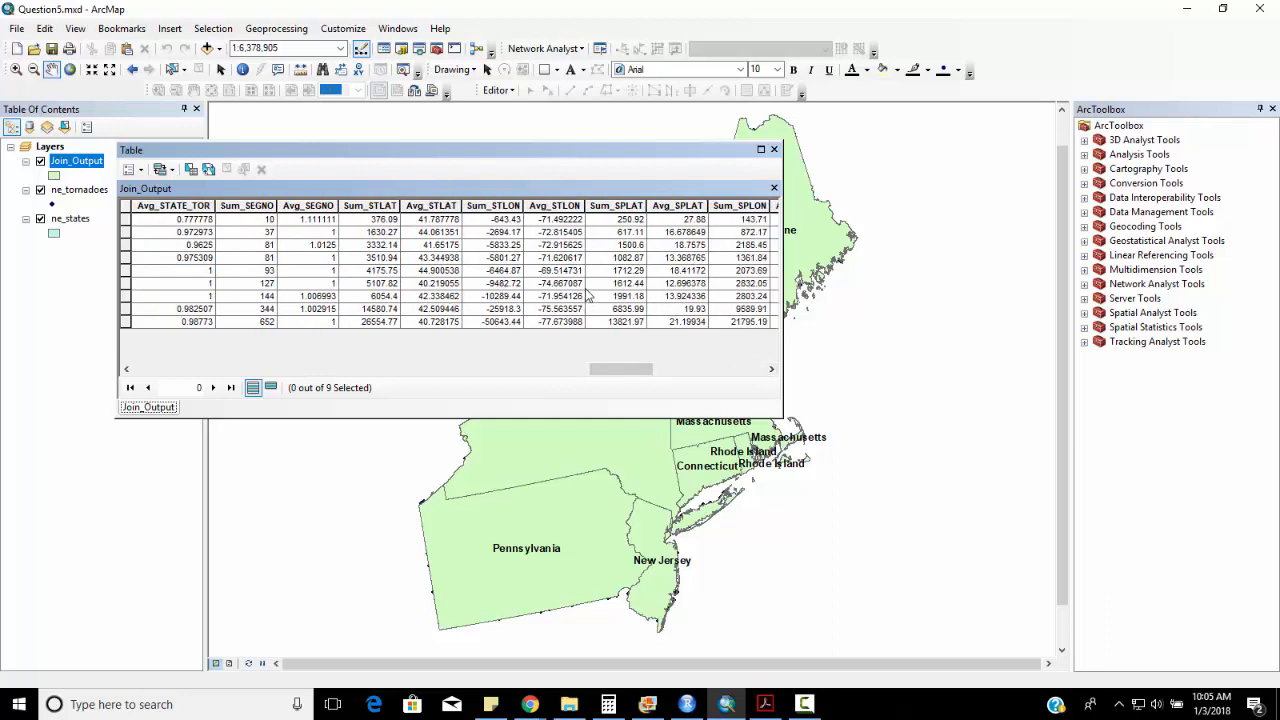
pyautogui.moveTo(756, 378)
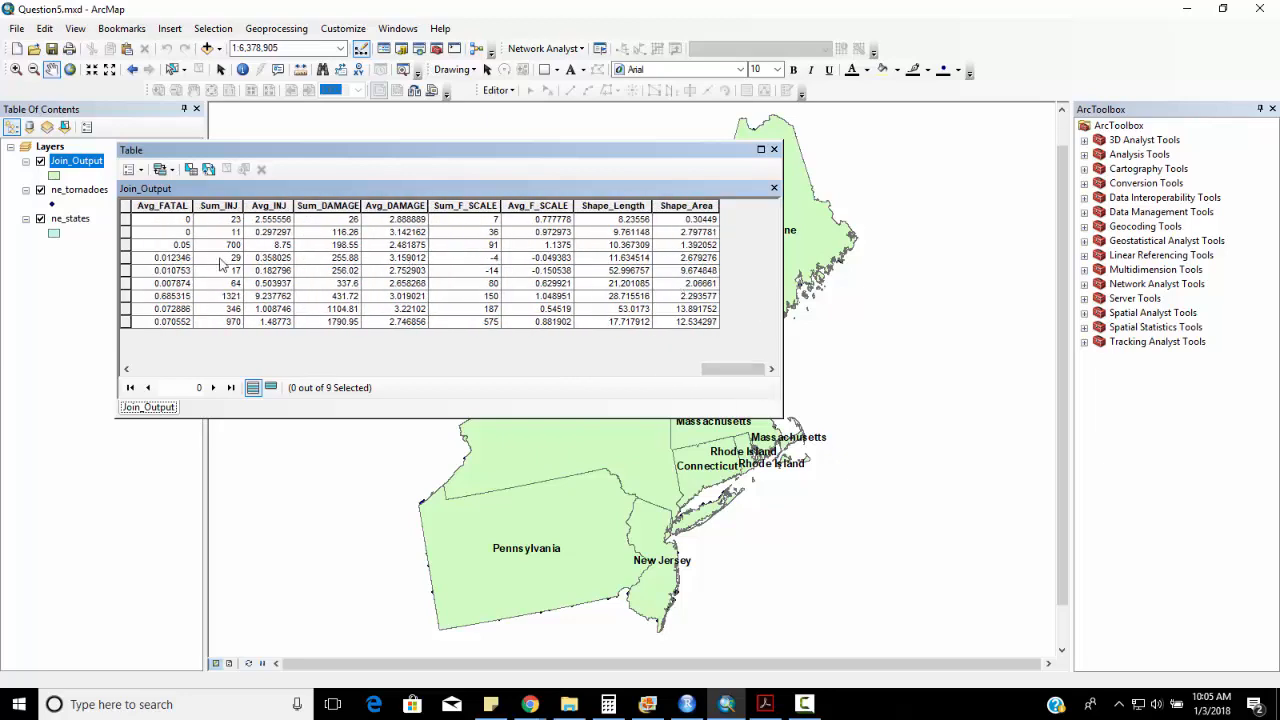
pyautogui.moveTo(218, 264)
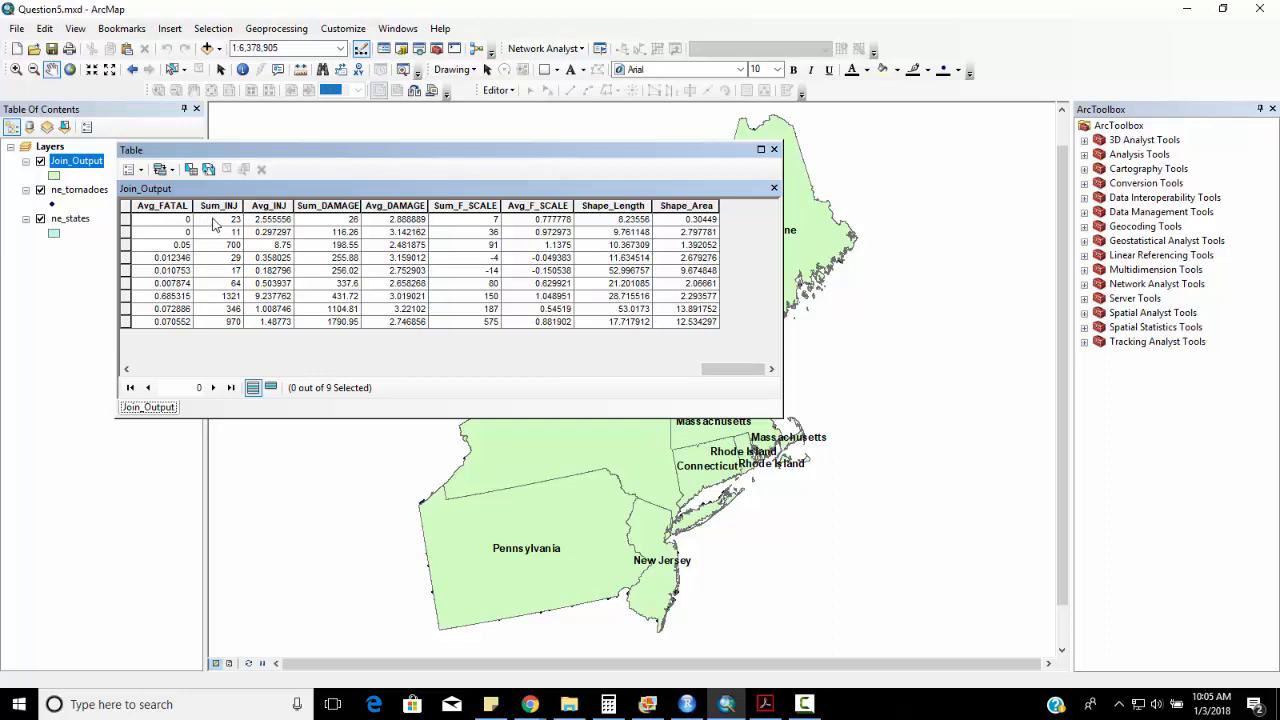
pyautogui.moveTo(218, 228)
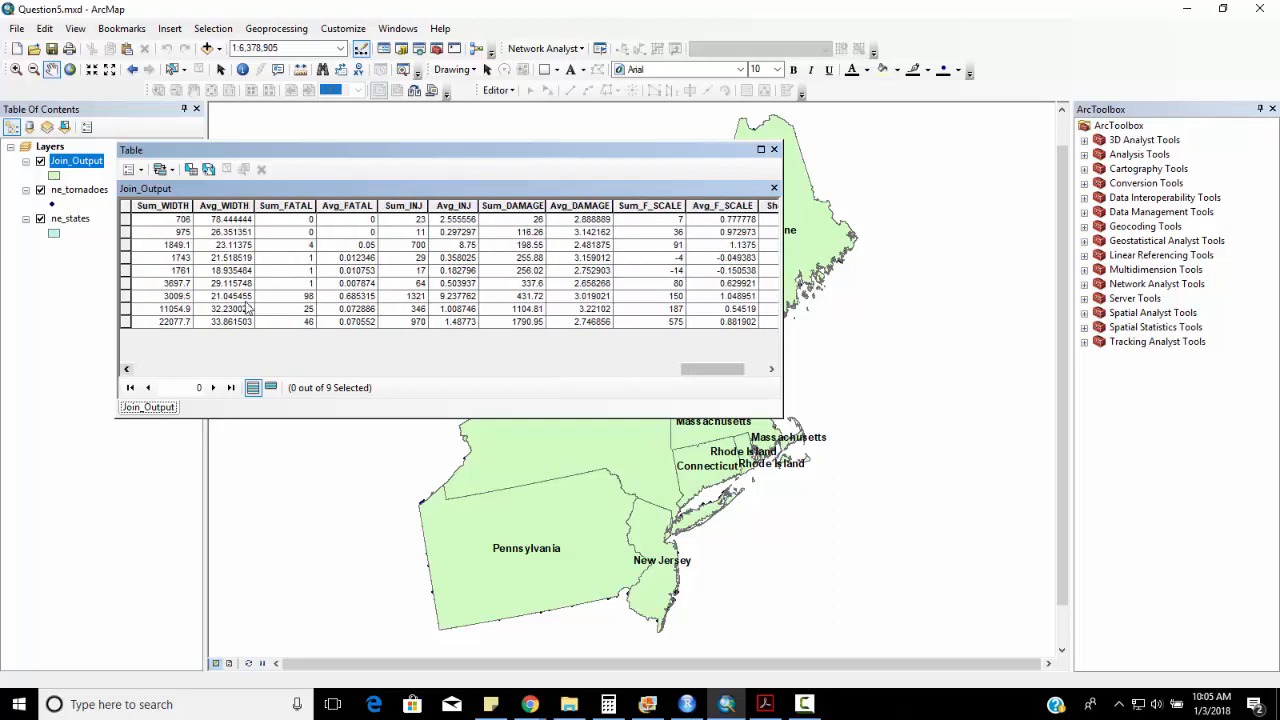
pyautogui.moveTo(312, 336)
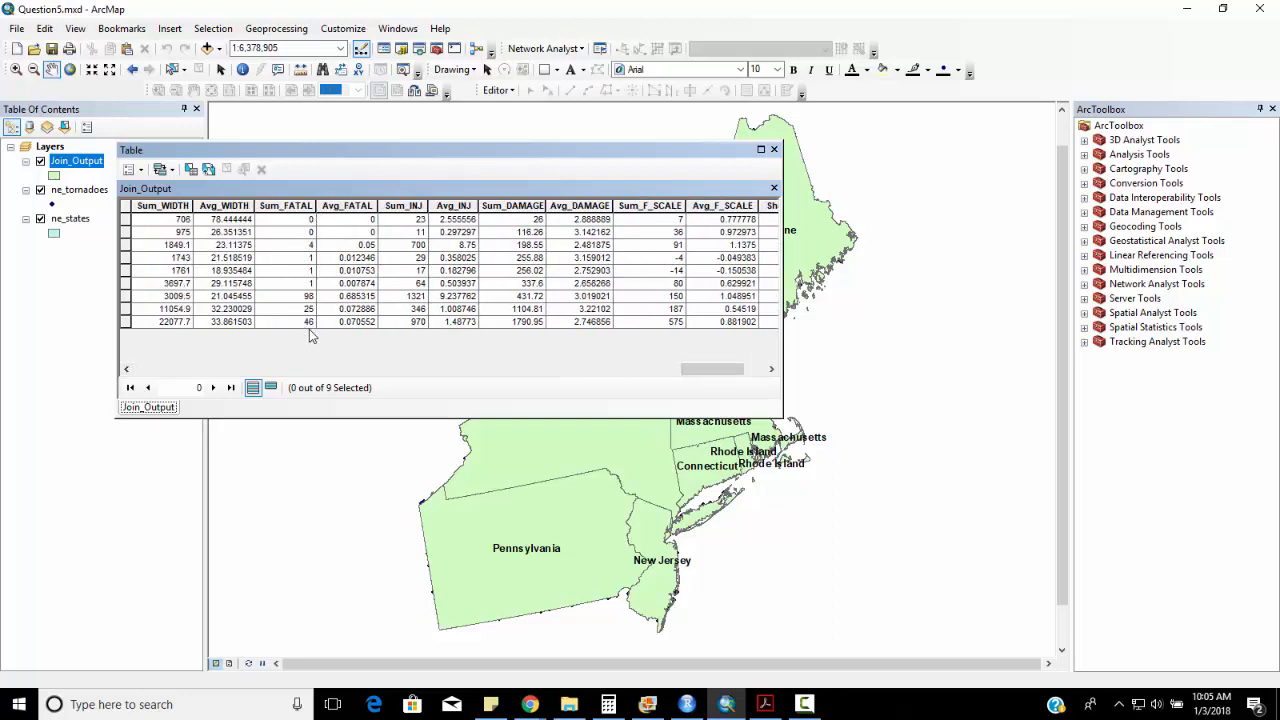
pyautogui.moveTo(304, 332)
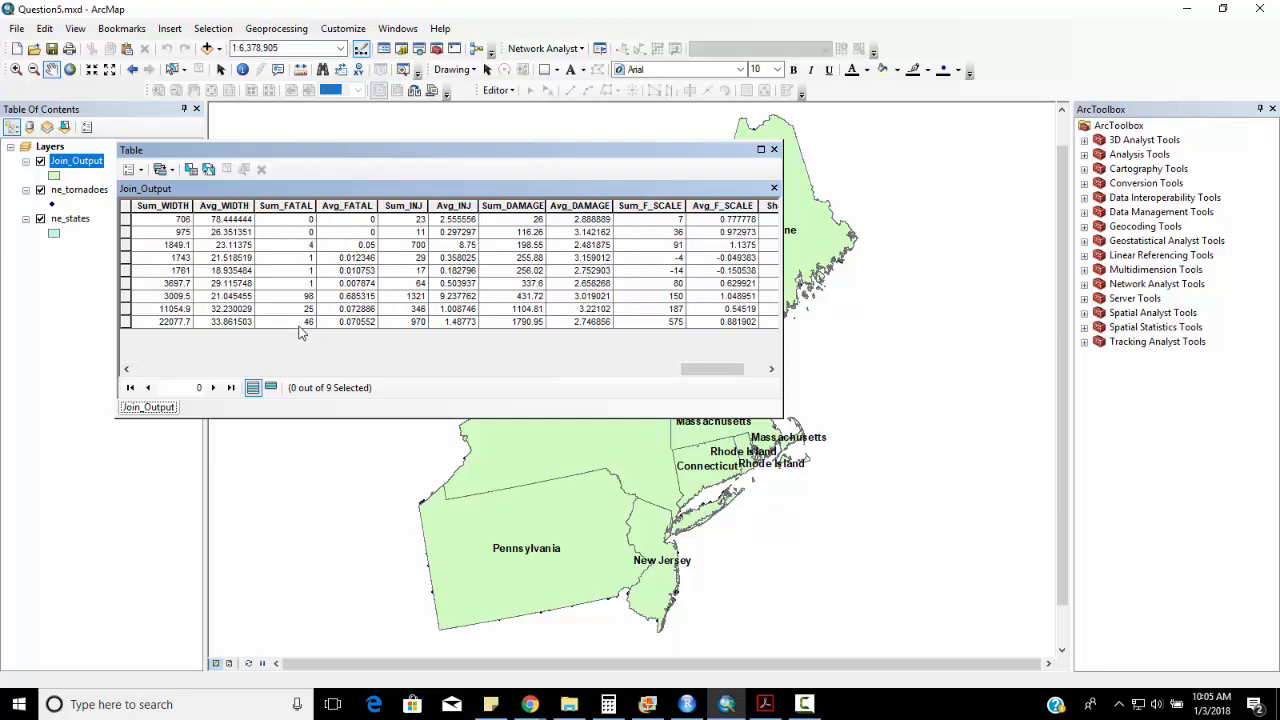
pyautogui.moveTo(416, 330)
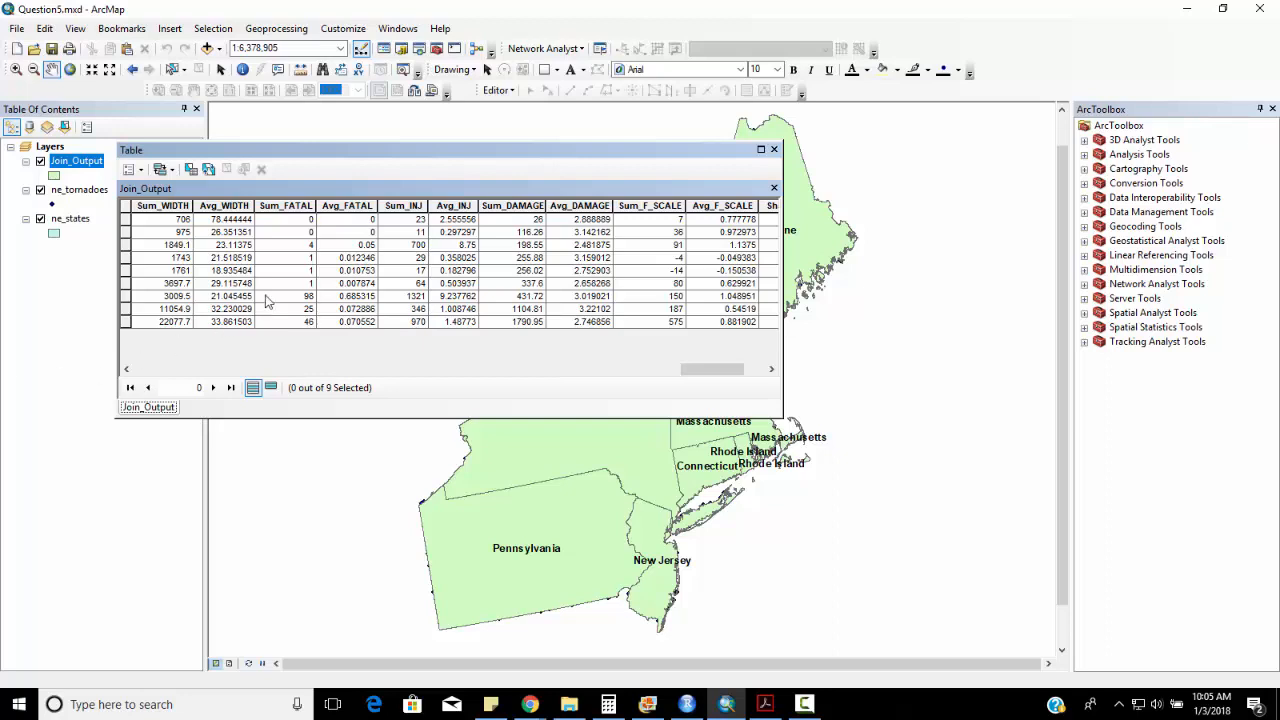
pyautogui.moveTo(424, 298)
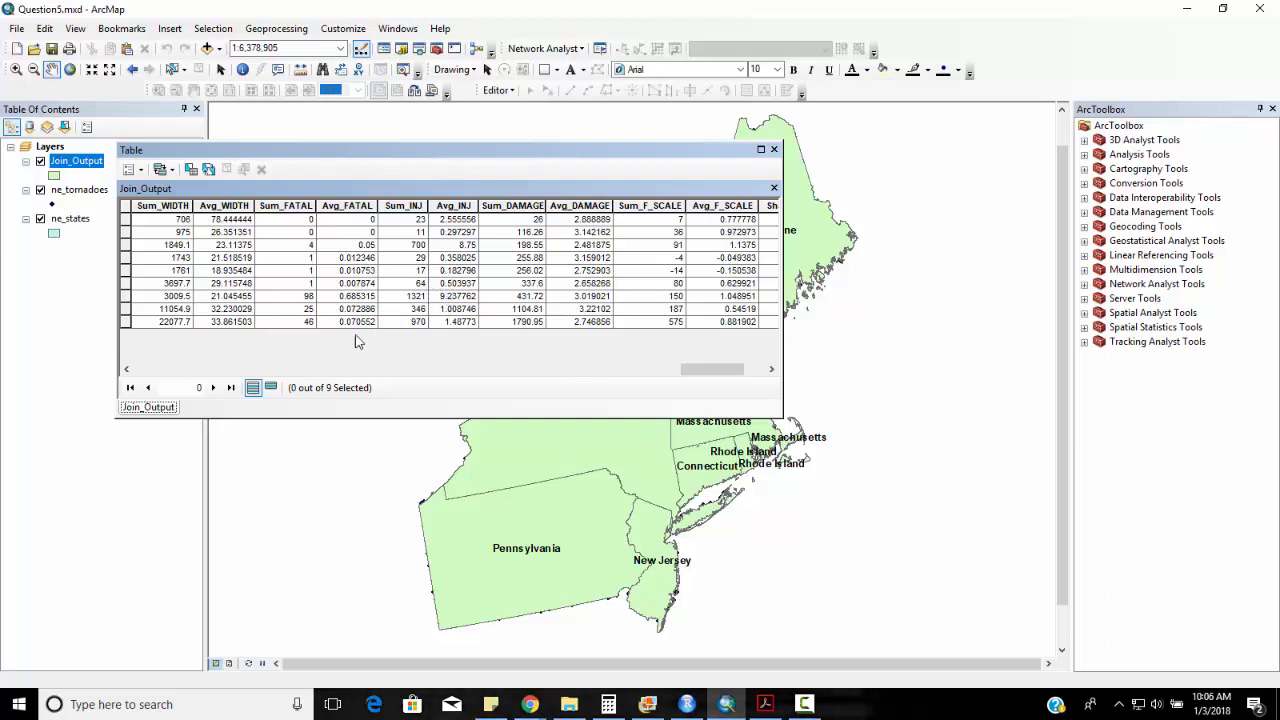
# Select the last and third Join_Output records to identify Pennsylvania and Connecticut on the map
pyautogui.click(124, 320)
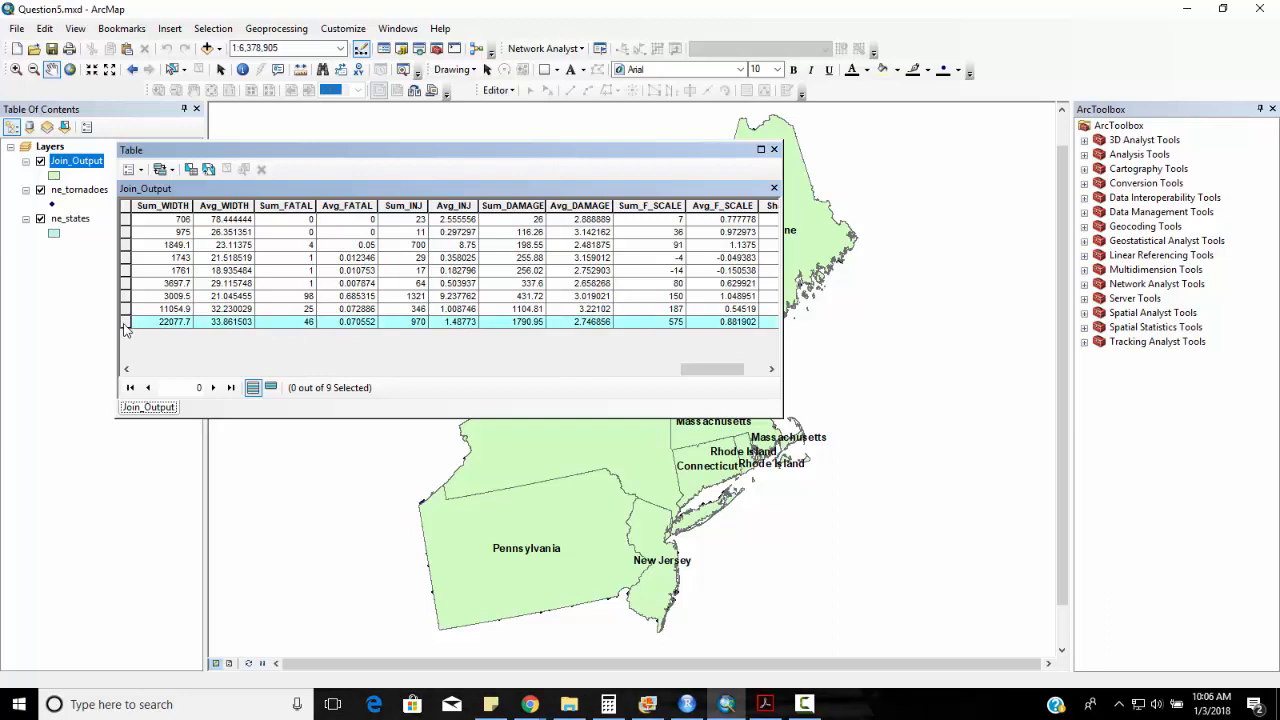
pyautogui.click(176, 320)
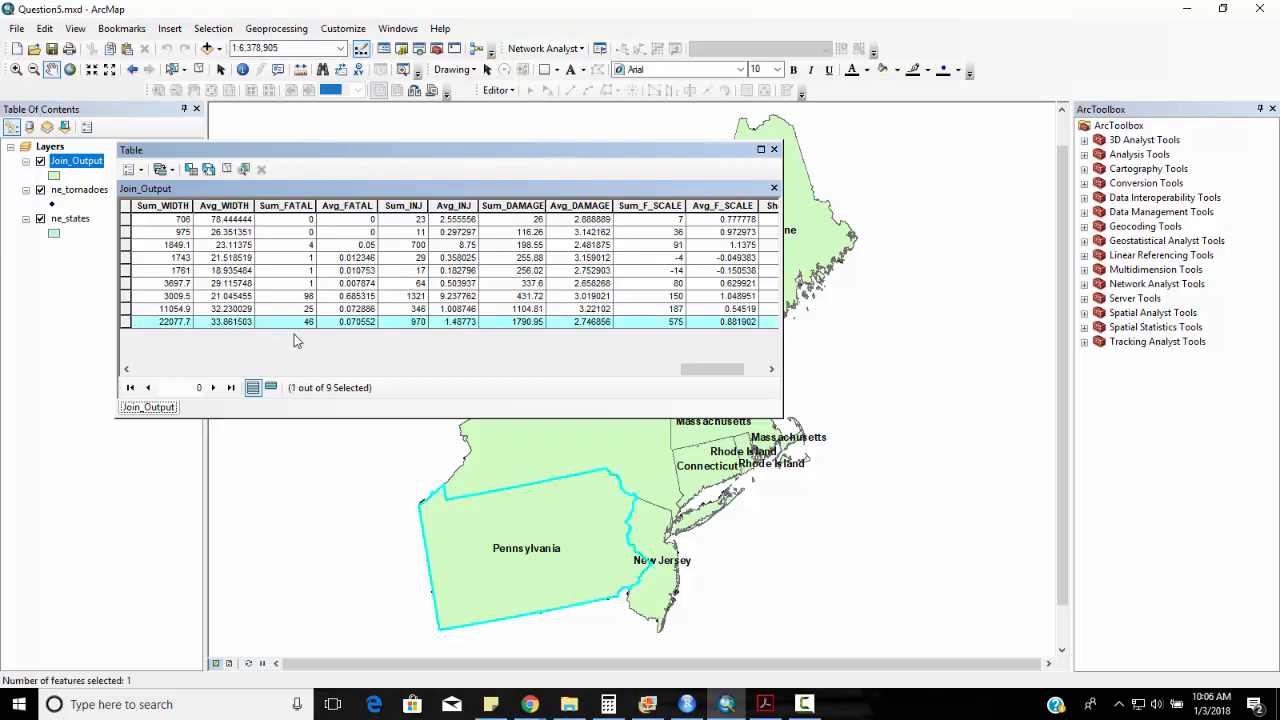
pyautogui.moveTo(364, 310)
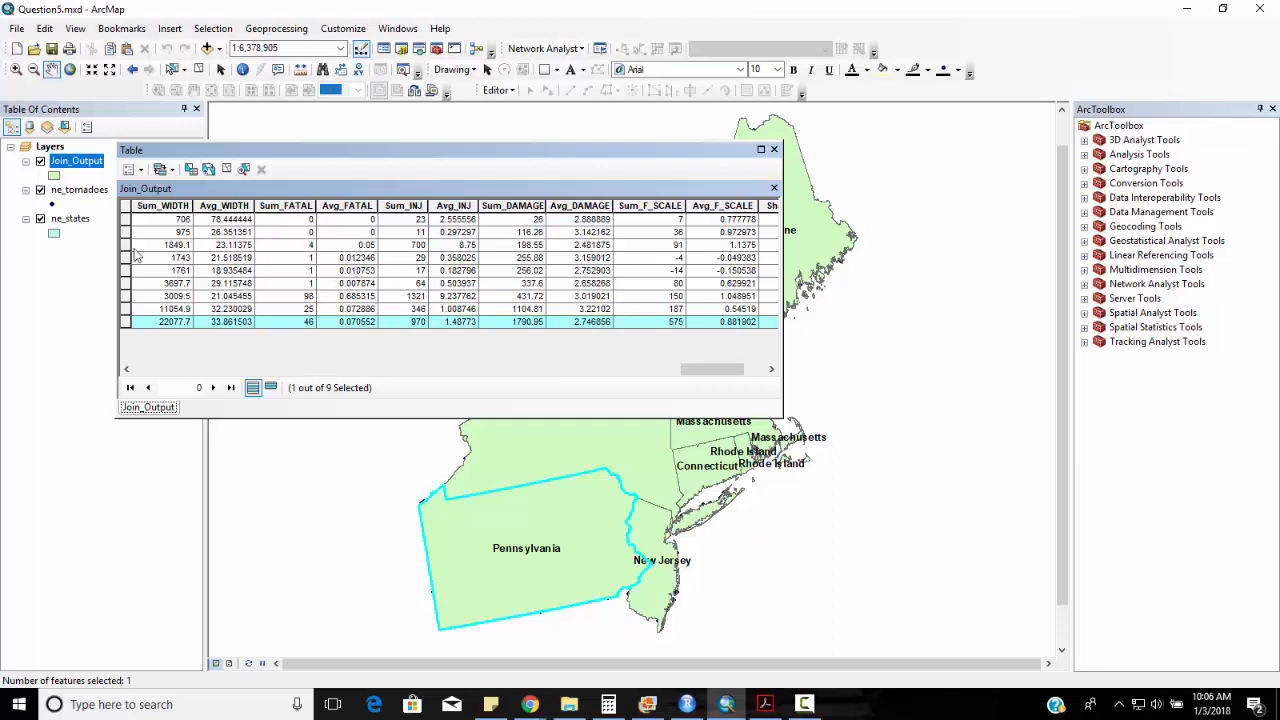
pyautogui.click(160, 244)
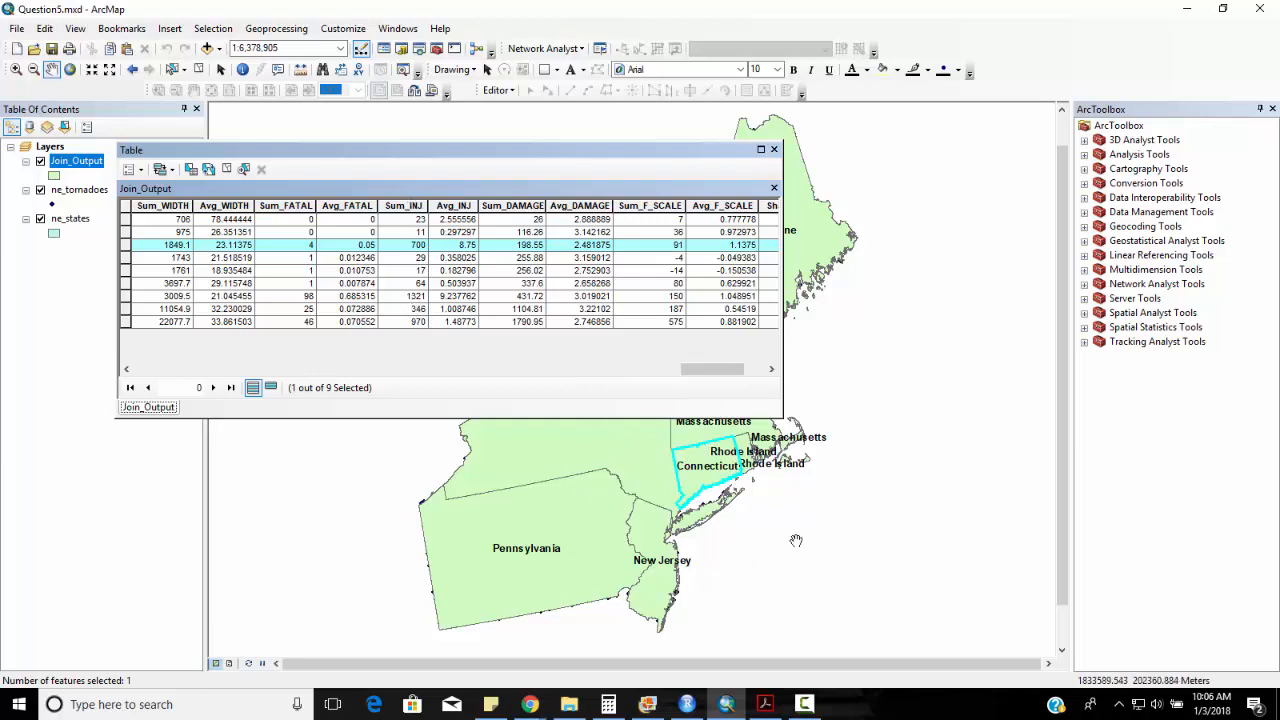
pyautogui.moveTo(144, 290)
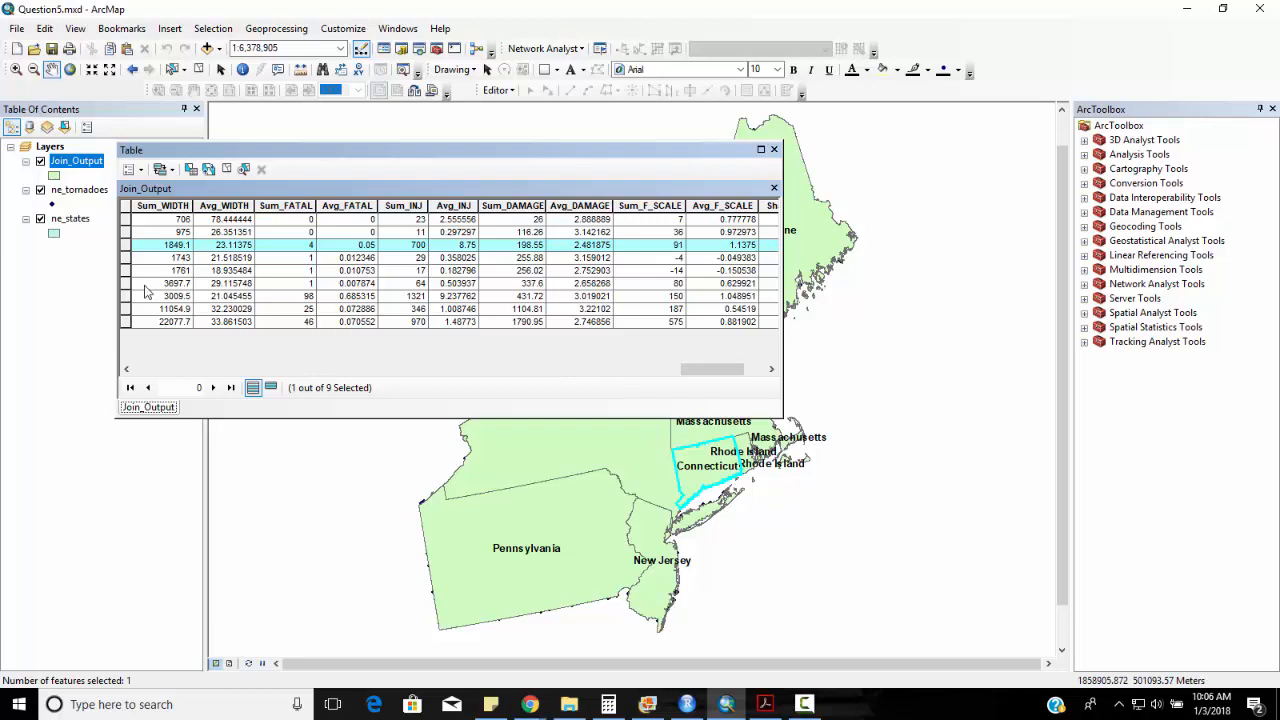
pyautogui.moveTo(236, 386)
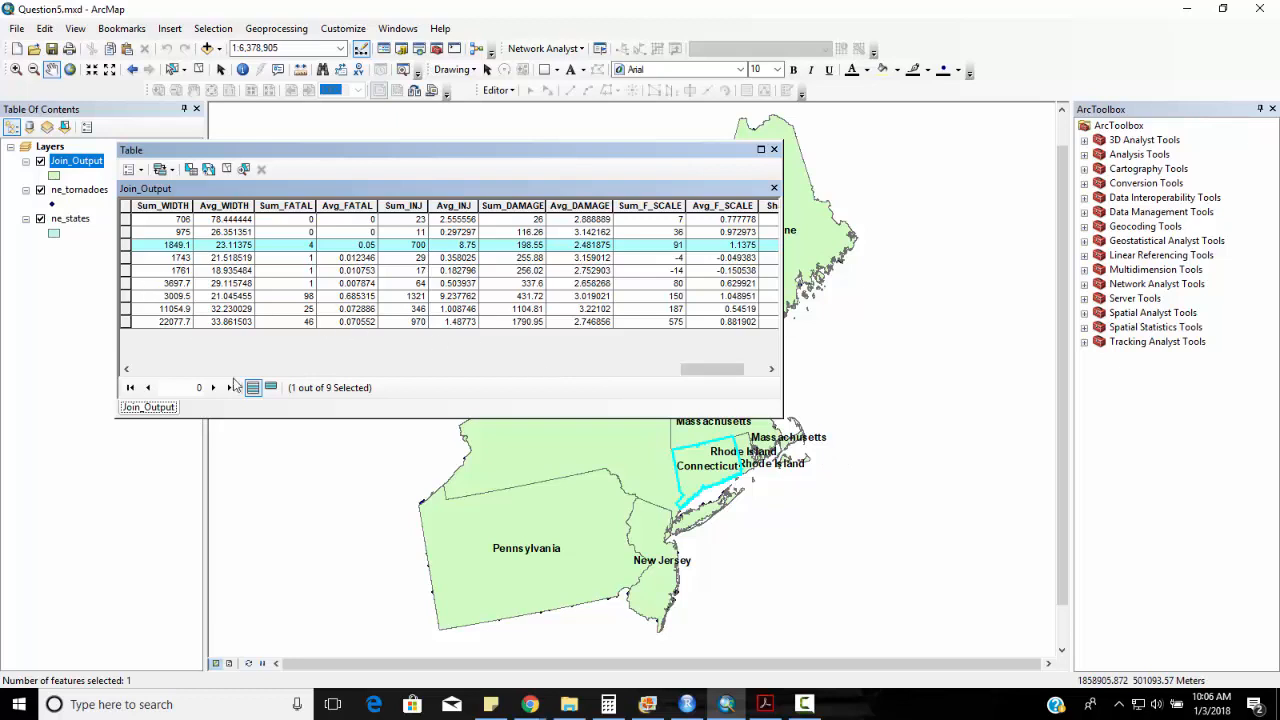
pyautogui.moveTo(124, 328)
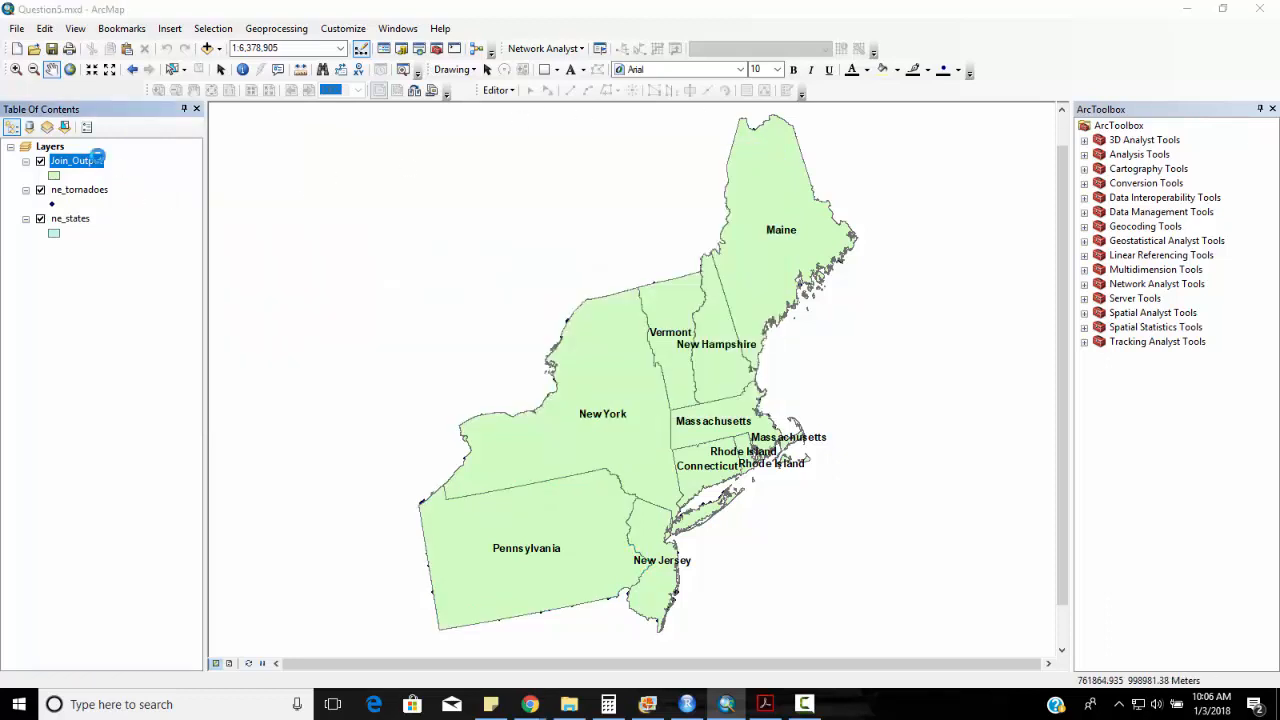
# Symbolize Join_Output with Quantities > Graduated colors on the Count_ field, five Natural Breaks classes (9 to 652)
pyautogui.doubleClick(76, 160)
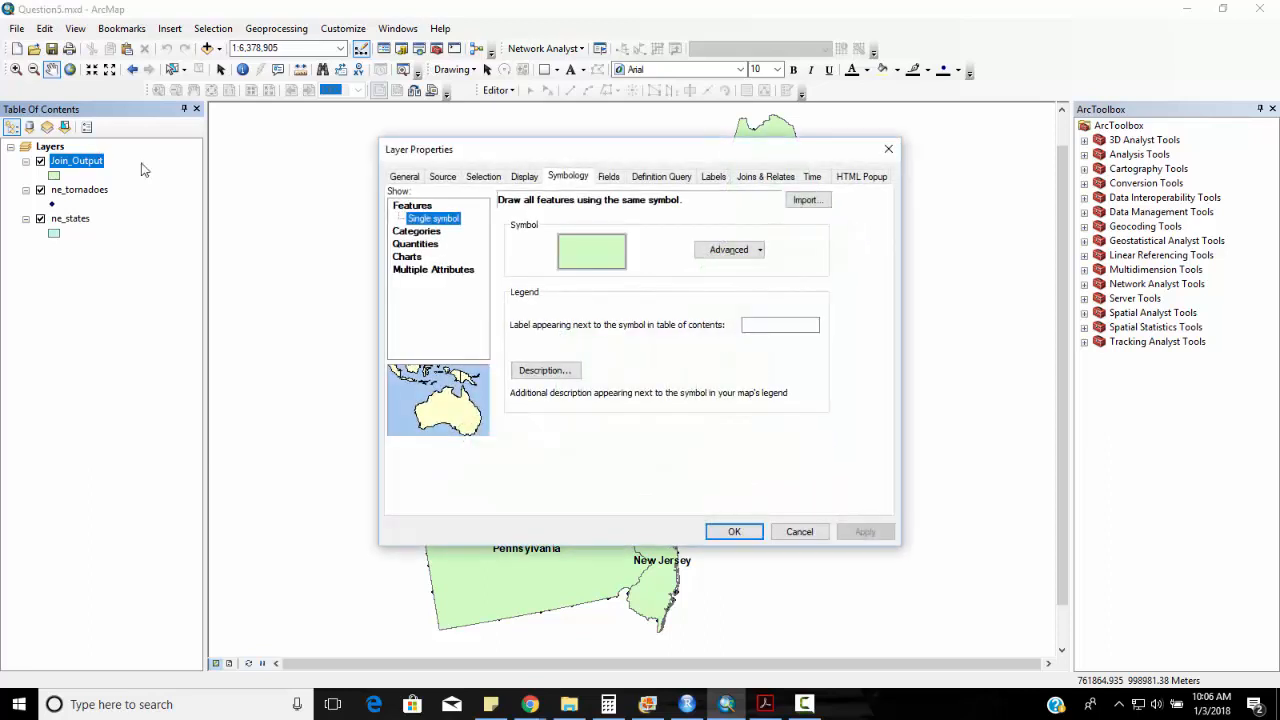
pyautogui.click(440, 244)
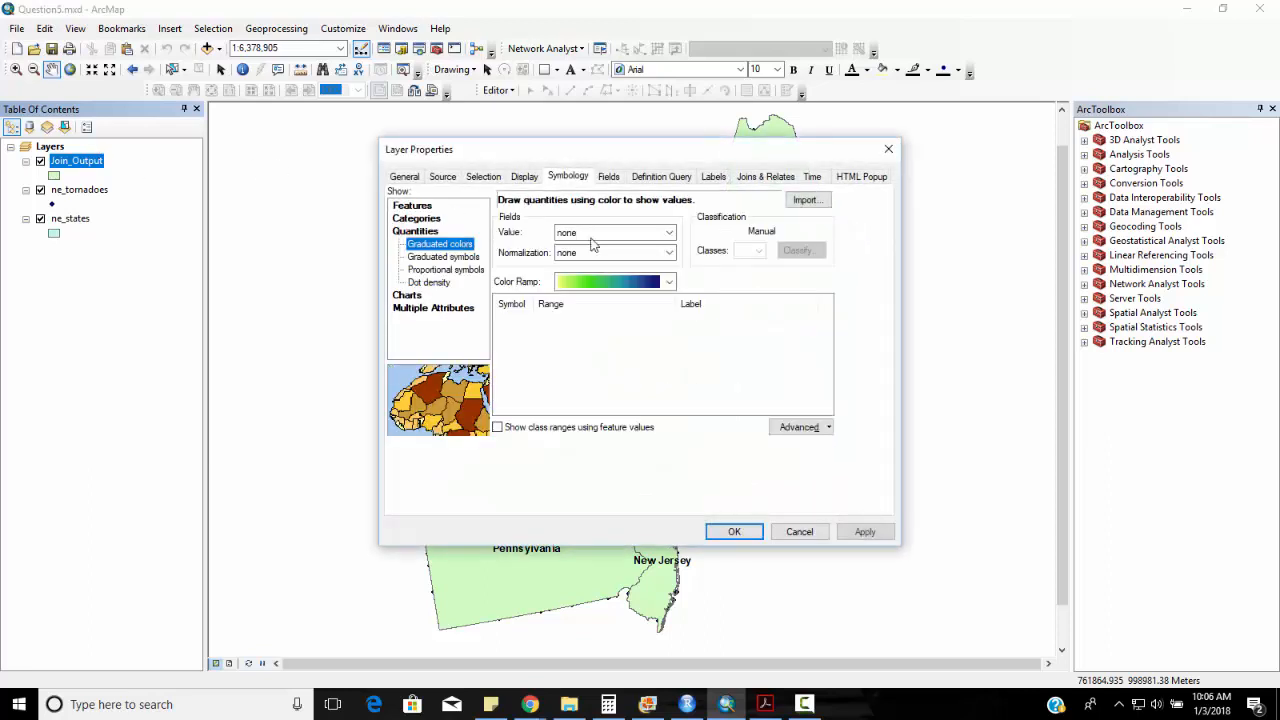
pyautogui.click(668, 232)
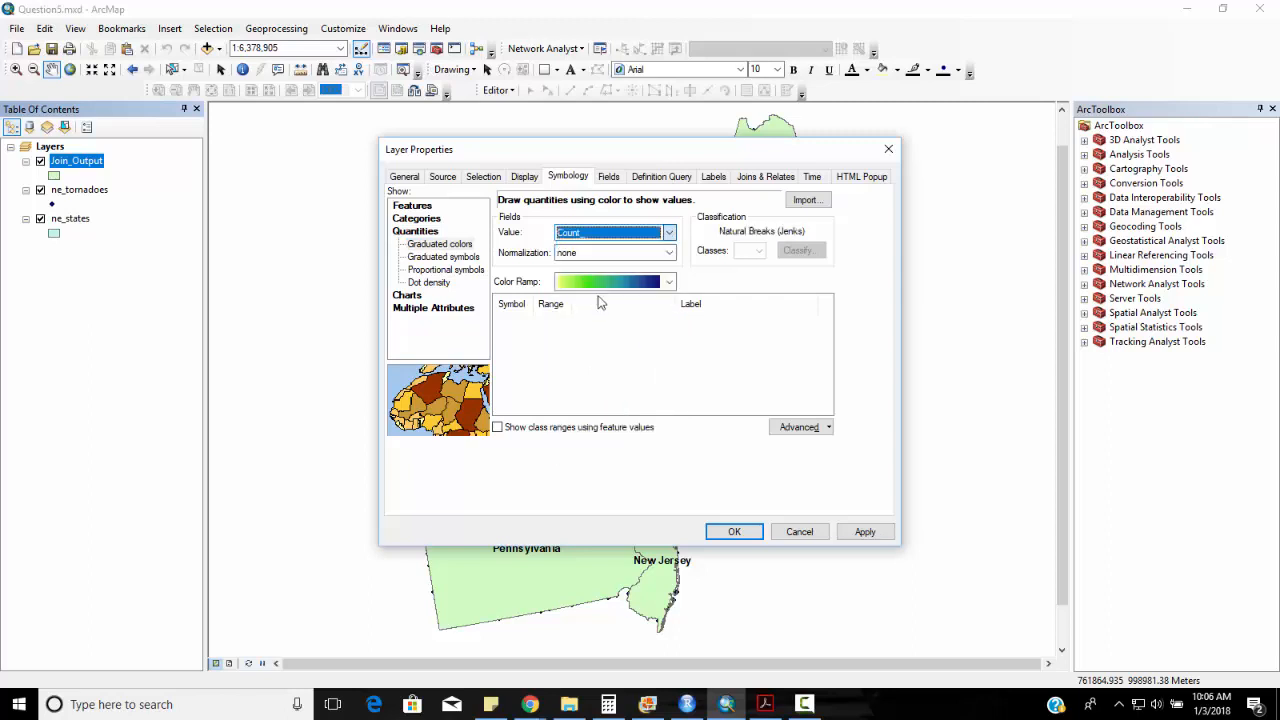
pyautogui.click(734, 532)
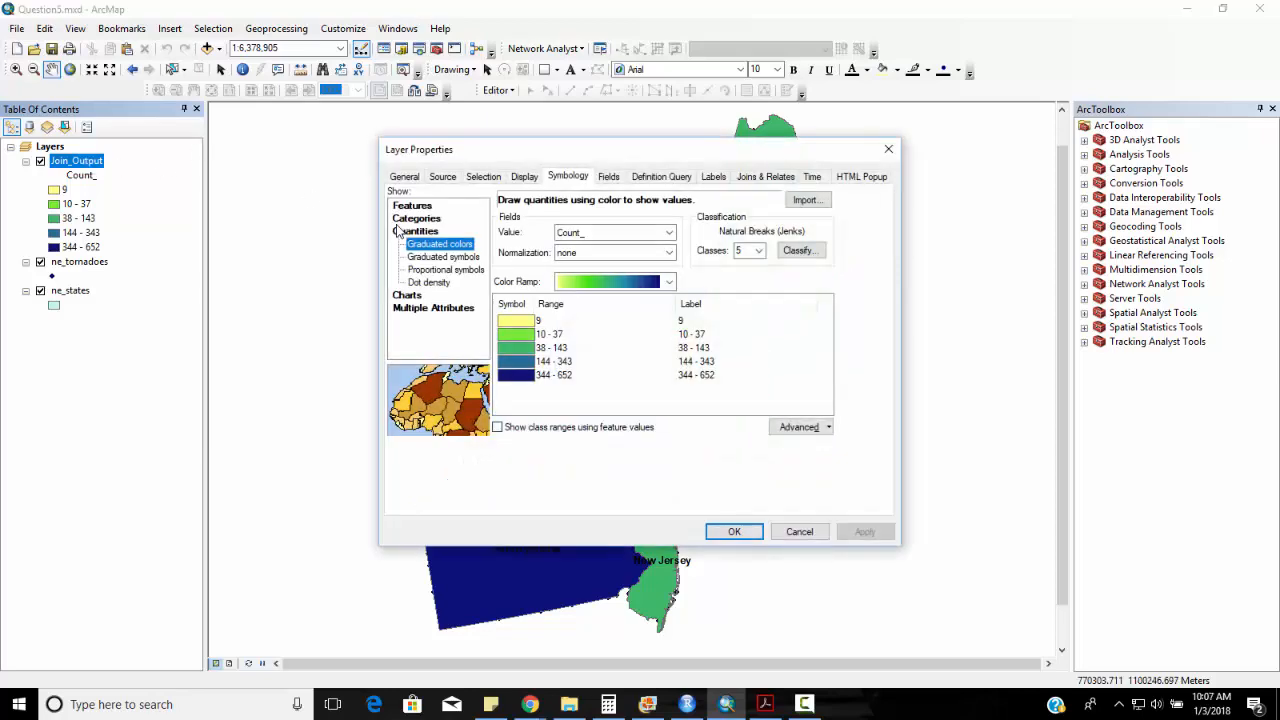
# Set Normalization to AREA so the states show tornado density in five new classes
pyautogui.click(668, 252)
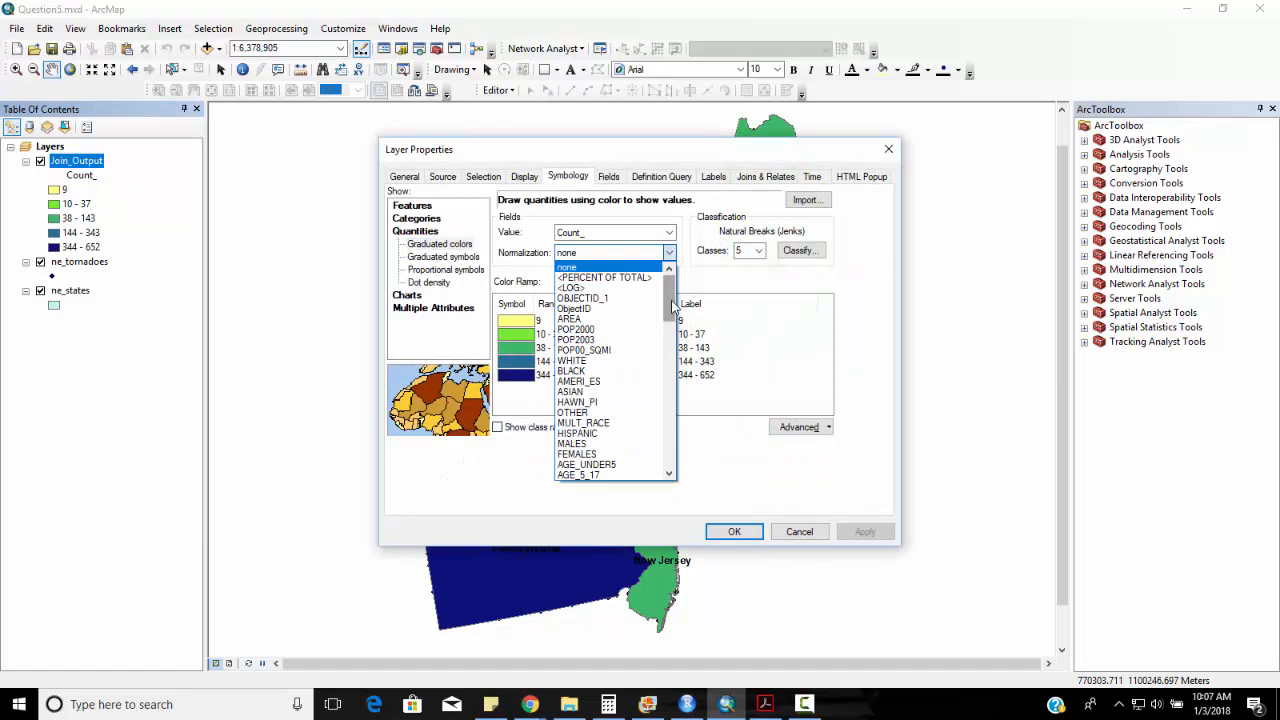
pyautogui.scroll(-3)
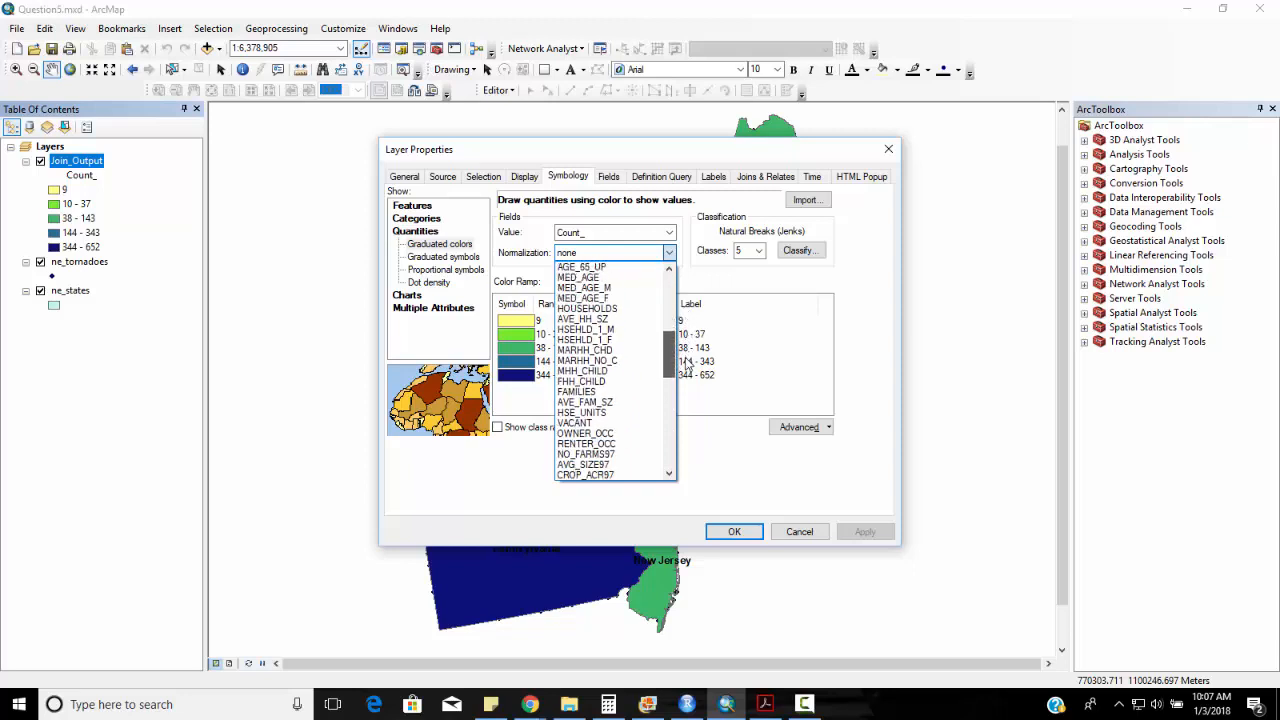
pyautogui.scroll(-3)
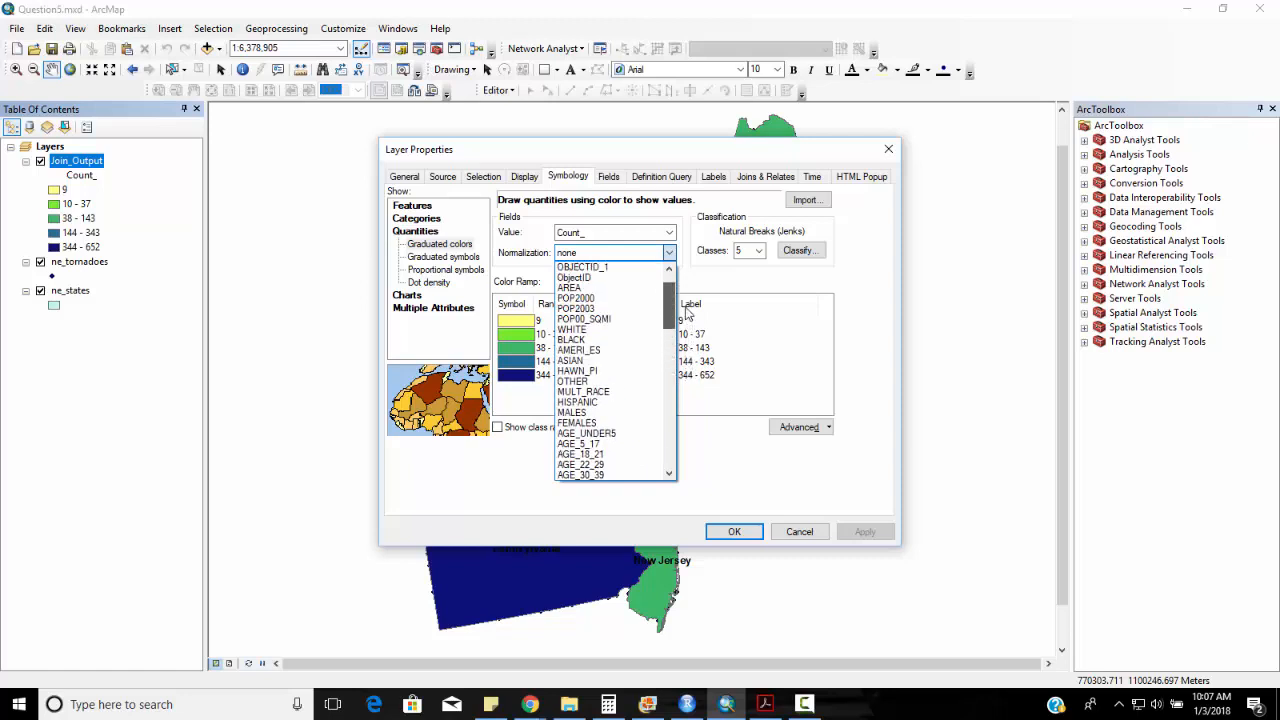
pyautogui.click(572, 288)
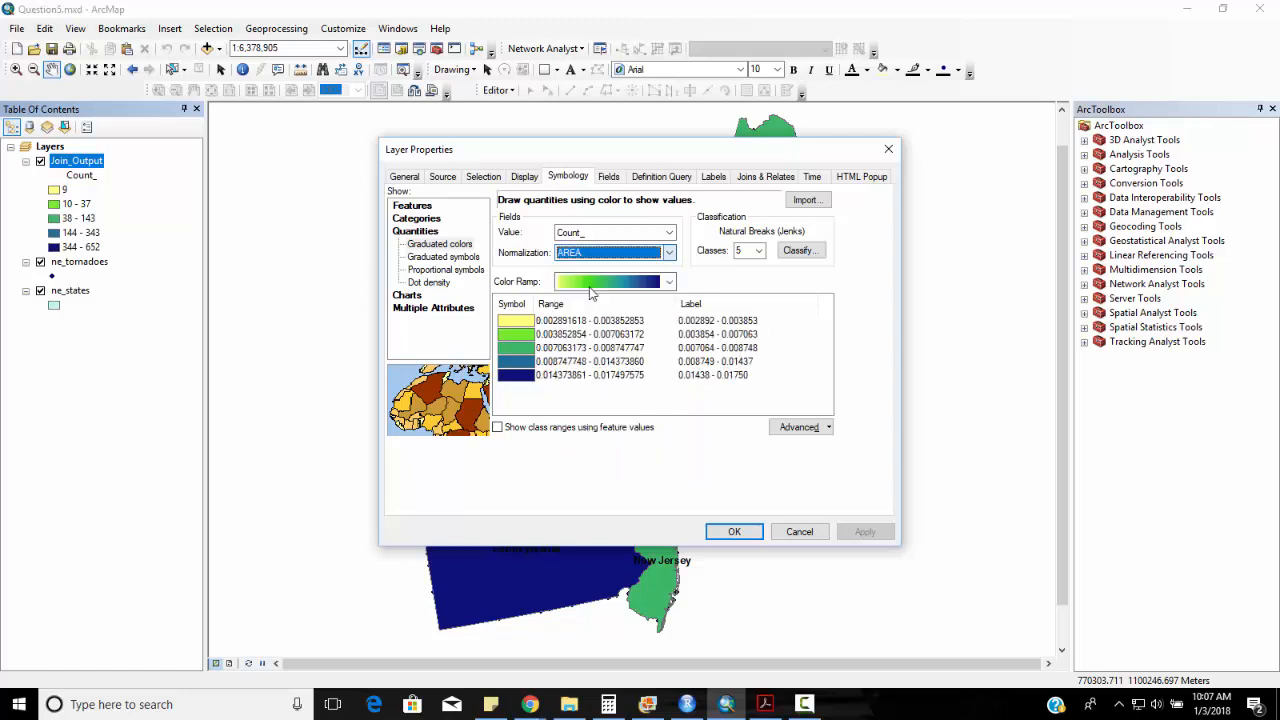
pyautogui.click(734, 532)
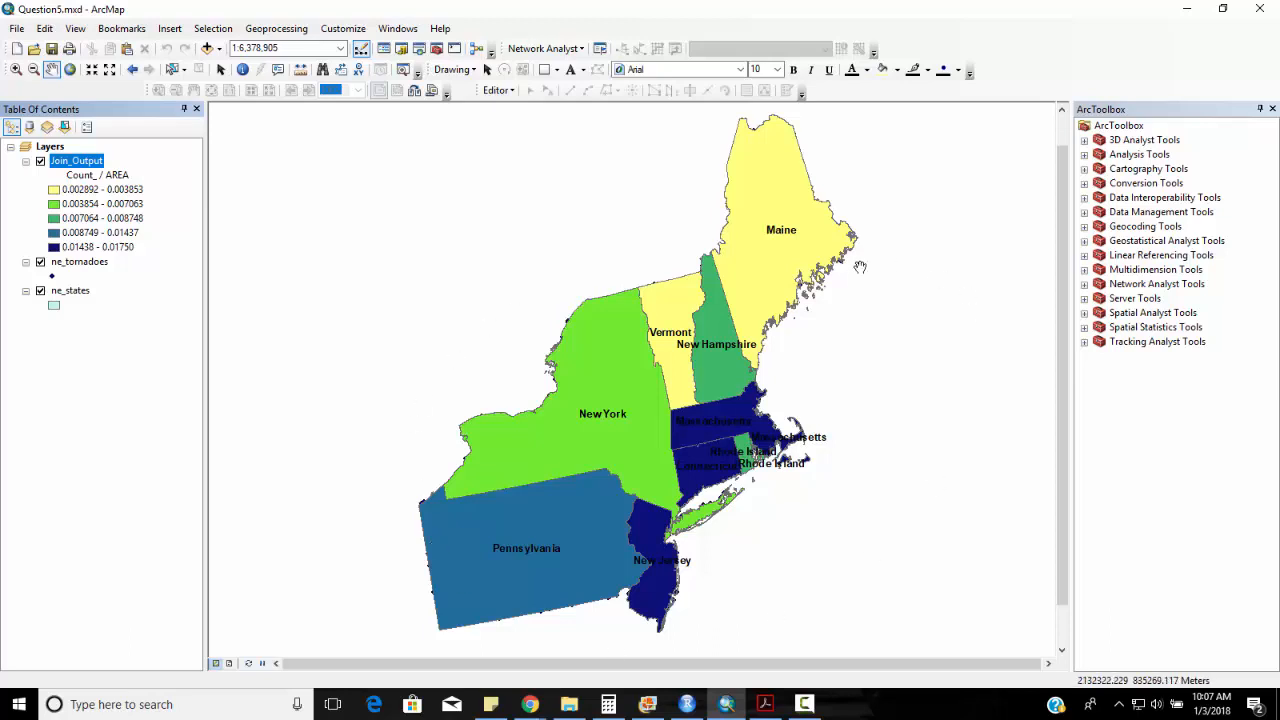
pyautogui.moveTo(670, 170)
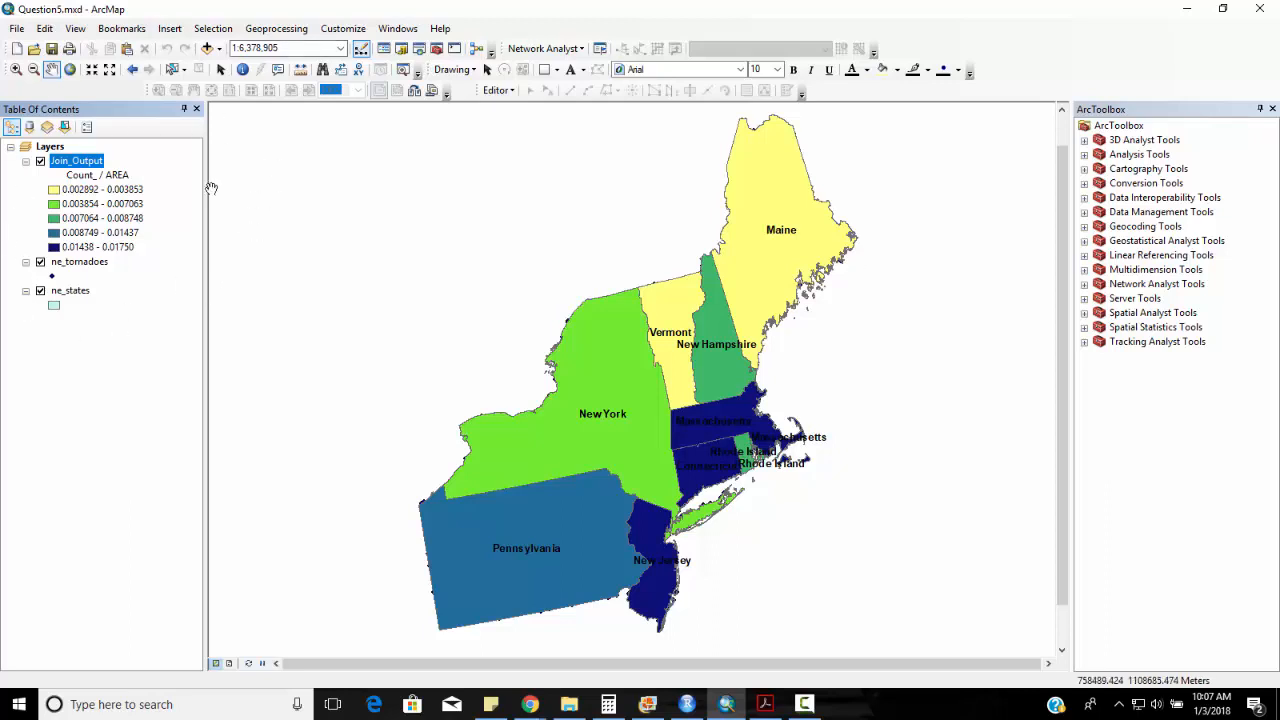
pyautogui.moveTo(200, 218)
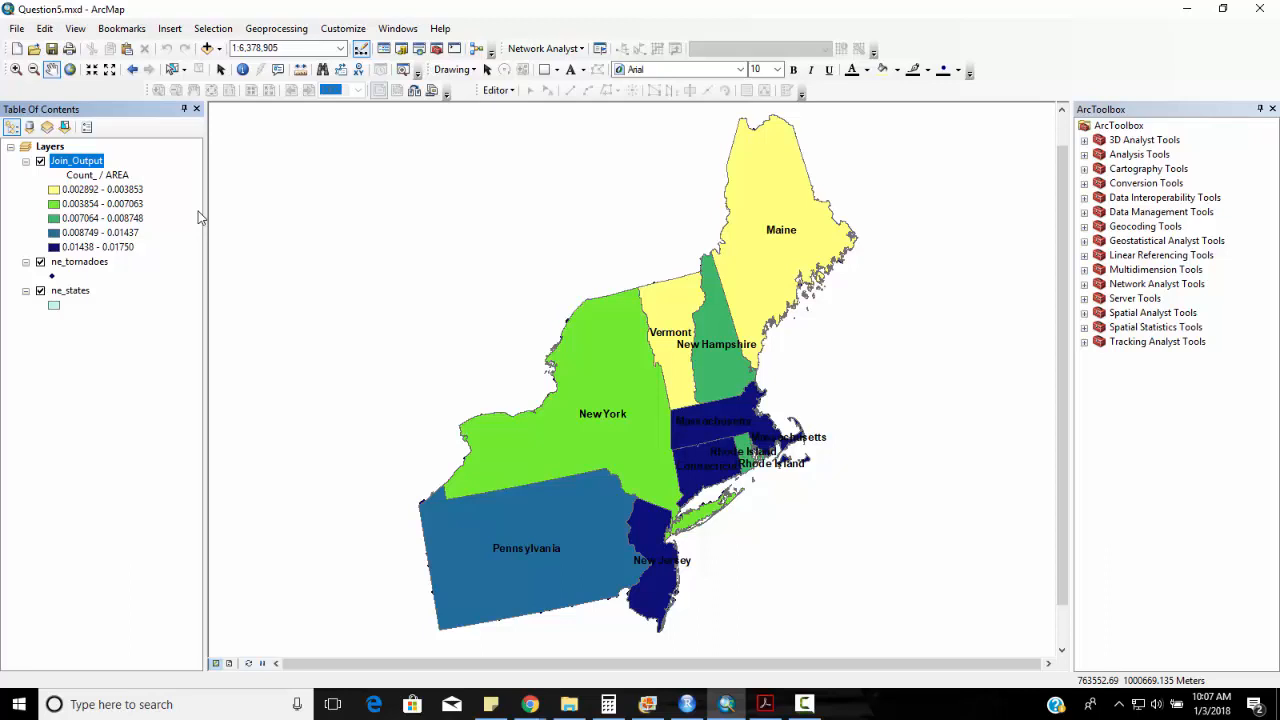
pyautogui.moveTo(36, 188)
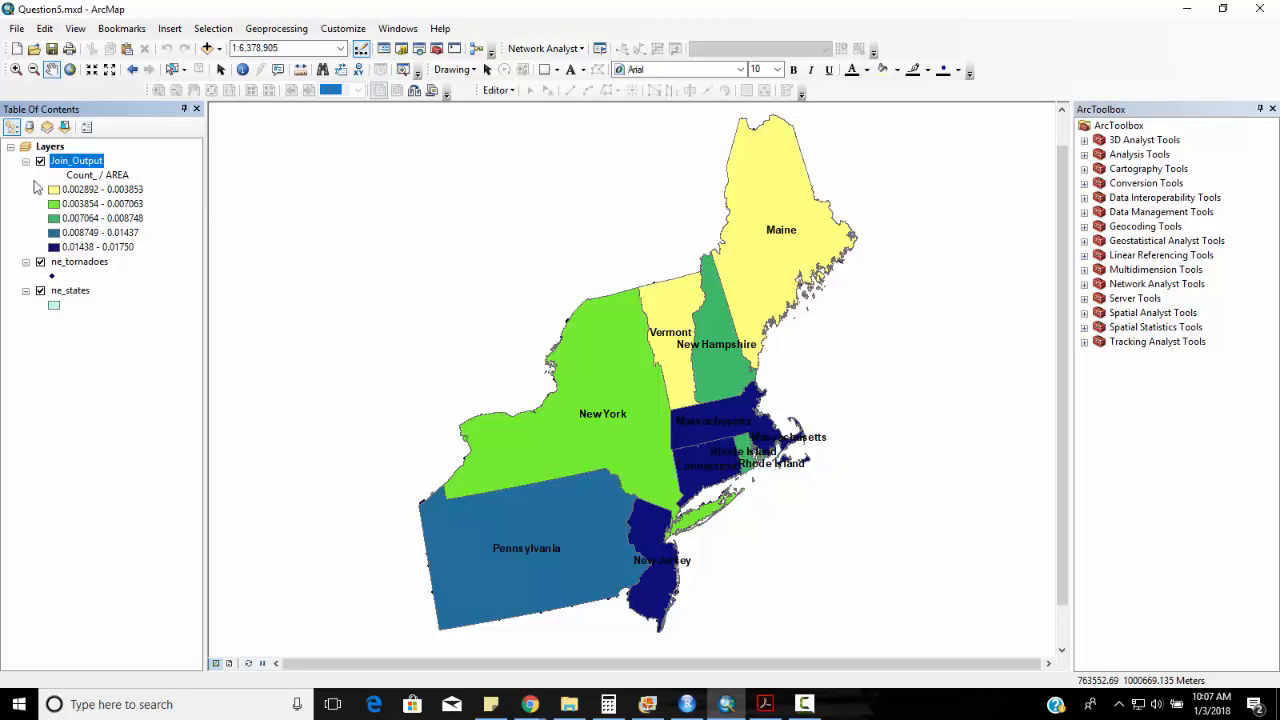